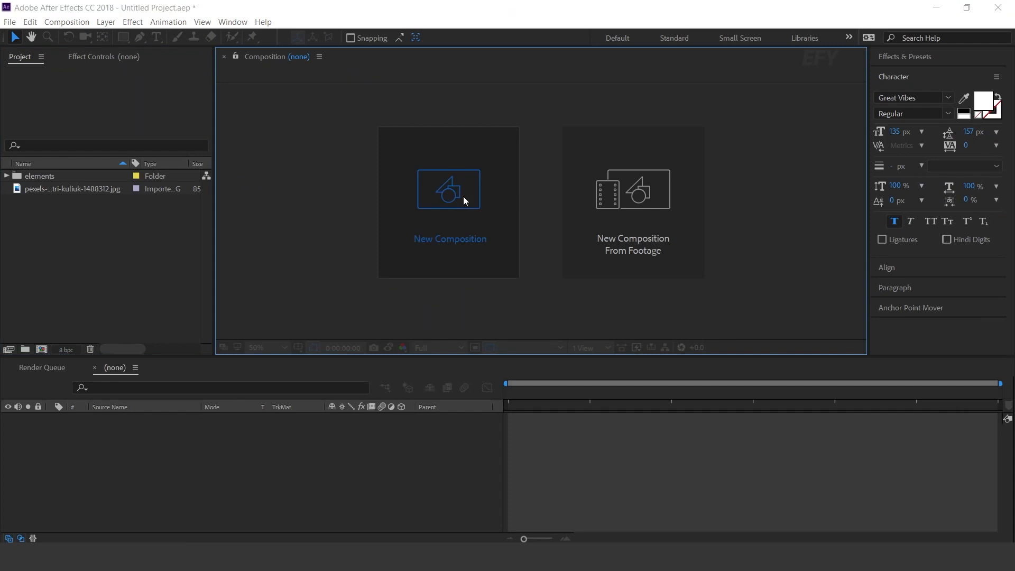
Step: Create a new HDTV 1080 29.97 composition named 'main comp'
{"action": "left_click", "coordinate": [450, 188]}
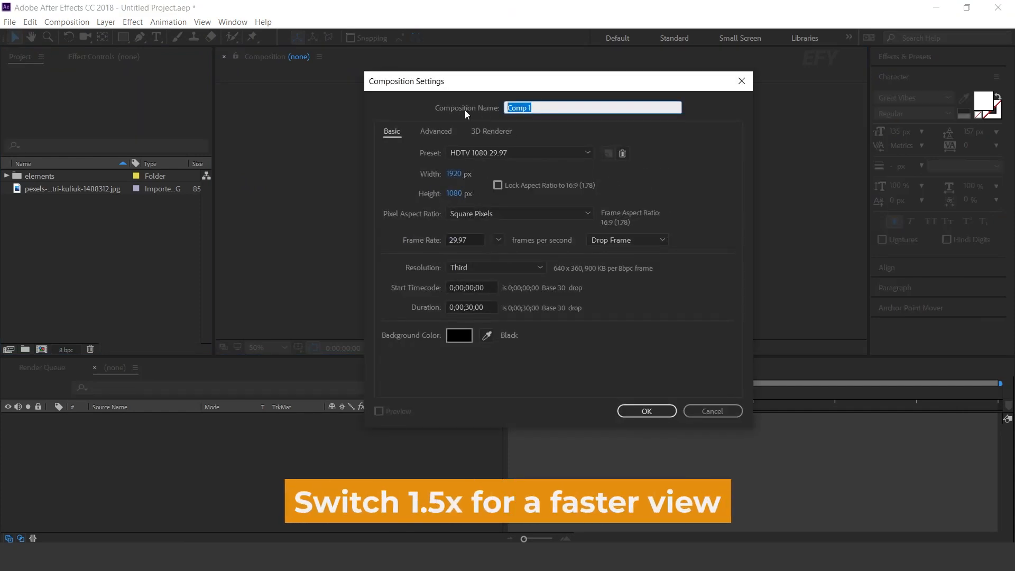
{"action": "type", "text": "mai"}
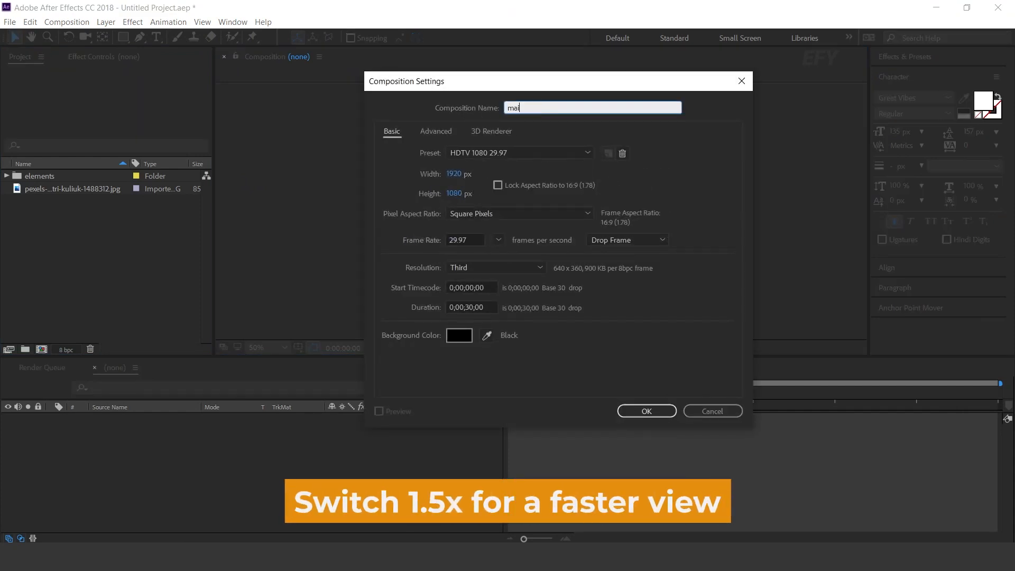
{"action": "left_click", "coordinate": [645, 411]}
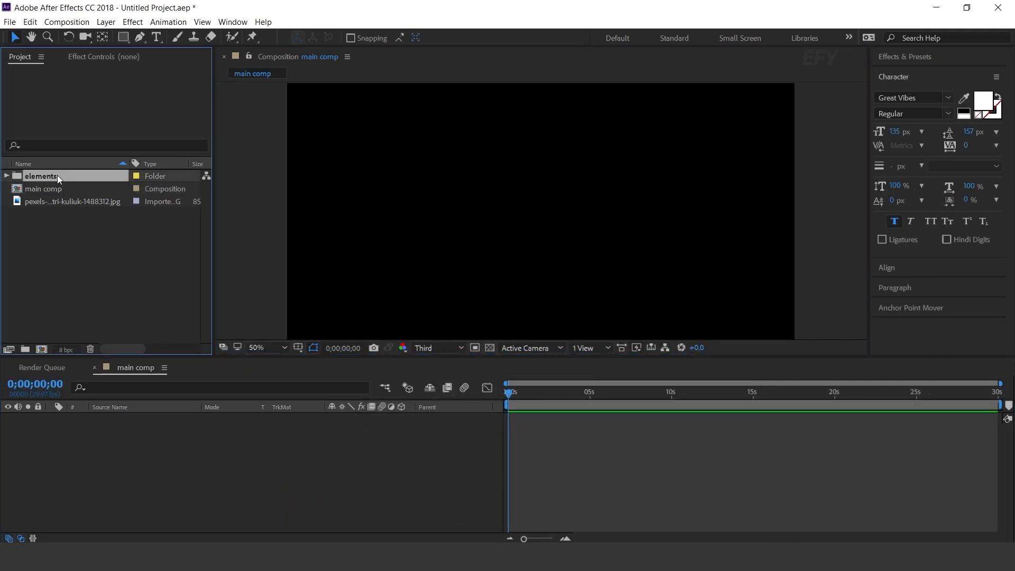
Step: Add Paper BG.jpg to main comp and apply Motion Tile with 400 output width/height and Mirror Edges
{"action": "left_click", "coordinate": [6, 176]}
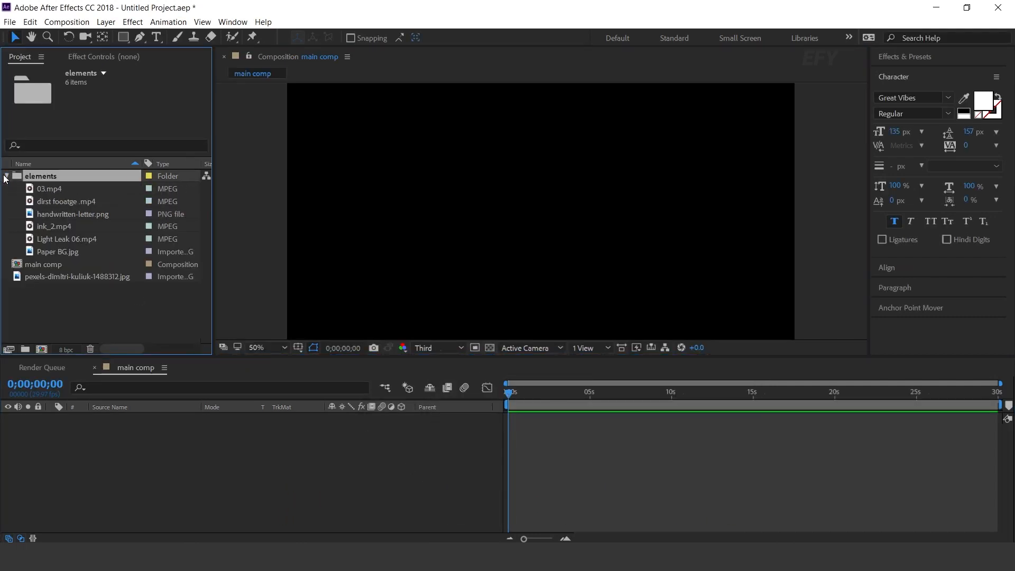
{"action": "left_click", "coordinate": [58, 252]}
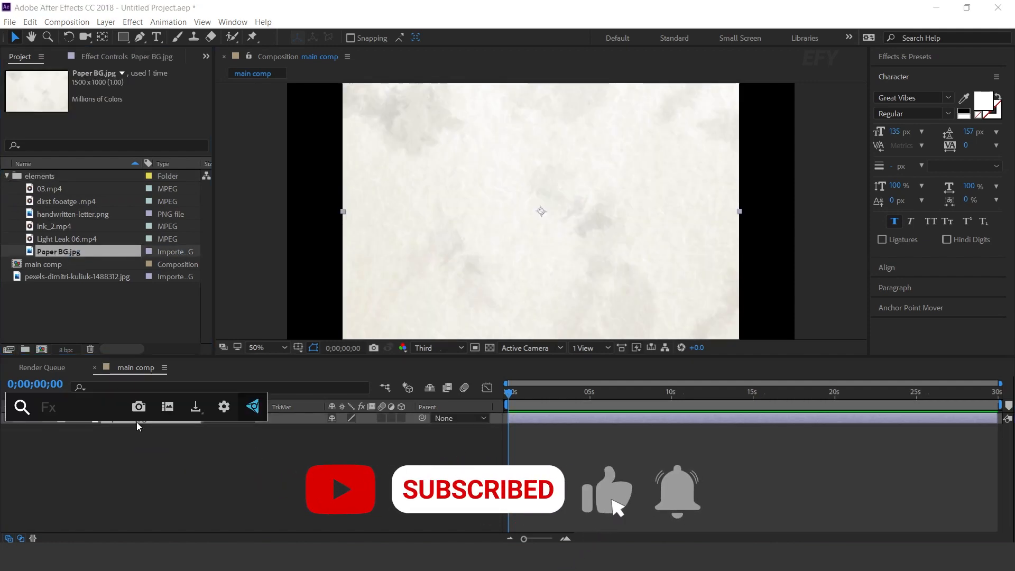
{"action": "type", "text": "motio"}
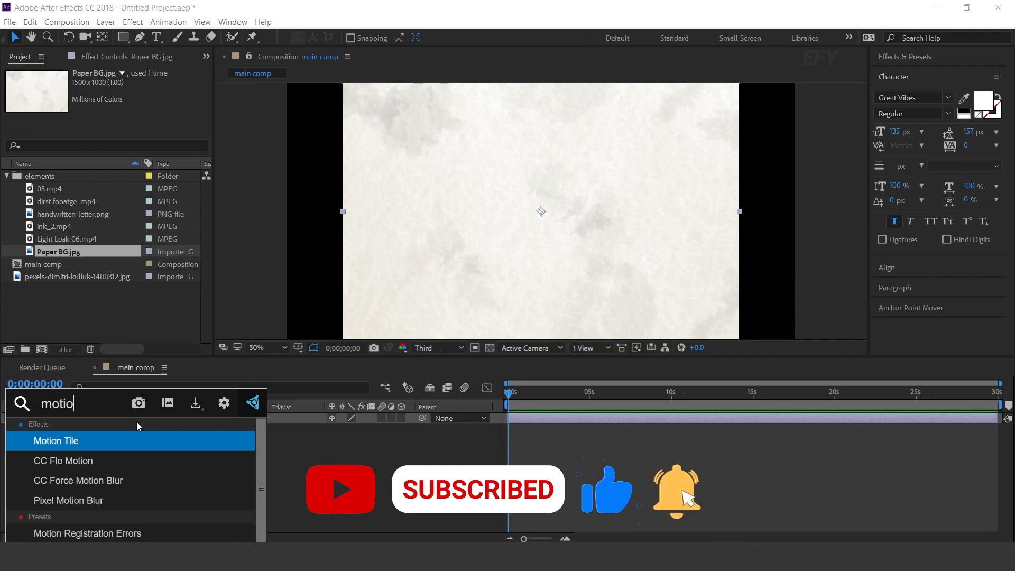
{"action": "double_click", "coordinate": [56, 440]}
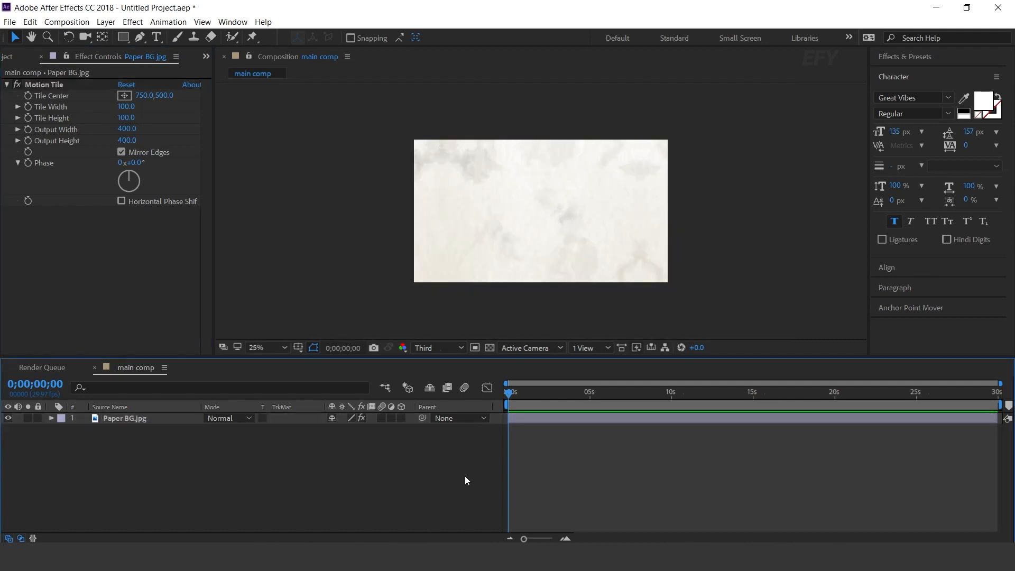
{"action": "left_click", "coordinate": [19, 57]}
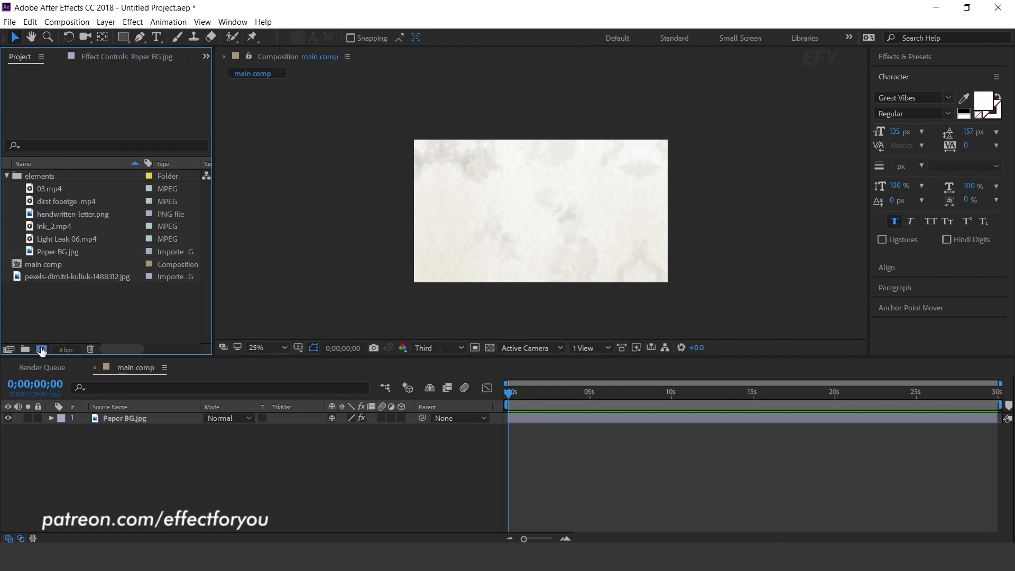
Step: Create a new composition named 'BG media'
{"action": "left_click", "coordinate": [41, 350]}
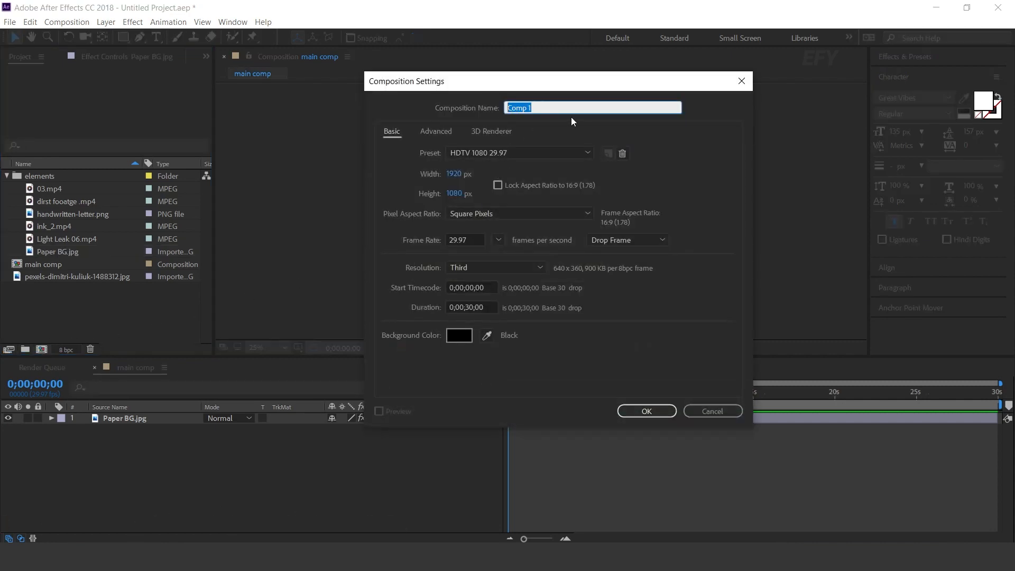
{"action": "type", "text": "BG"}
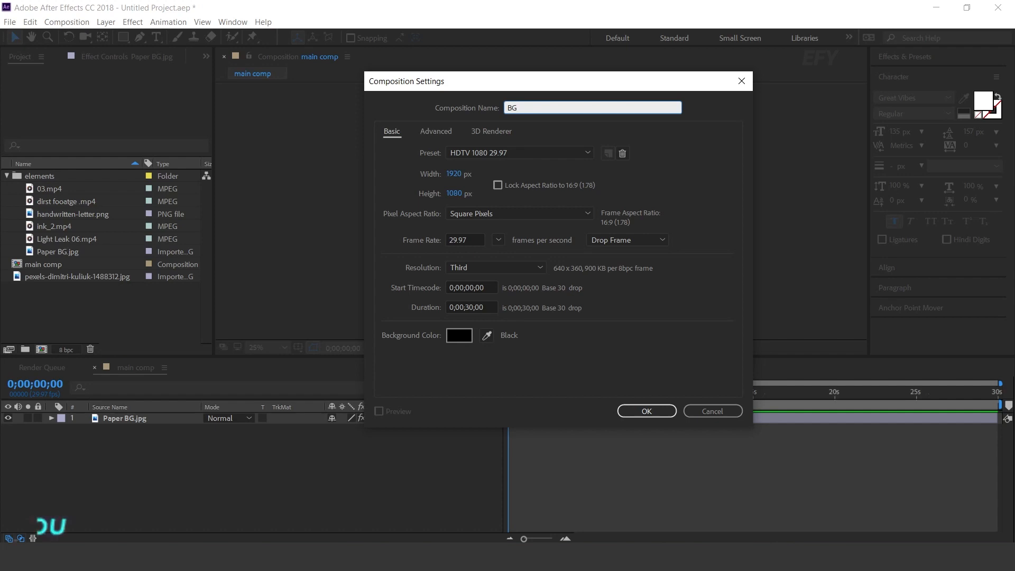
{"action": "type", "text": "media"}
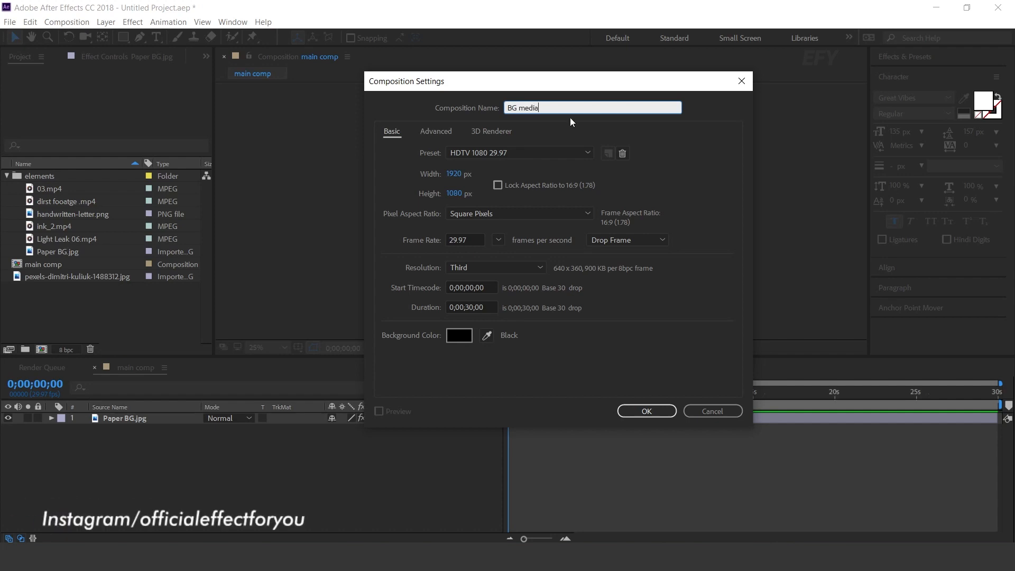
{"action": "left_click", "coordinate": [646, 411]}
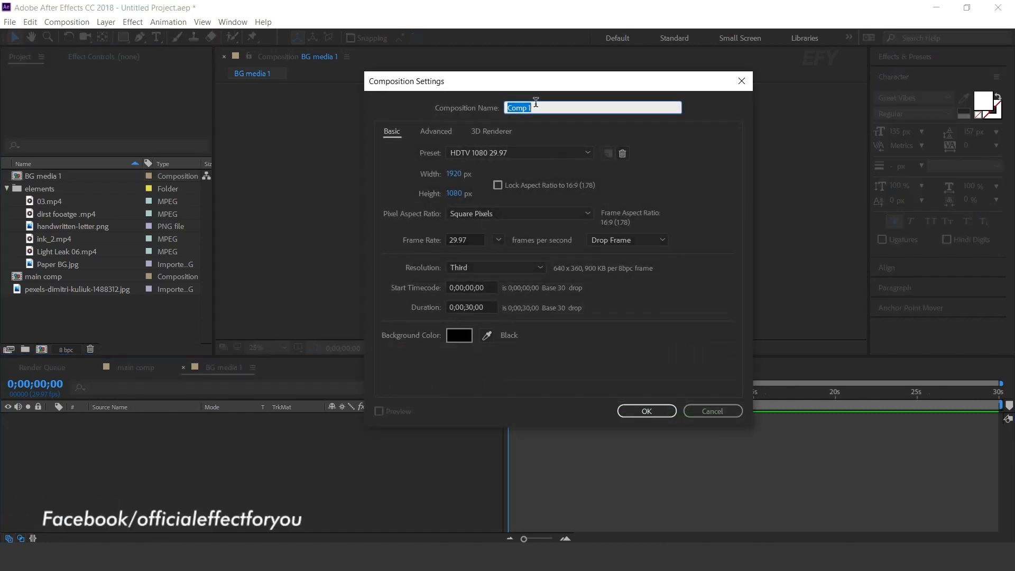
Step: Create a composition named 'placeholder' holding the wedding photo scaled to 49.6%
{"action": "type", "text": "placeholder"}
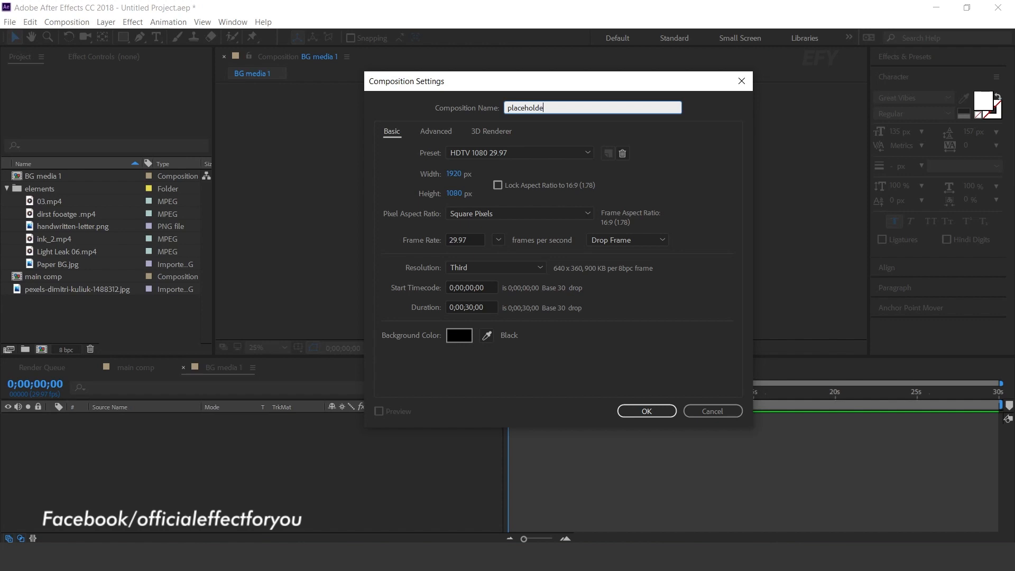
{"action": "left_click", "coordinate": [645, 411]}
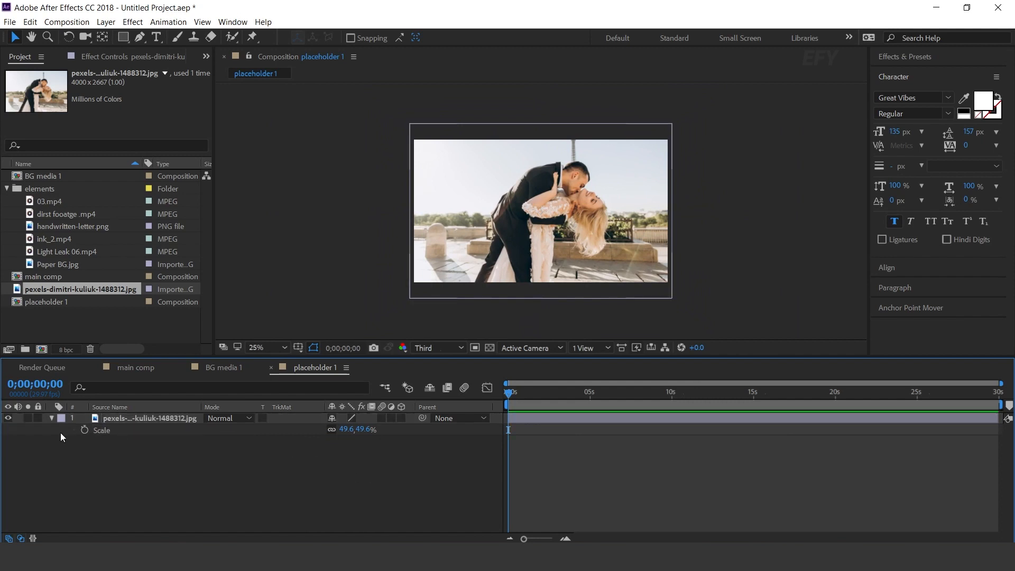
Step: Place placeholder 1 and ink_2.mp4 in BG media 1 with a Luma Inverted Matte from the ink clip
{"action": "left_click", "coordinate": [51, 418]}
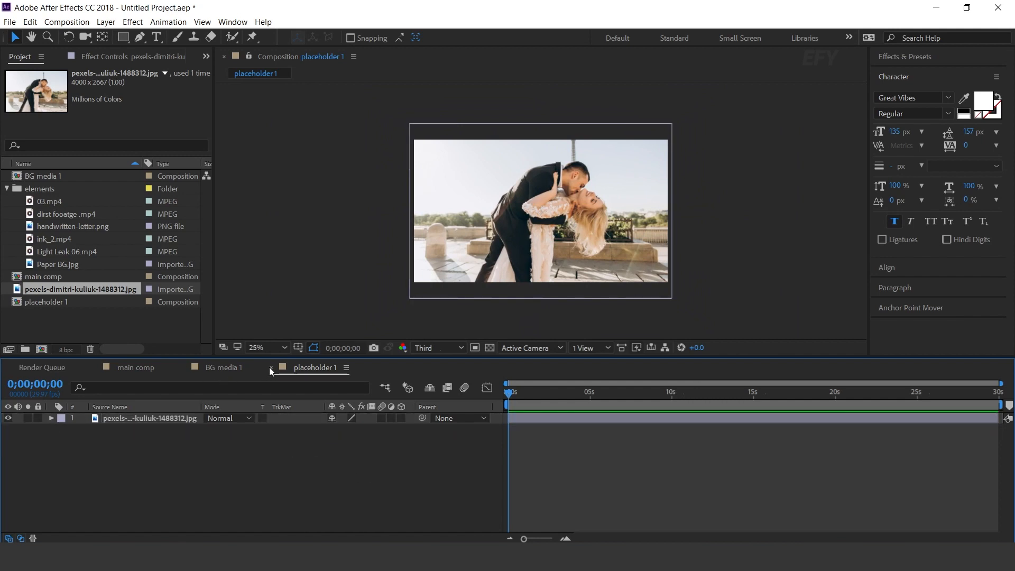
{"action": "left_click", "coordinate": [224, 367]}
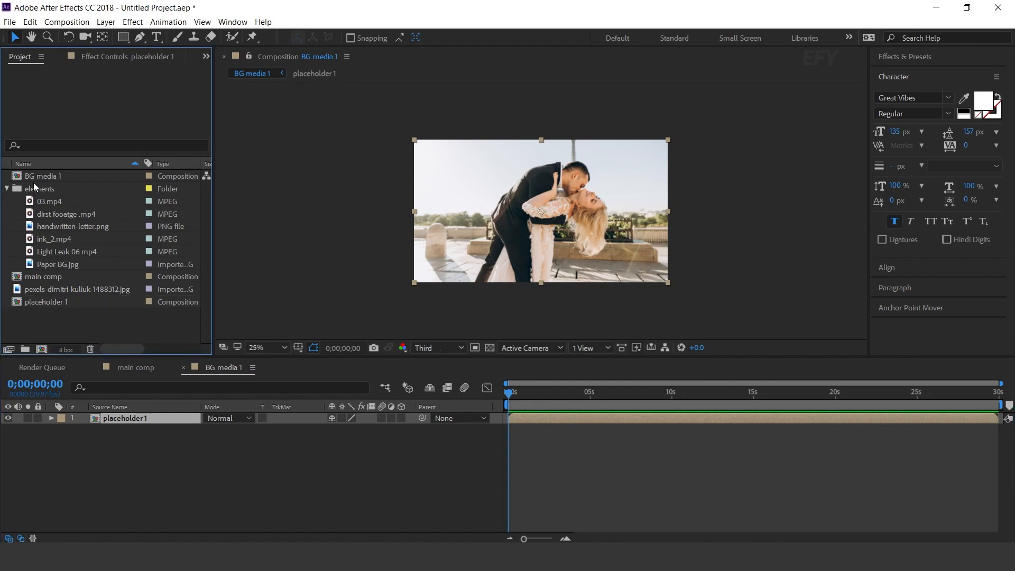
{"action": "left_click", "coordinate": [55, 239]}
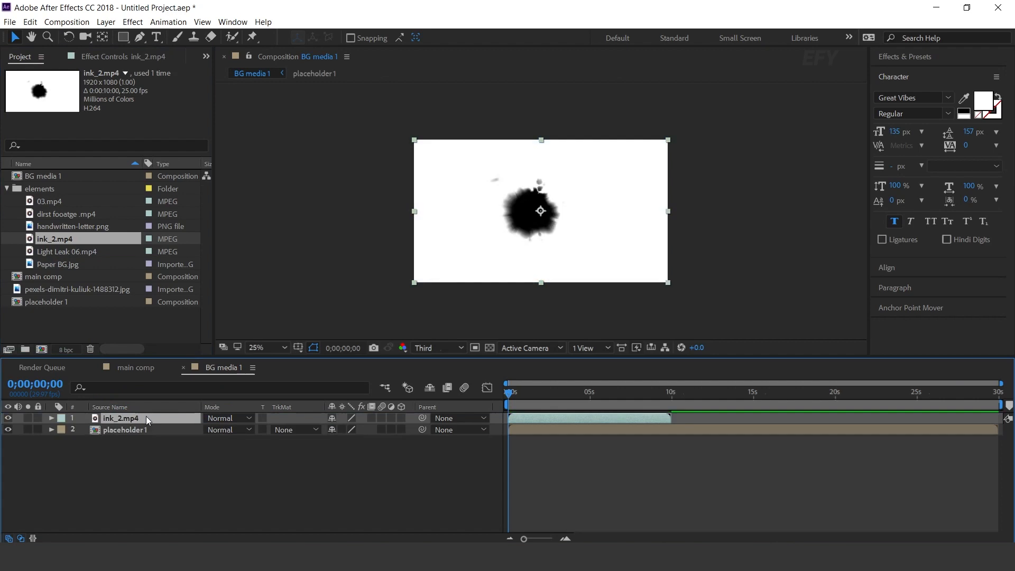
{"action": "left_click", "coordinate": [125, 430]}
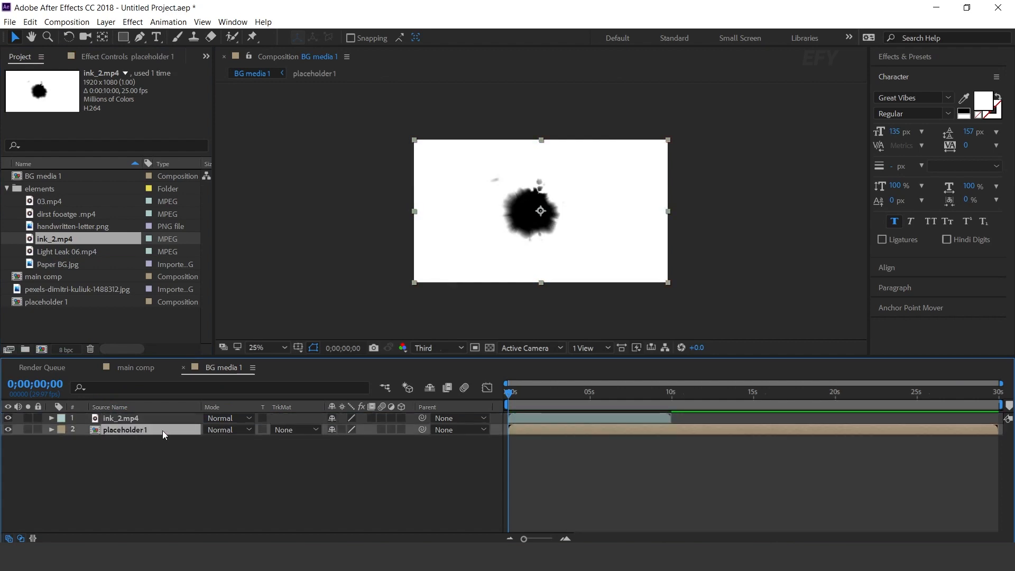
{"action": "left_click", "coordinate": [292, 429]}
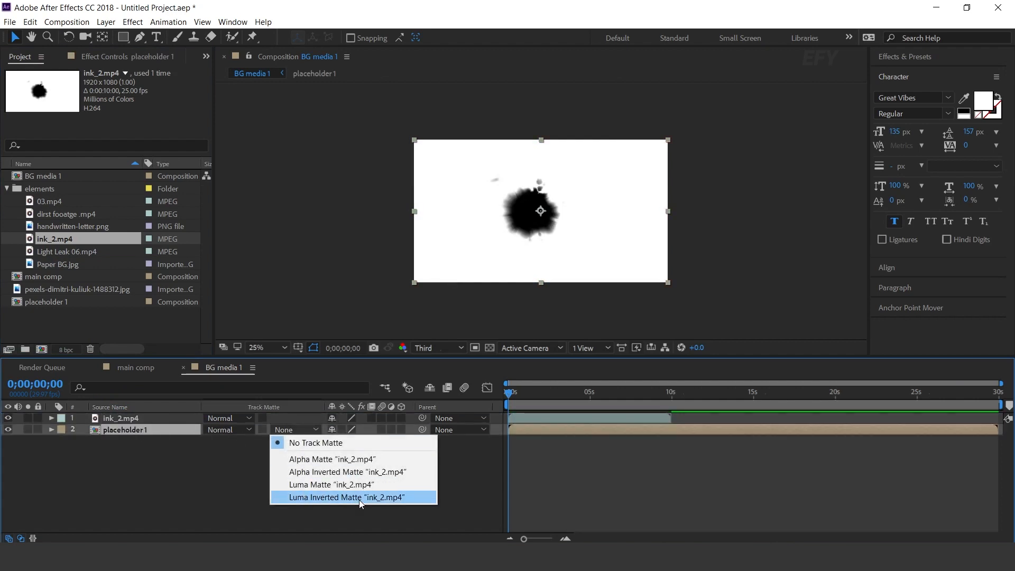
{"action": "left_click", "coordinate": [345, 498]}
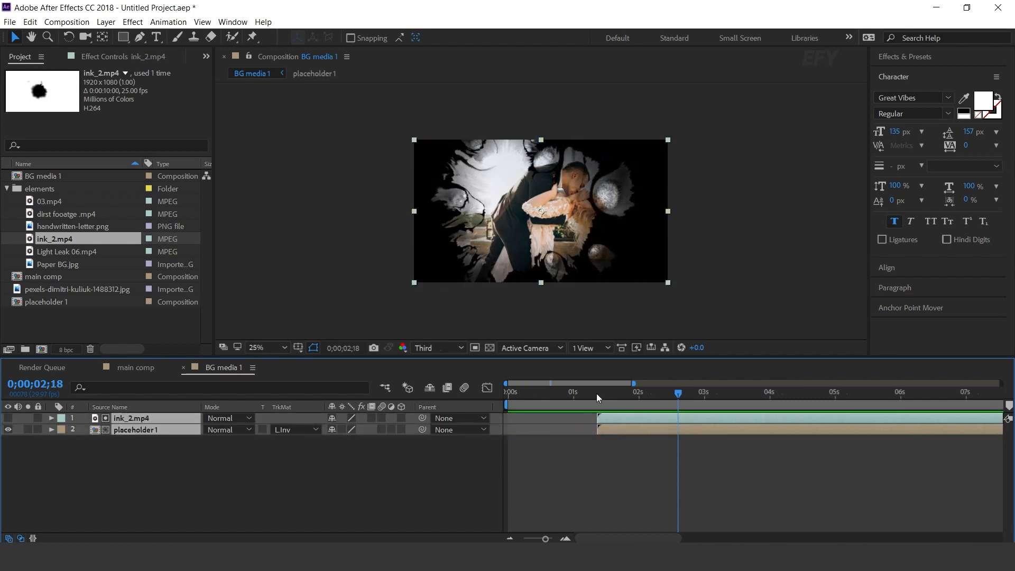
Step: Offset the ink layer, rewind the timeline and return to main comp
{"action": "left_click", "coordinate": [510, 391]}
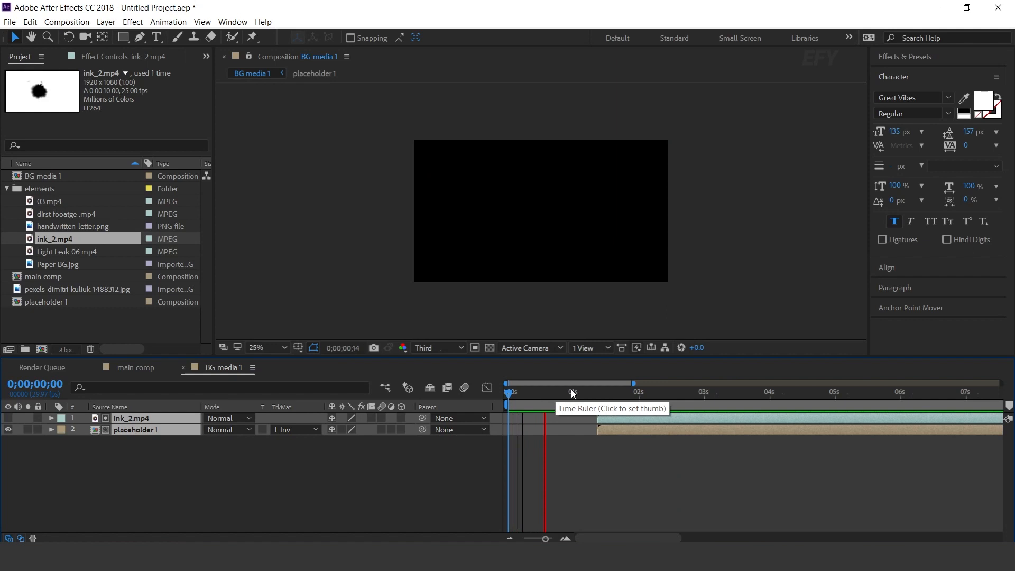
{"action": "left_click", "coordinate": [656, 392]}
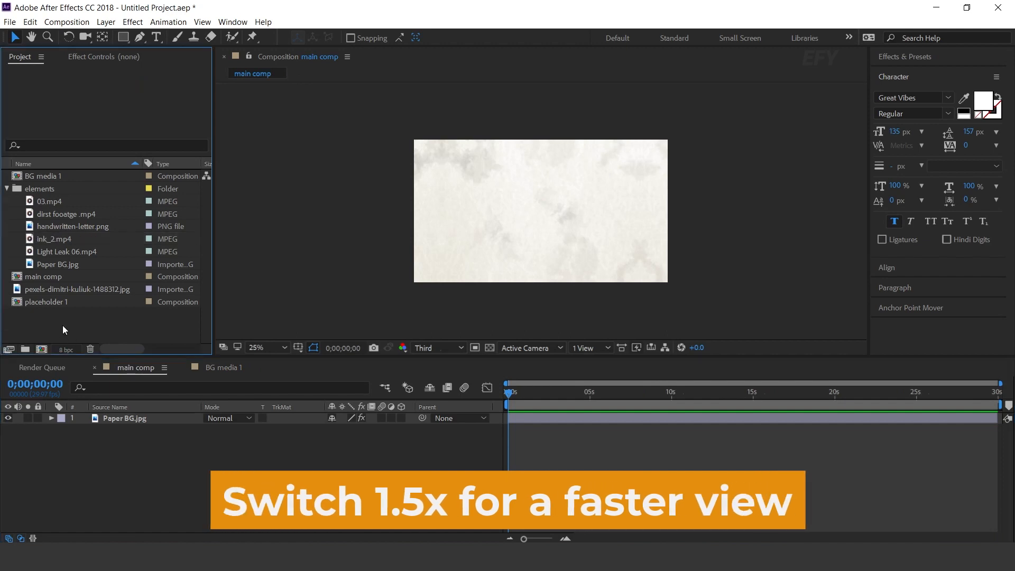
Step: Drop BG media 1 over the paper with Black & White and Levels (Input Black 17.8)
{"action": "left_click", "coordinate": [43, 176]}
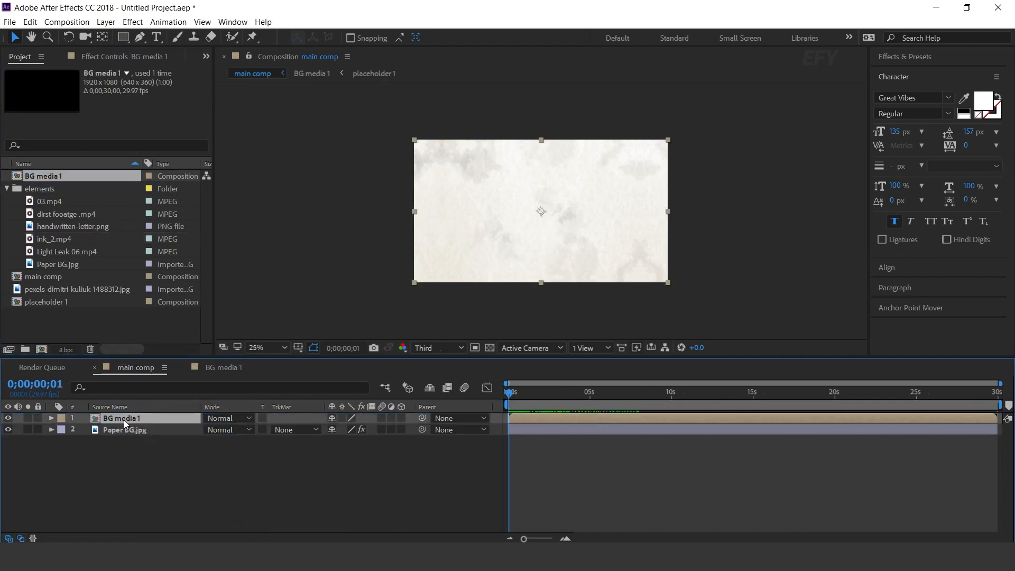
{"action": "type", "text": "b"}
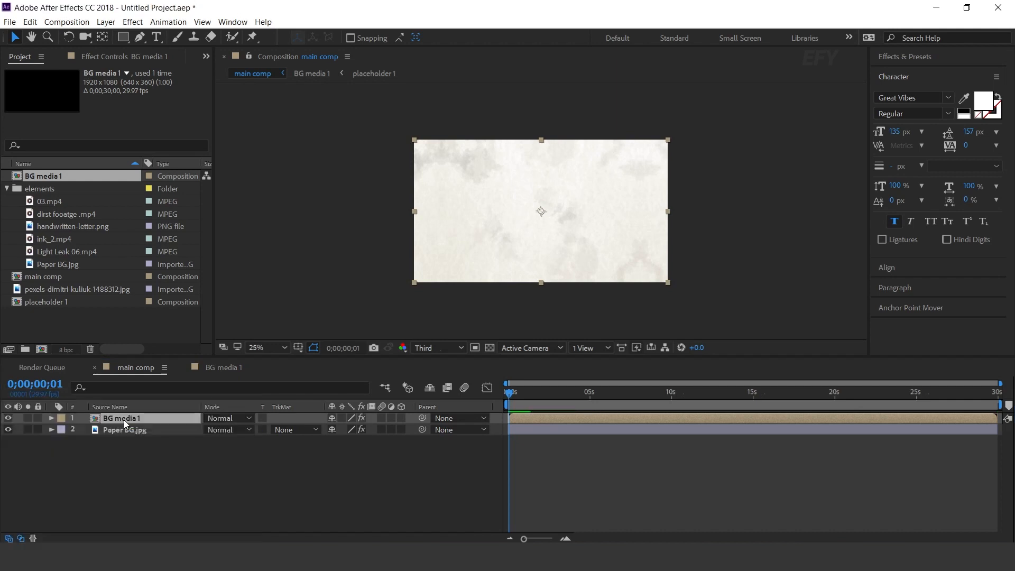
{"action": "left_click", "coordinate": [580, 391]}
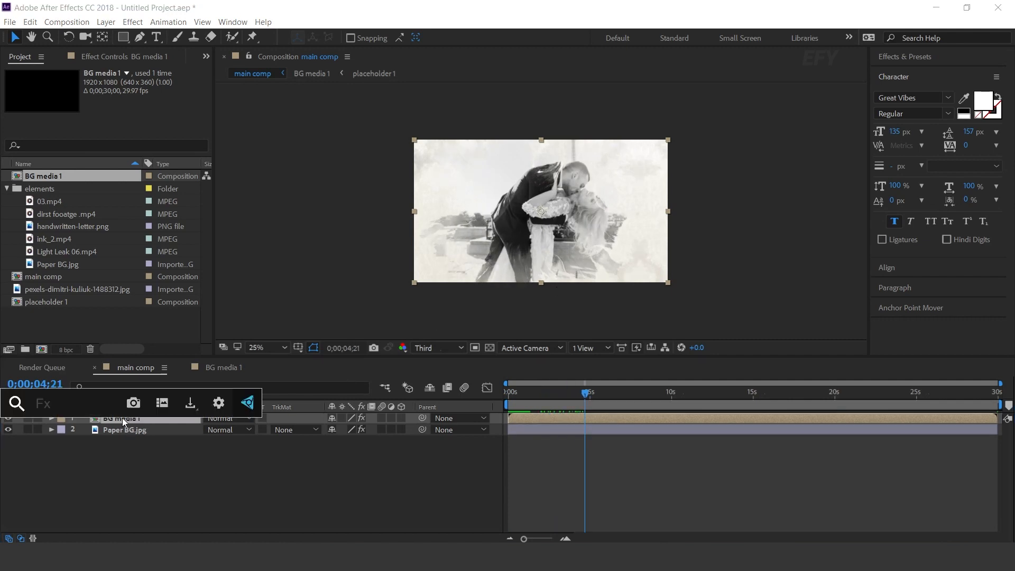
{"action": "type", "text": "leve"}
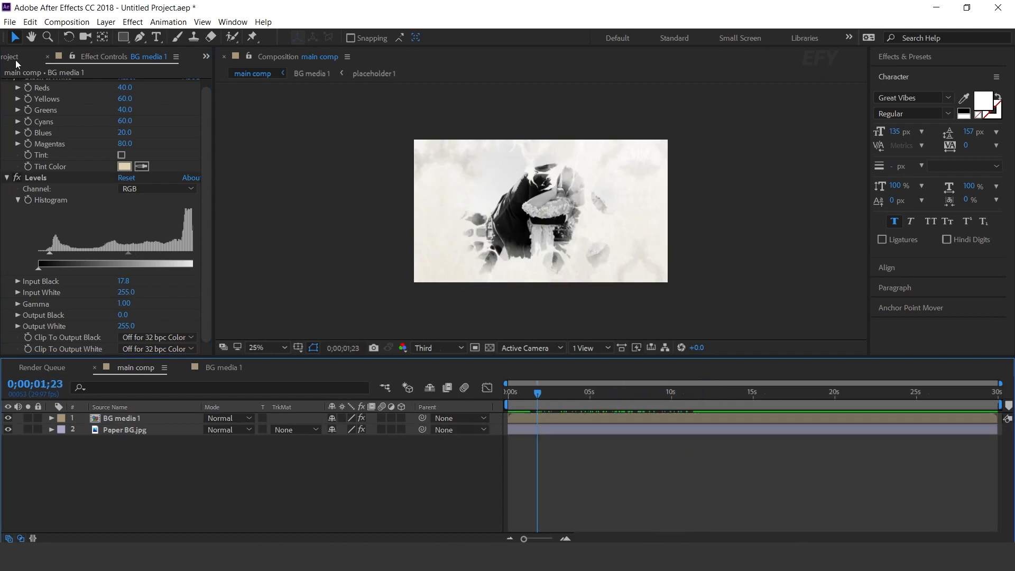
Step: Add handwritten-letter.png at 40% opacity, duplicate it and move the copy to the bottom-right corner
{"action": "left_click", "coordinate": [19, 57]}
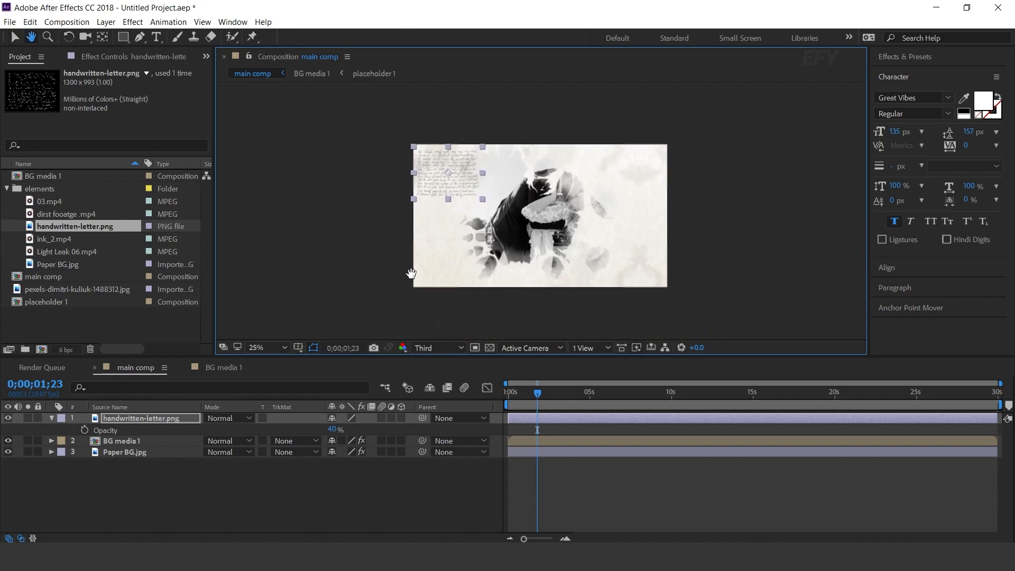
{"action": "key", "text": "ctrl+d"}
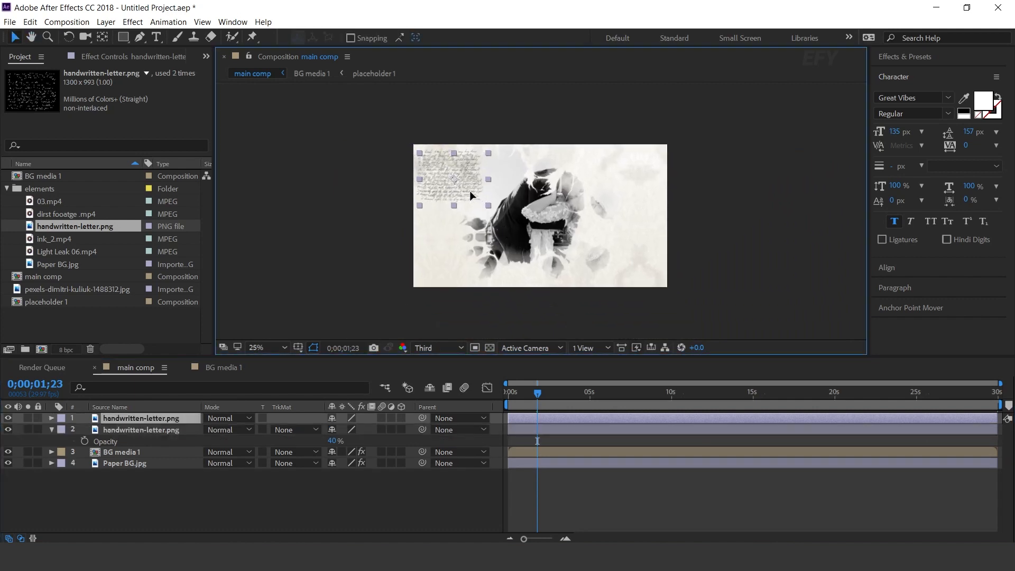
{"action": "left_click_drag", "start_coordinate": [453, 180], "coordinate": [633, 259]}
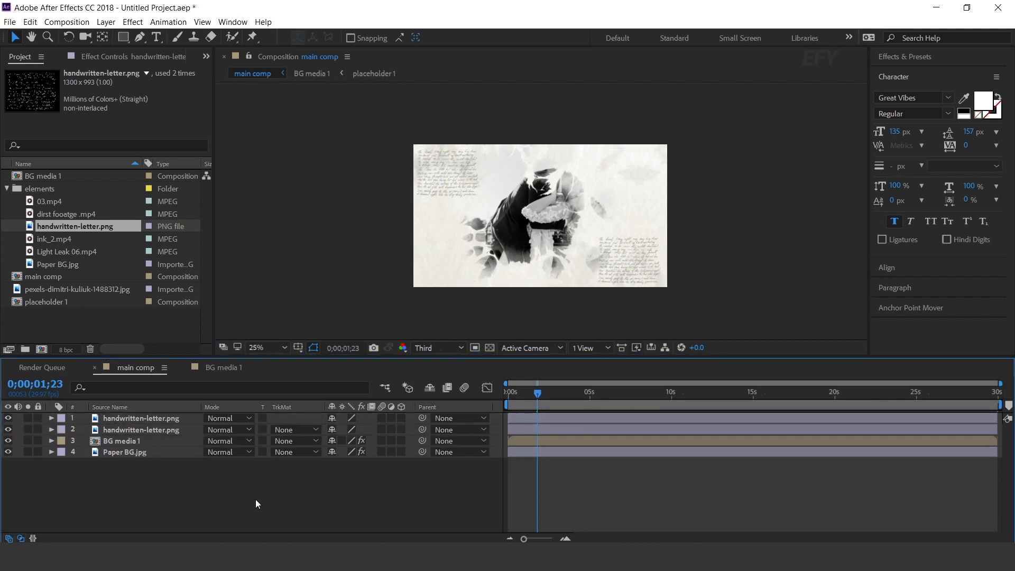
Step: Create a new composition named 'media 1'
{"action": "left_click", "coordinate": [70, 324]}
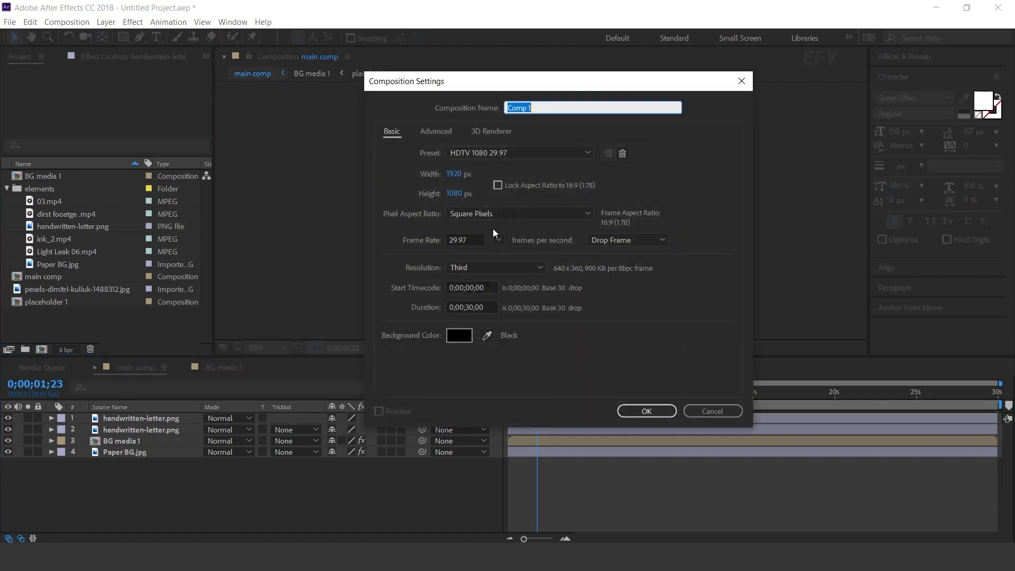
{"action": "type", "text": "me"}
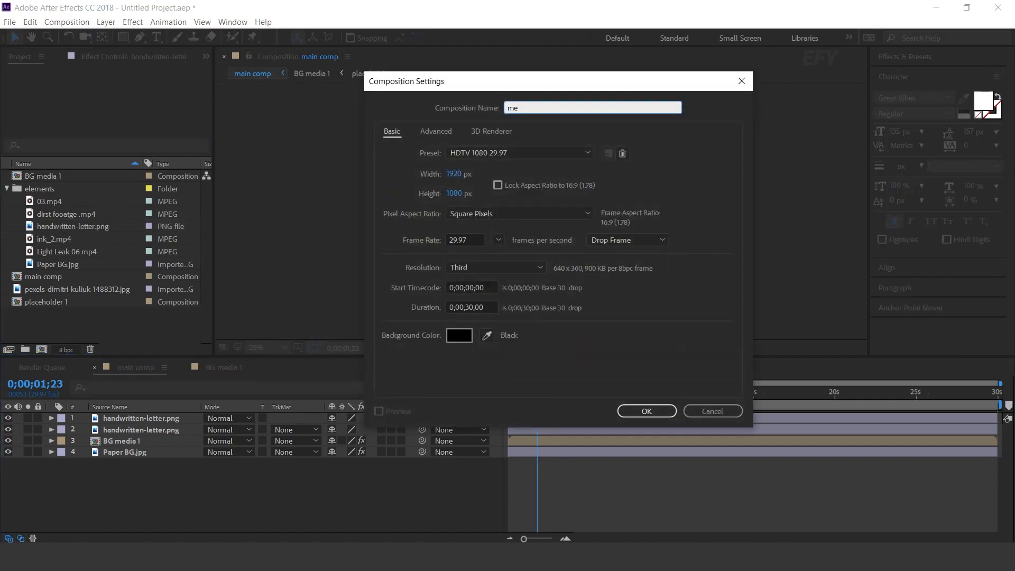
{"action": "left_click", "coordinate": [645, 410]}
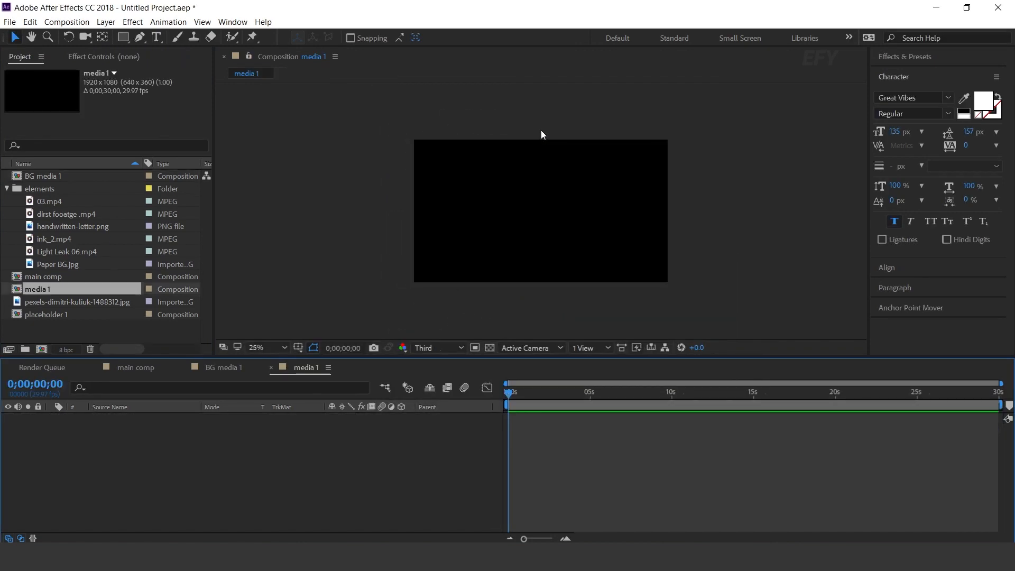
{"action": "mouse_move", "coordinate": [250, 457]}
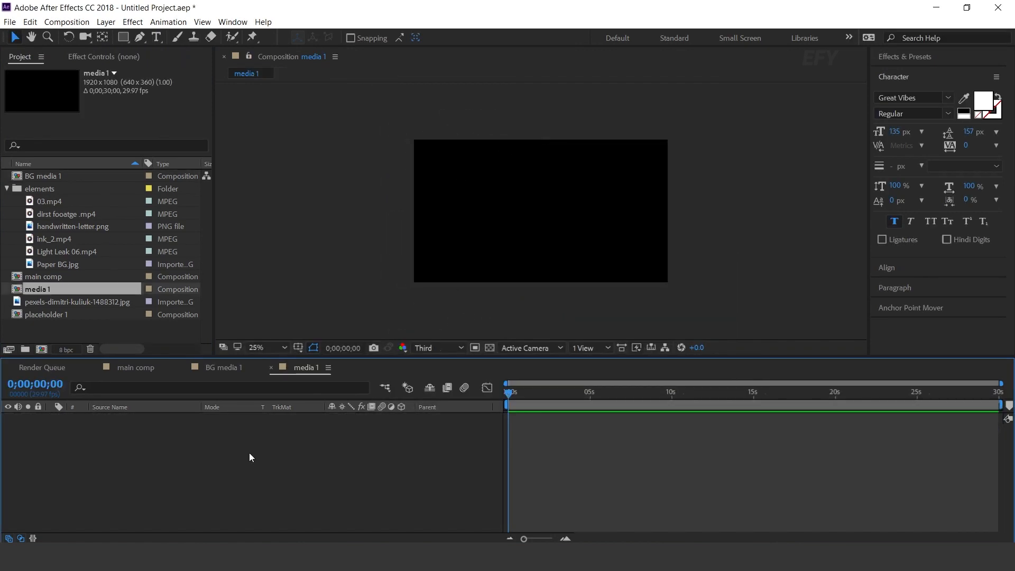
Step: Add Paper BG scaled to 139% with placeholder 1 stacked above it
{"action": "left_click", "coordinate": [58, 264]}
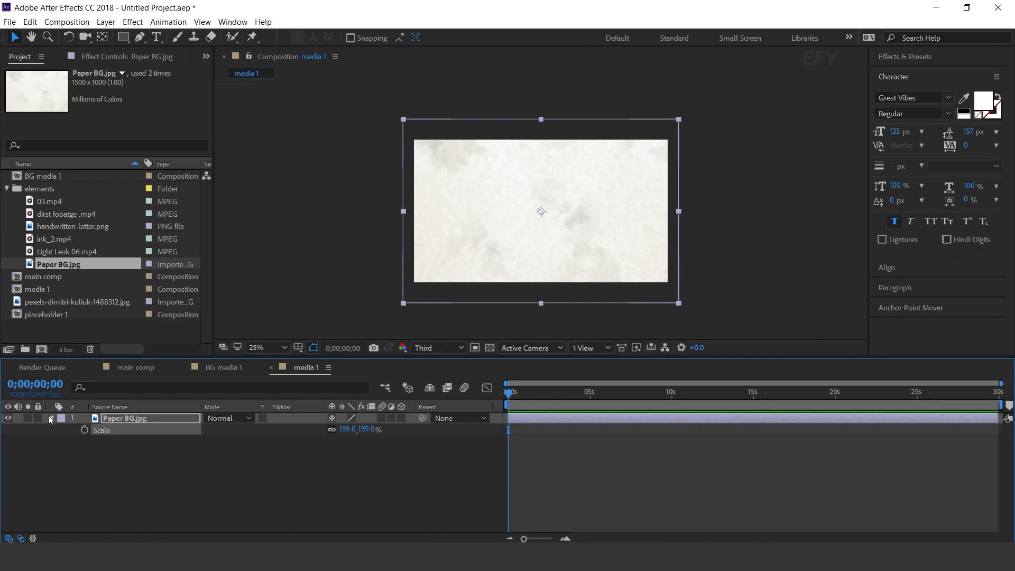
{"action": "left_click", "coordinate": [47, 314]}
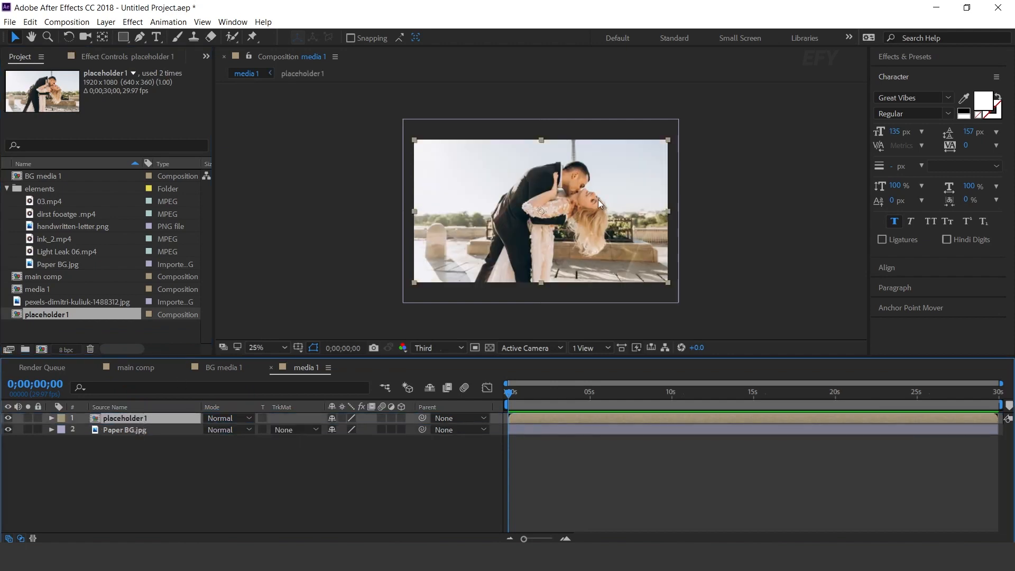
{"action": "mouse_move", "coordinate": [377, 467]}
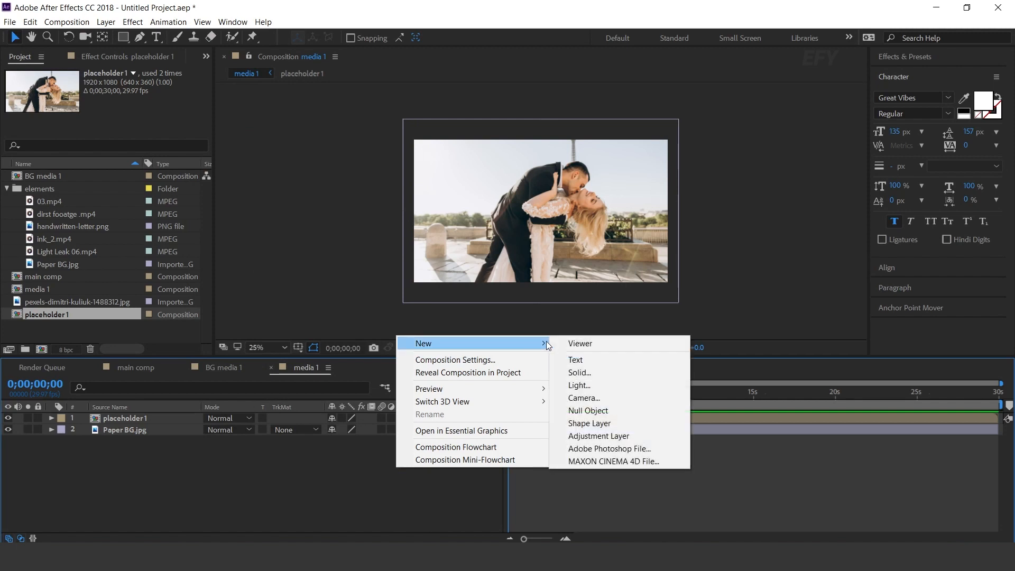
Step: Add a full-frame Black Solid 1 and draw a rectangular mask slightly inside its edges
{"action": "left_click", "coordinate": [579, 372]}
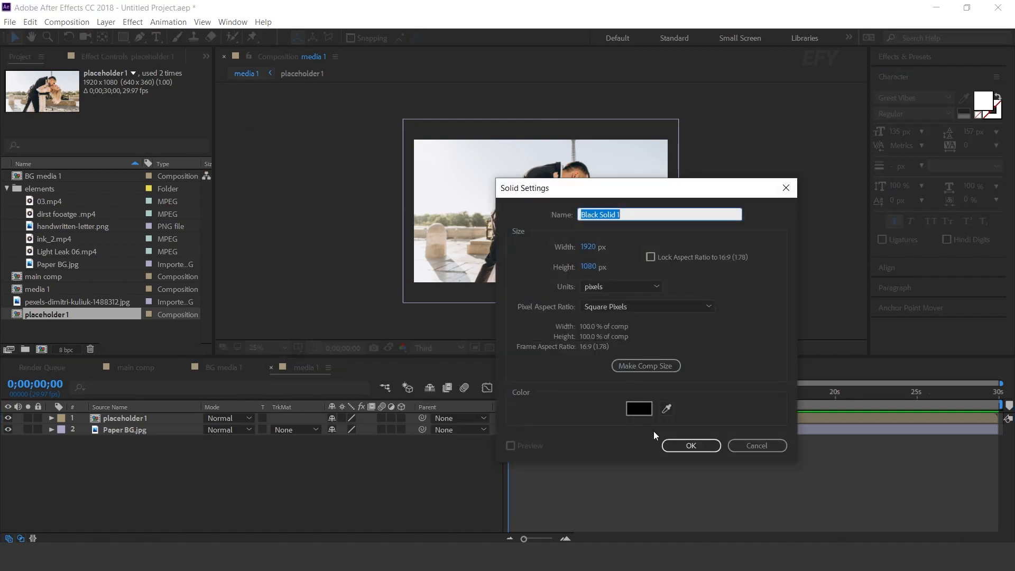
{"action": "left_click", "coordinate": [689, 446]}
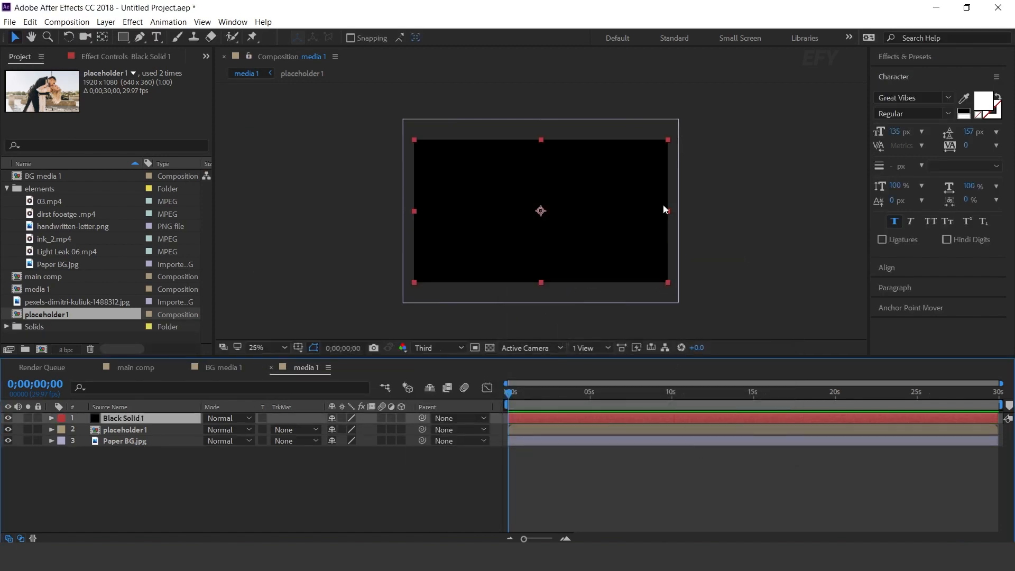
{"action": "left_click", "coordinate": [123, 37]}
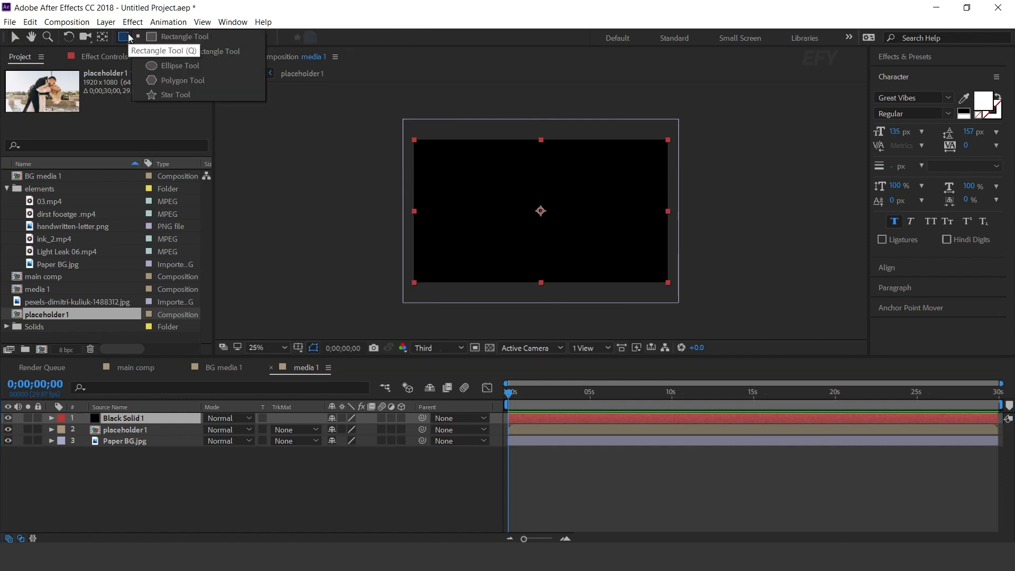
{"action": "mouse_move", "coordinate": [224, 58]}
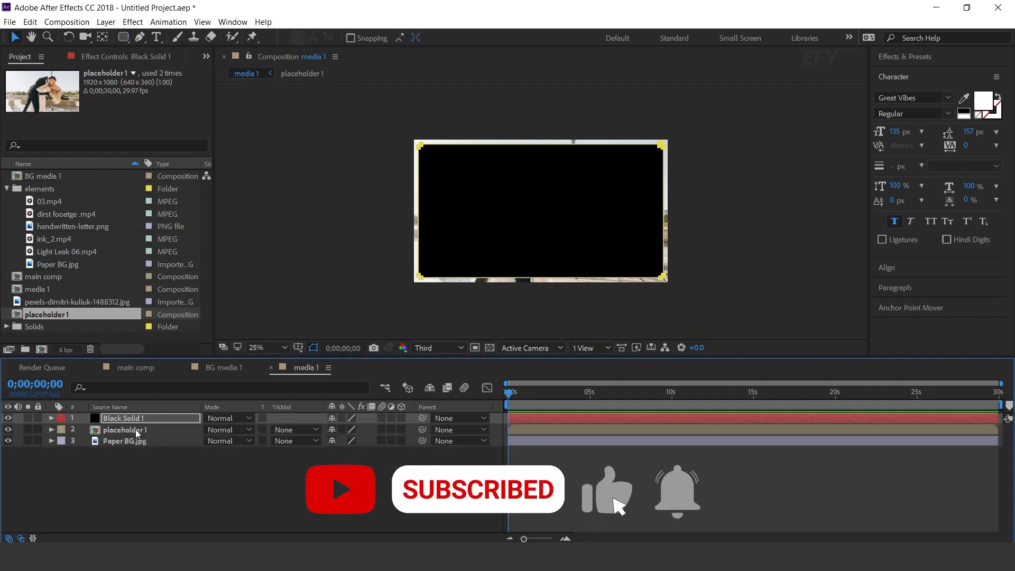
Step: Set placeholder 1's track matte to Alpha Matte 'Black Solid 1'
{"action": "left_click", "coordinate": [293, 429]}
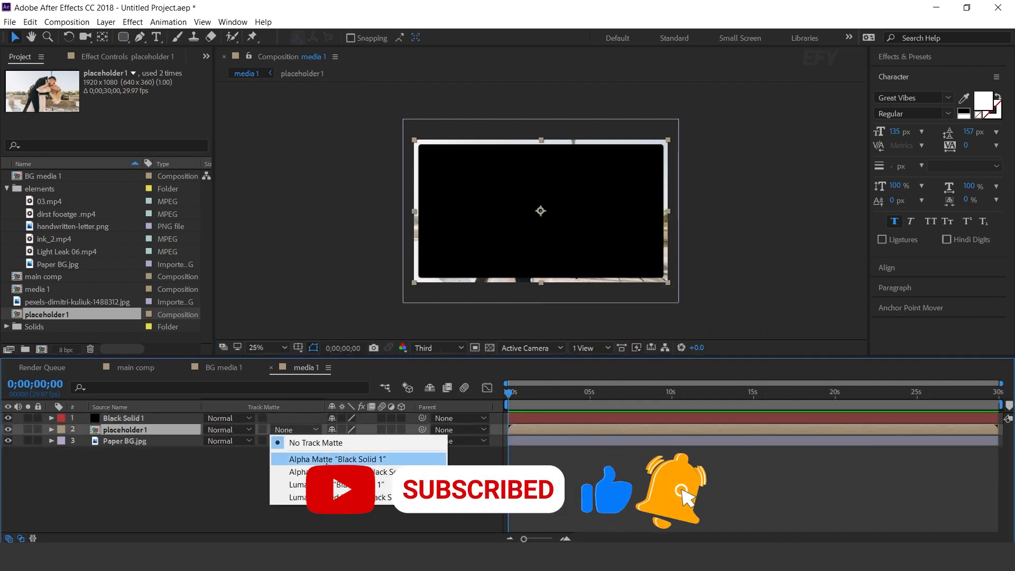
{"action": "left_click", "coordinate": [335, 459]}
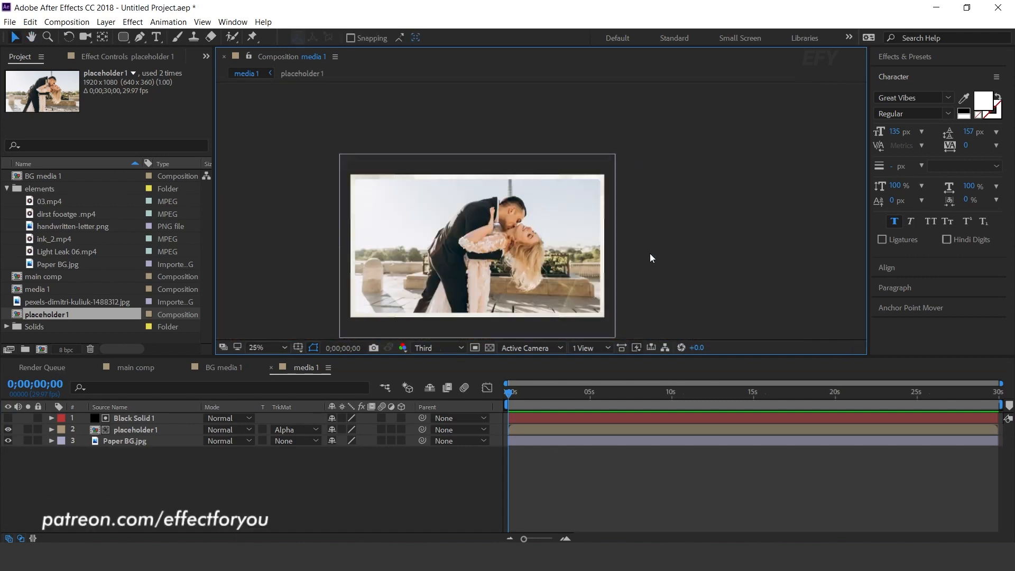
{"action": "left_click", "coordinate": [689, 392]}
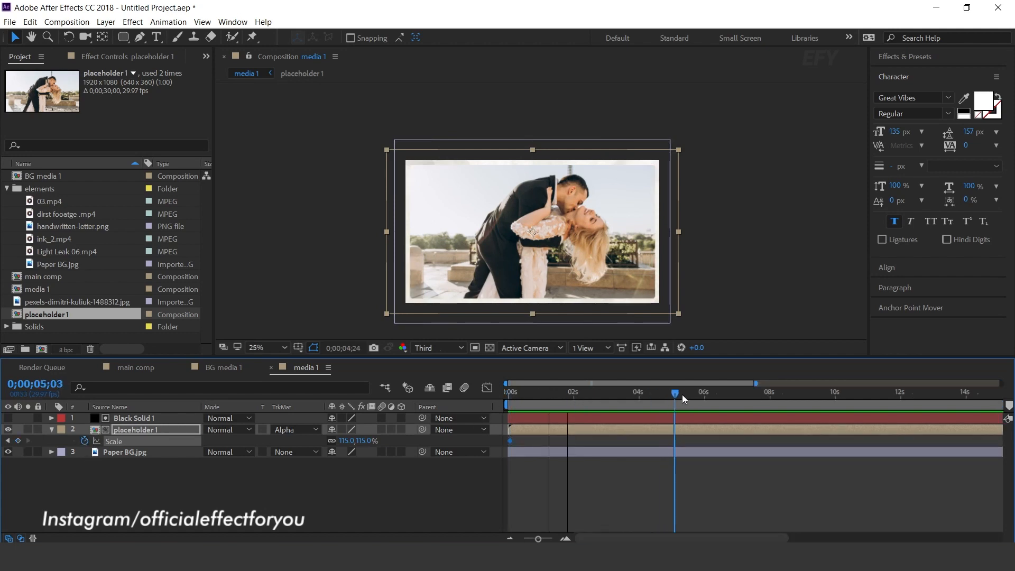
Step: Keyframe placeholder 1's Scale up to 115% and preview the zoom animation
{"action": "left_click_drag", "start_coordinate": [675, 392], "coordinate": [772, 392]}
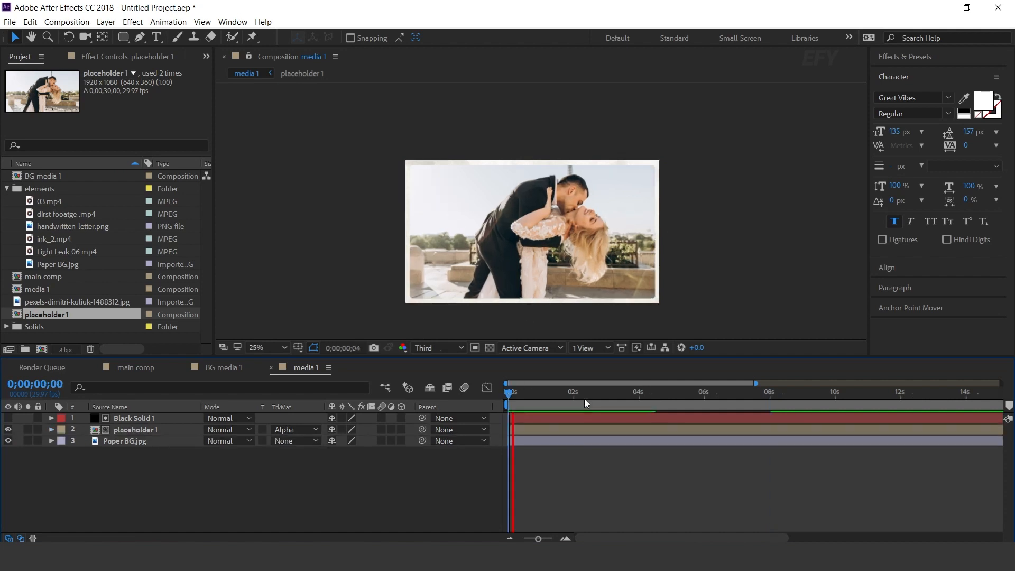
{"action": "left_click", "coordinate": [574, 391]}
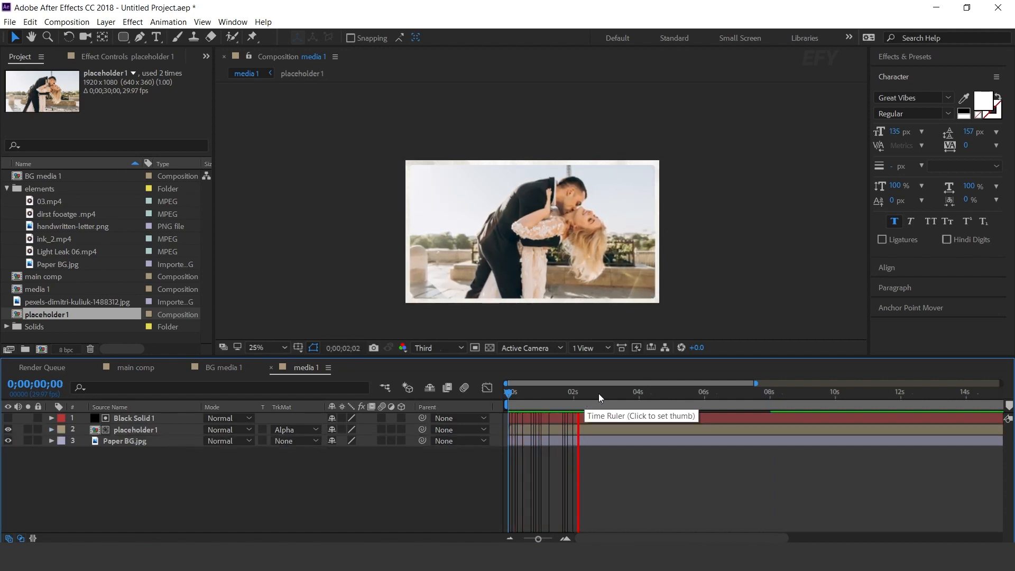
{"action": "left_click", "coordinate": [707, 391]}
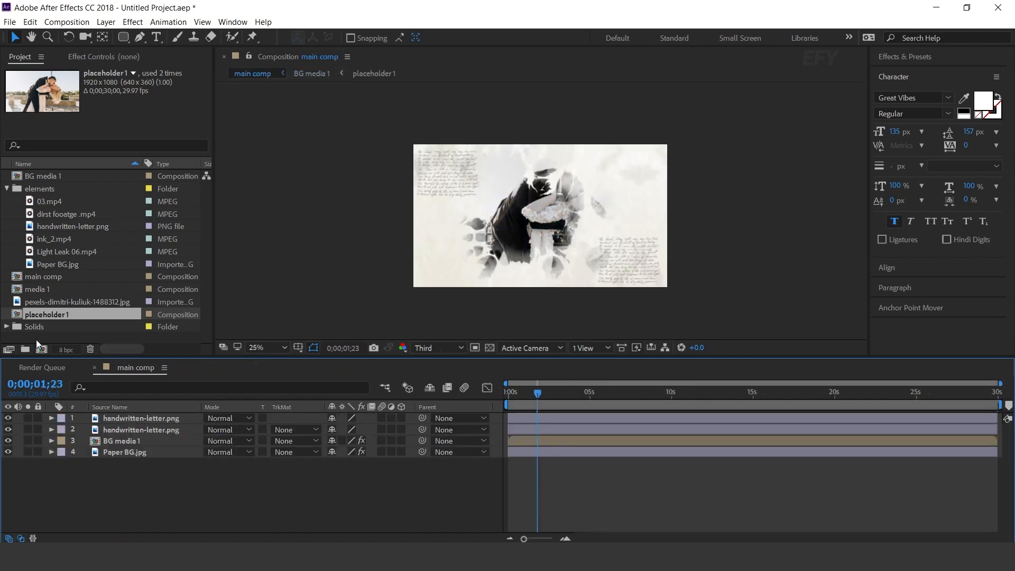
Step: Add media 1 to main comp as a 3D layer and switch the viewer to 2 Views
{"action": "left_click", "coordinate": [36, 288]}
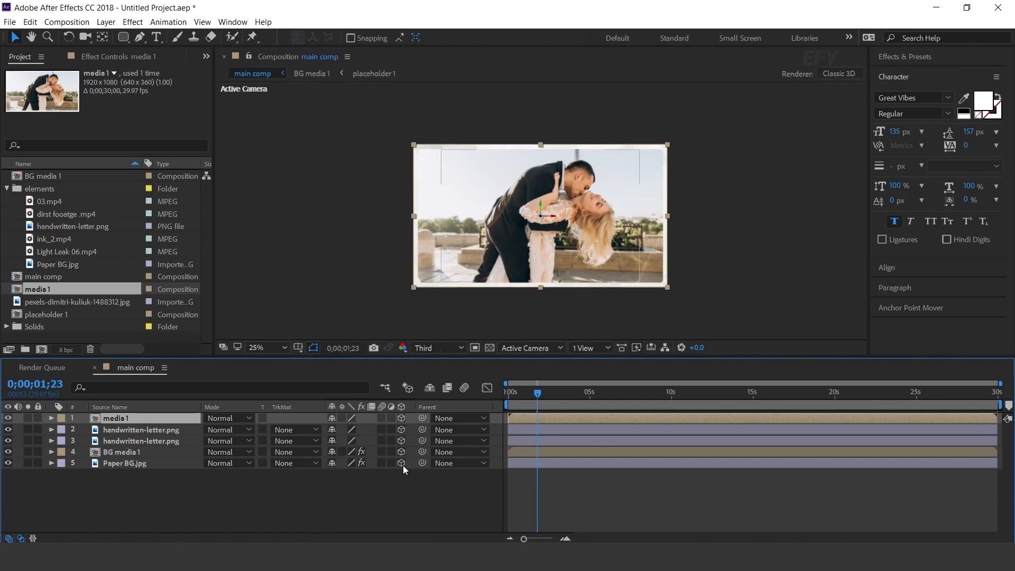
{"action": "left_click", "coordinate": [586, 348]}
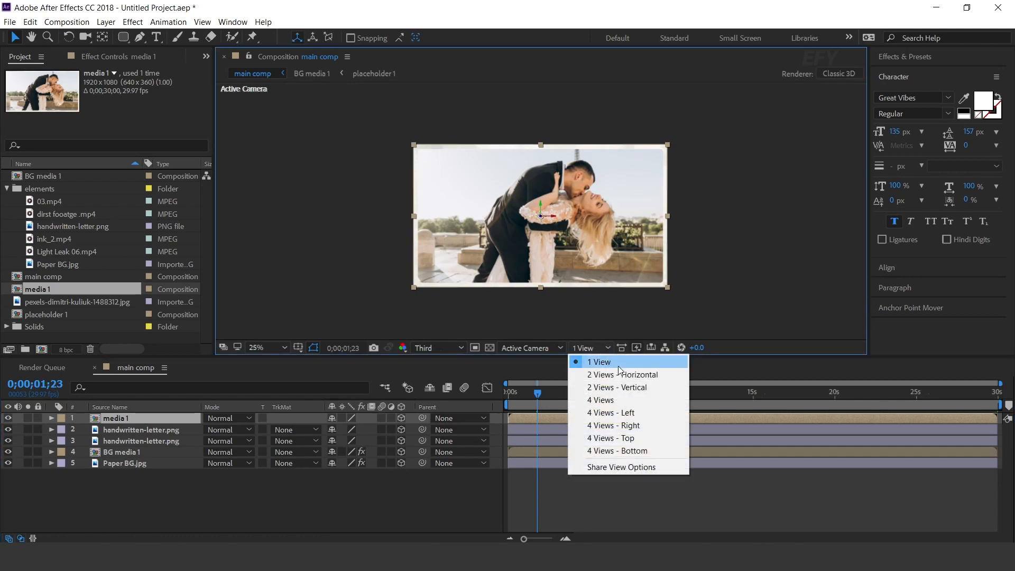
{"action": "left_click", "coordinate": [623, 375]}
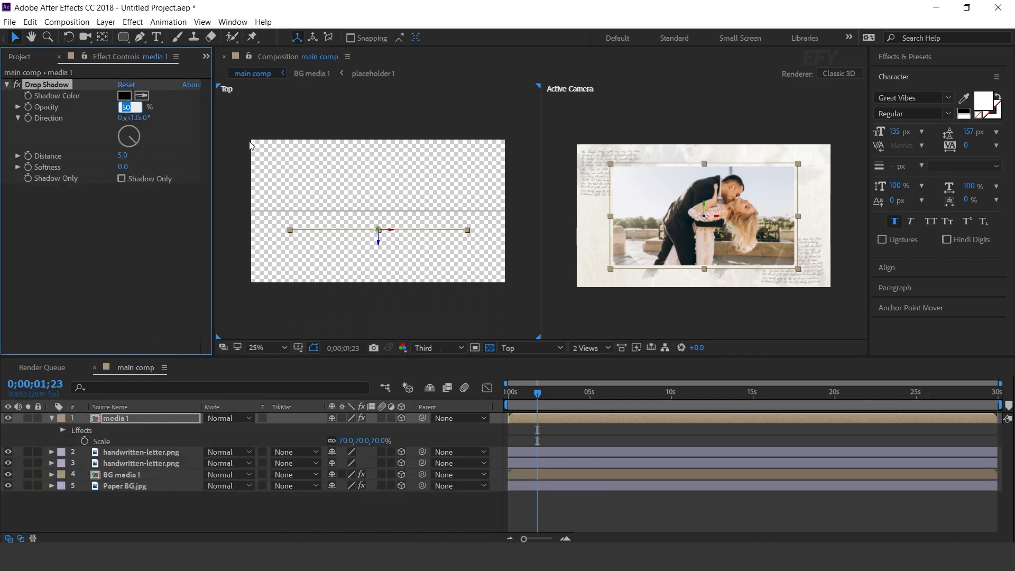
Step: Set media 1's Drop Shadow to 20% opacity, 65° direction, distance 20, softness 180
{"action": "type", "text": "20"}
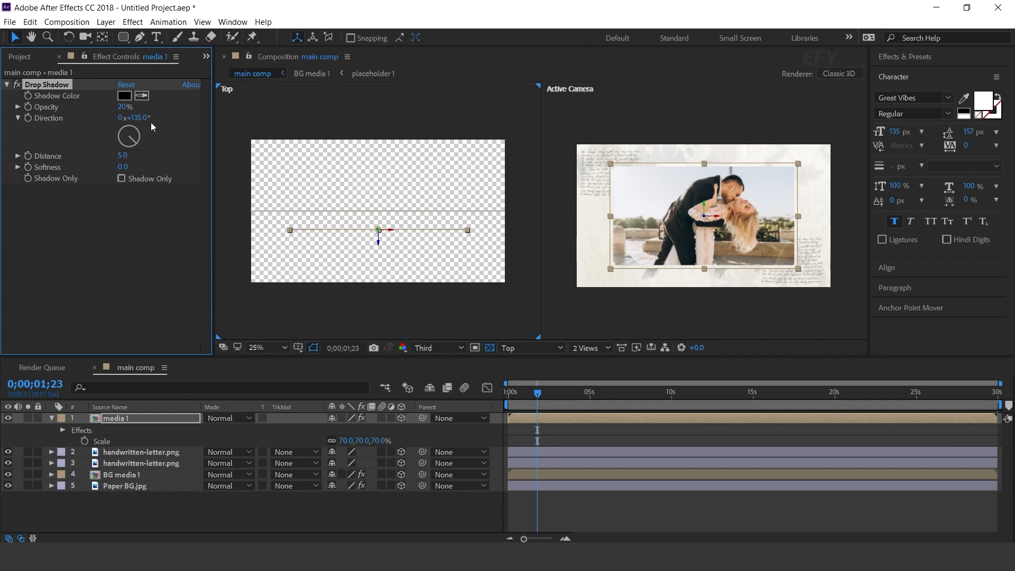
{"action": "left_click", "coordinate": [135, 117]}
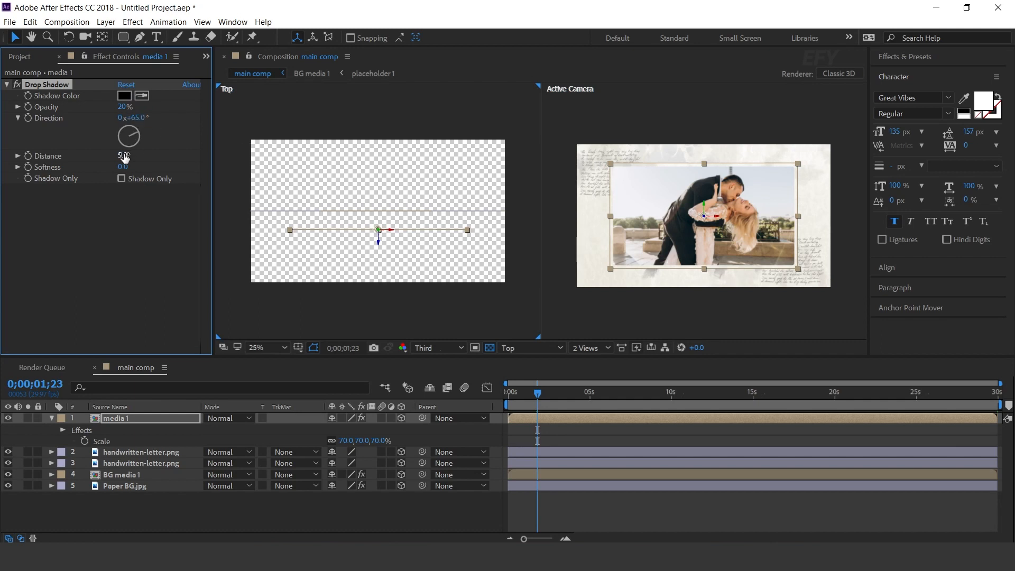
{"action": "left_click_drag", "start_coordinate": [125, 156], "coordinate": [149, 171]}
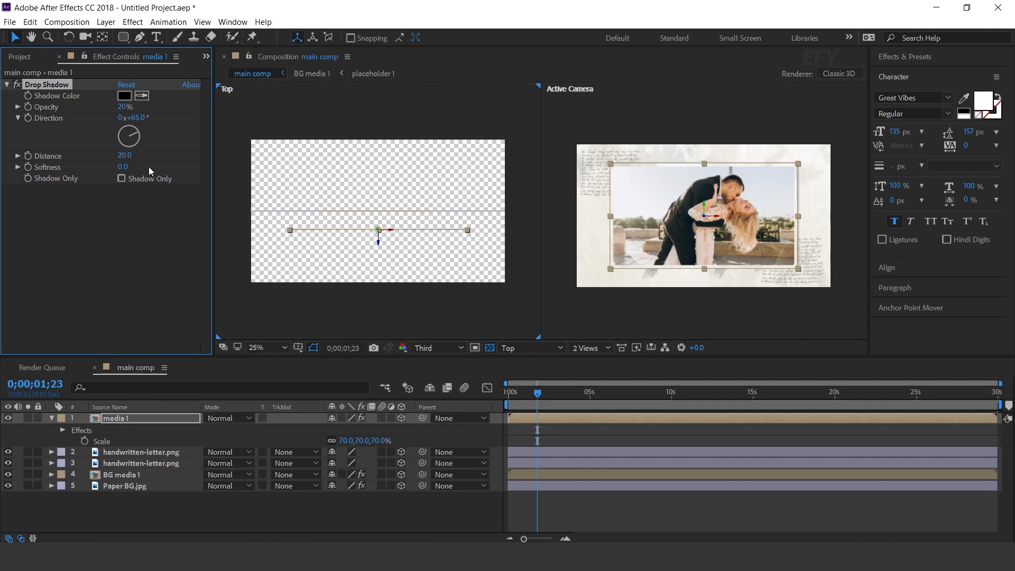
{"action": "left_click", "coordinate": [125, 166]}
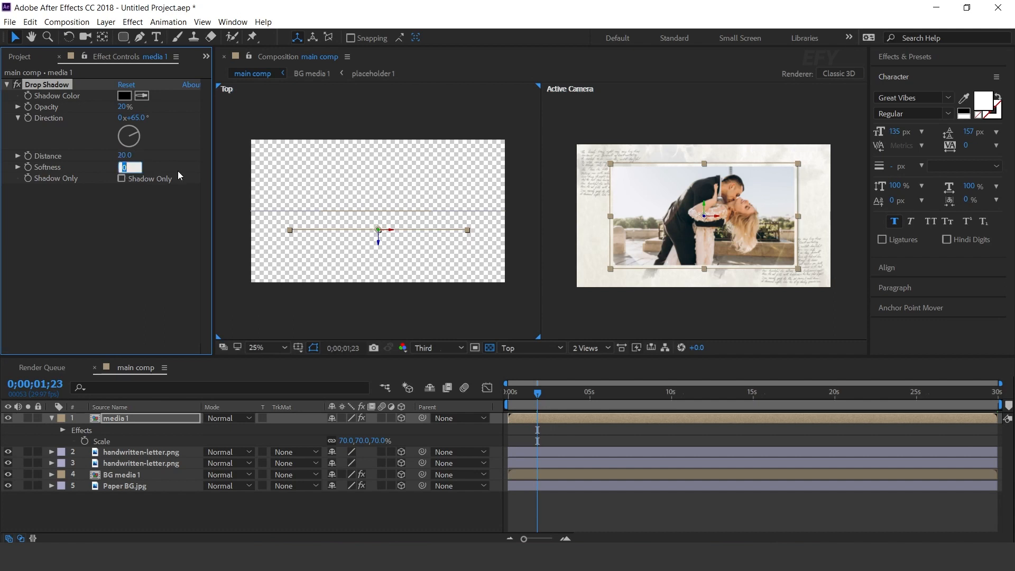
{"action": "type", "text": "180.0"}
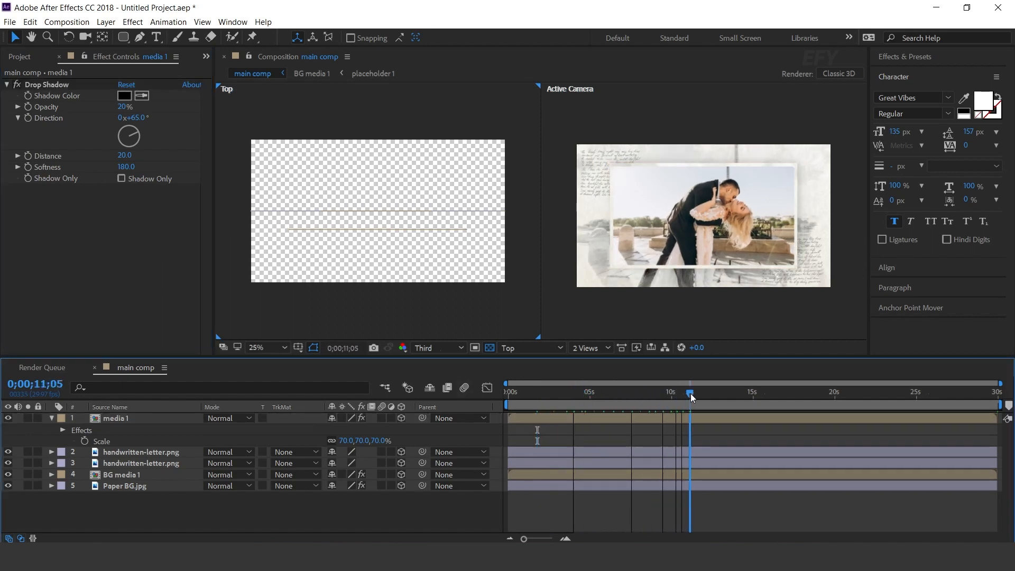
{"action": "left_click_drag", "start_coordinate": [690, 392], "coordinate": [625, 392]}
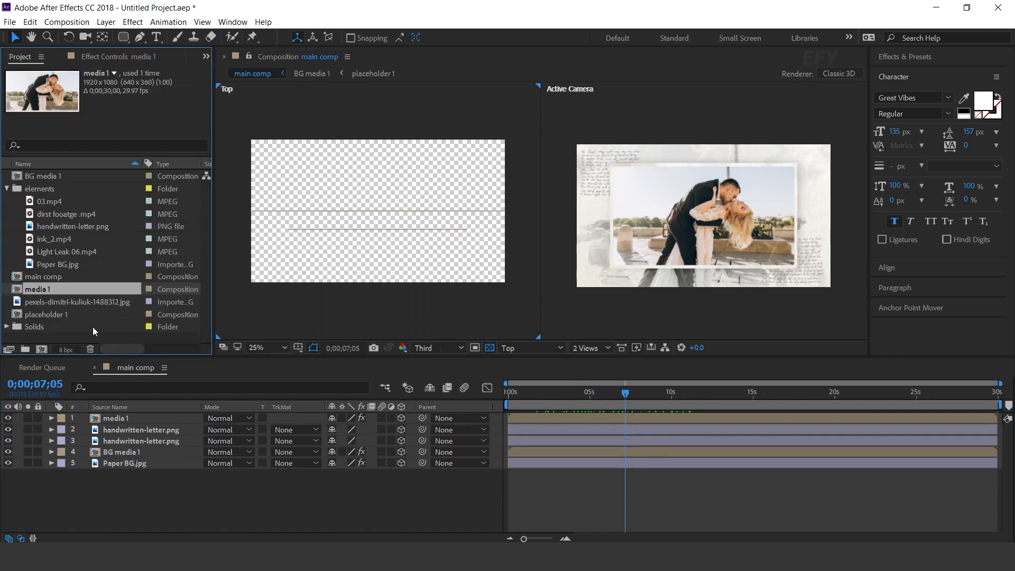
Step: Stack the 03.mp4 ink clip on top of main comp and enable time remapping on it
{"action": "left_click", "coordinate": [50, 201]}
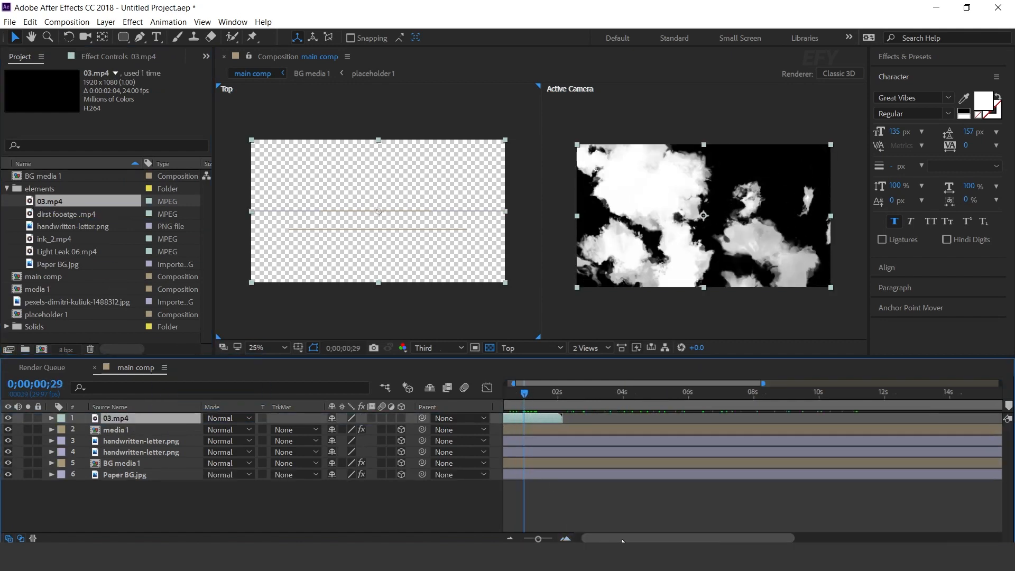
{"action": "left_click", "coordinate": [552, 392]}
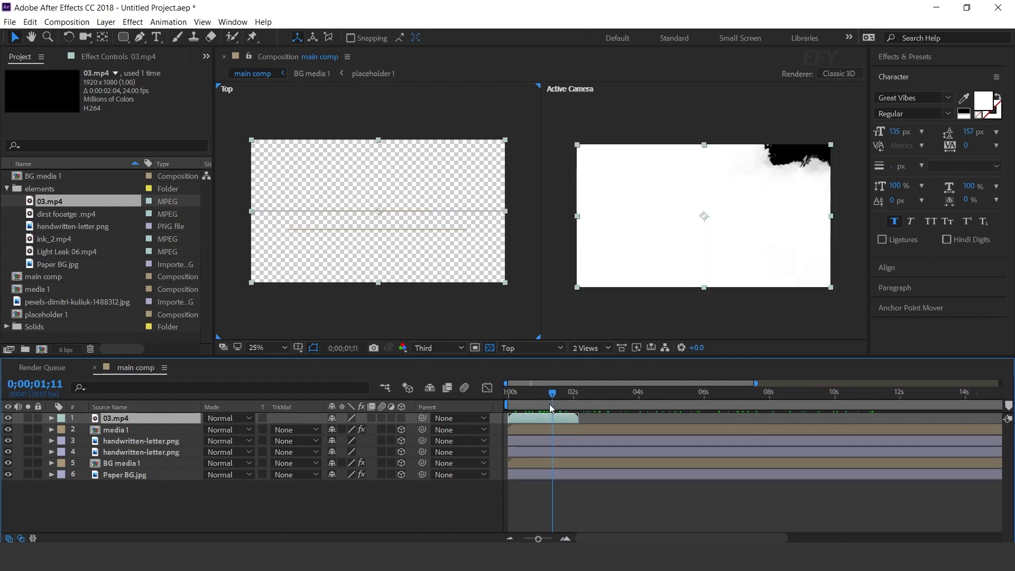
{"action": "right_click", "coordinate": [550, 418]}
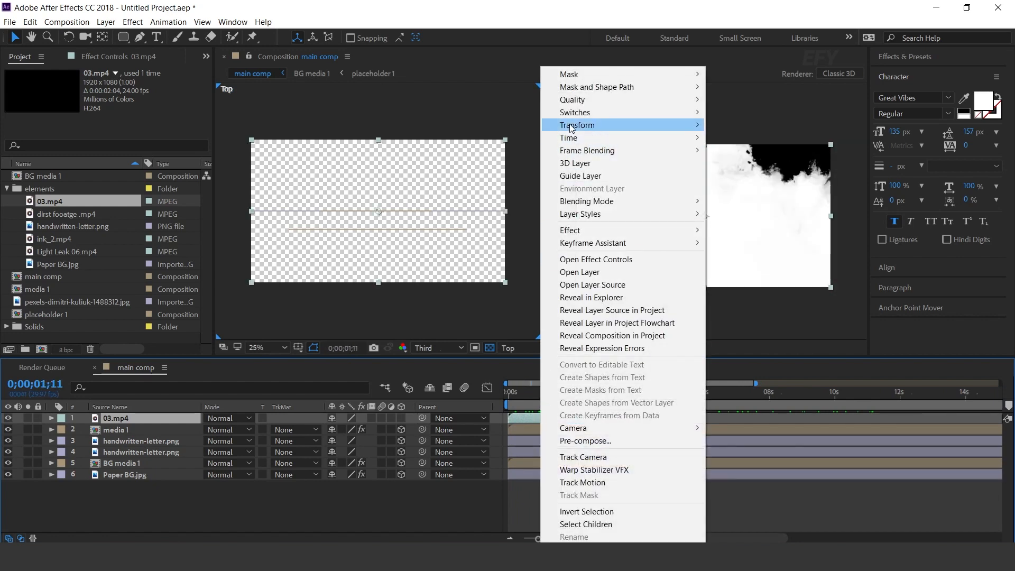
{"action": "mouse_move", "coordinate": [569, 138]}
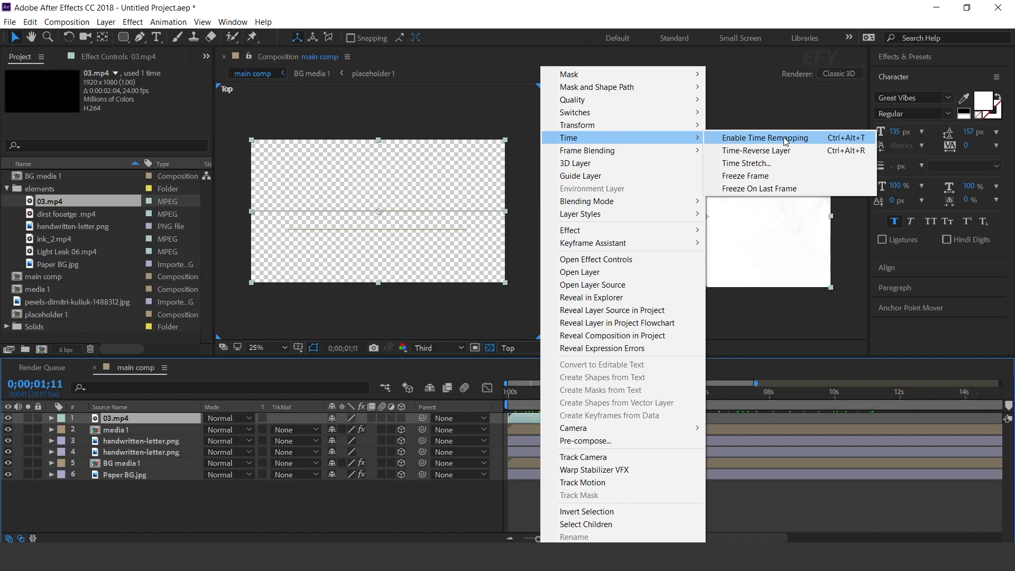
{"action": "left_click", "coordinate": [766, 137]}
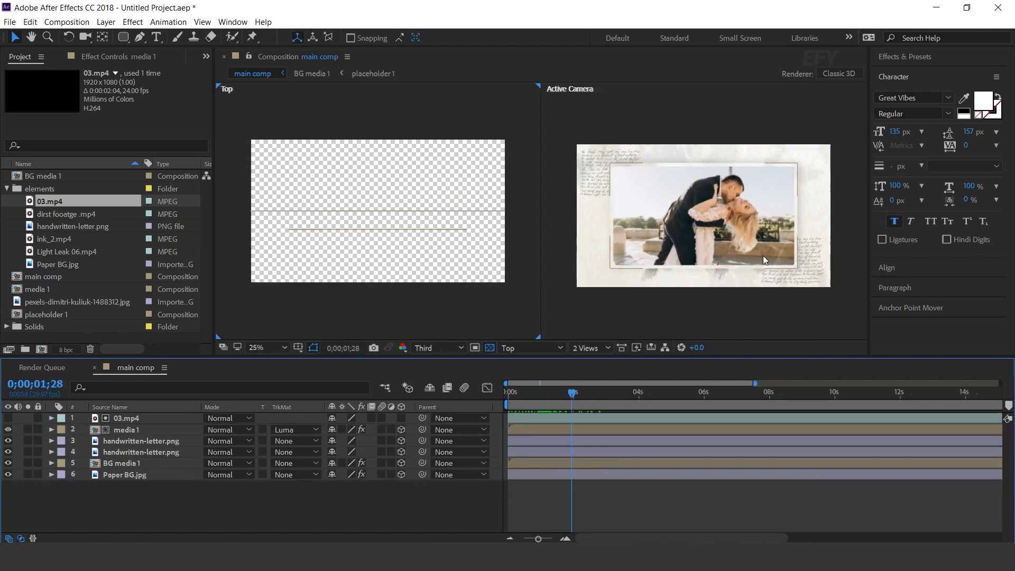
Step: Create a new composition named text 1 and show a single viewer
{"action": "left_click", "coordinate": [6, 188]}
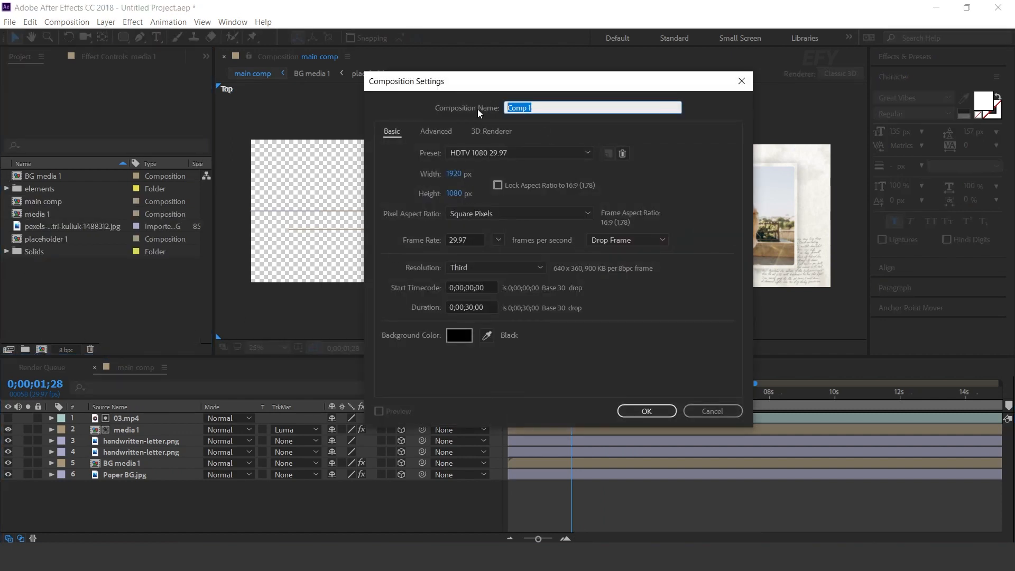
{"action": "left_click", "coordinate": [645, 411]}
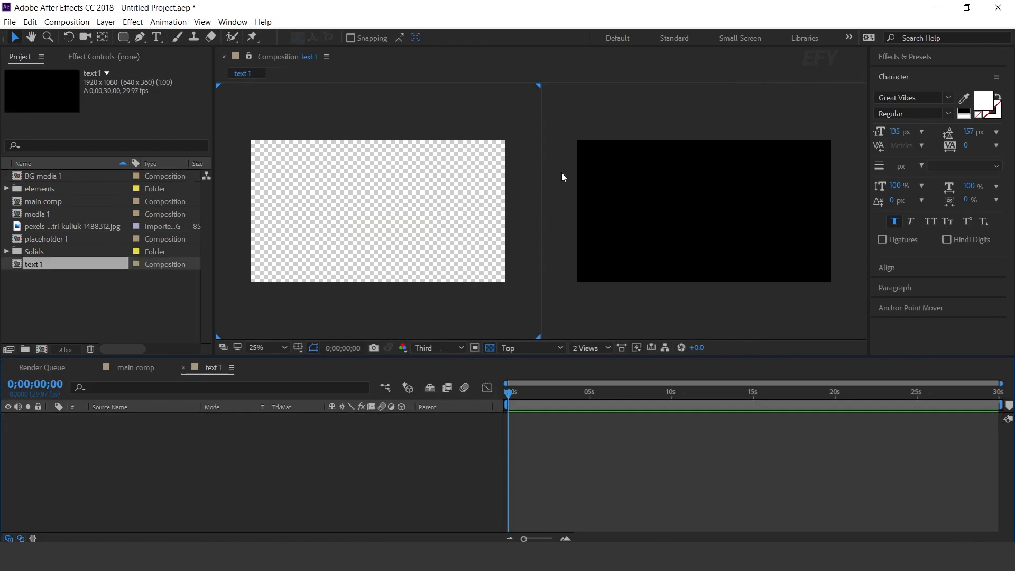
{"action": "left_click", "coordinate": [589, 348]}
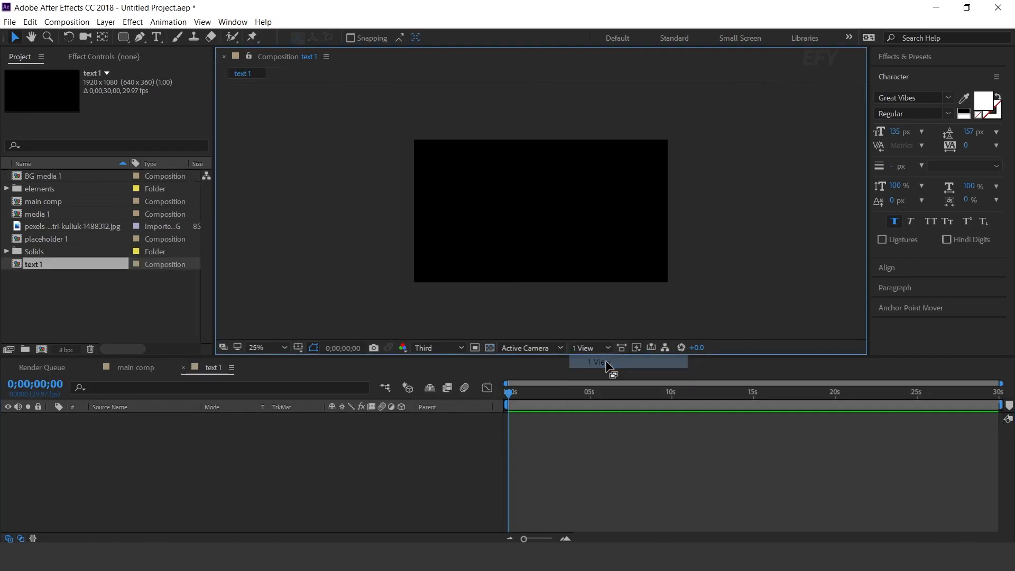
Step: Add a text layer reading Wedding Slideshow in text 1
{"action": "left_click", "coordinate": [156, 37]}
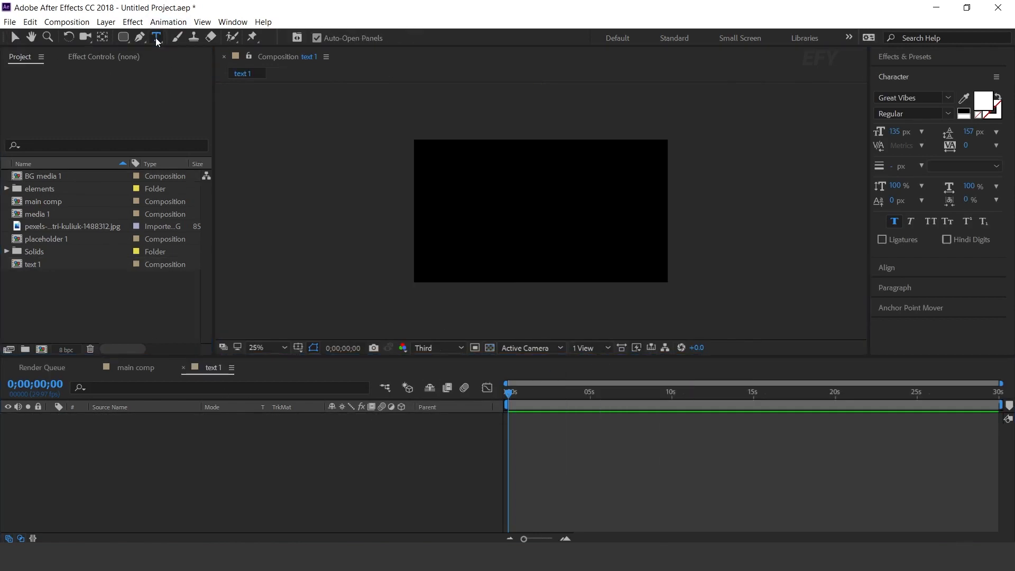
{"action": "type", "text": "Wedding Slideshow"}
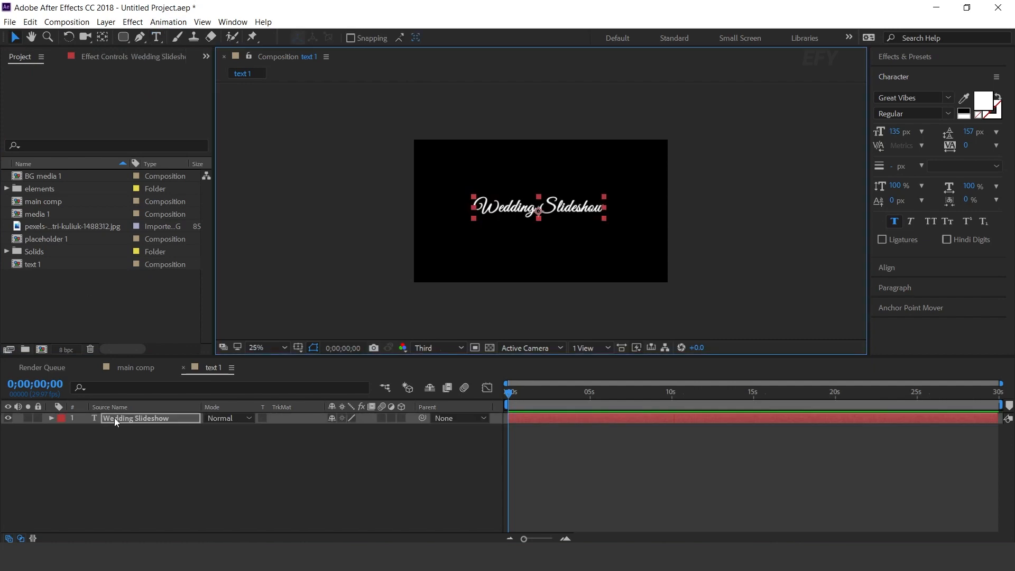
Step: Add Animator 1 to the title with Position, Opacity and Blur, and set its position value
{"action": "left_click", "coordinate": [52, 419]}
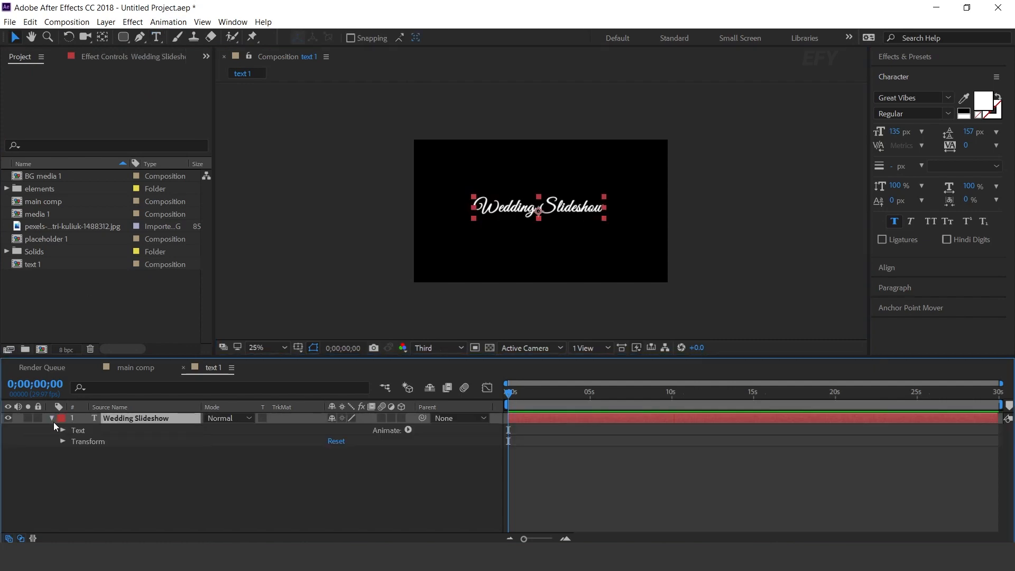
{"action": "left_click", "coordinate": [409, 431]}
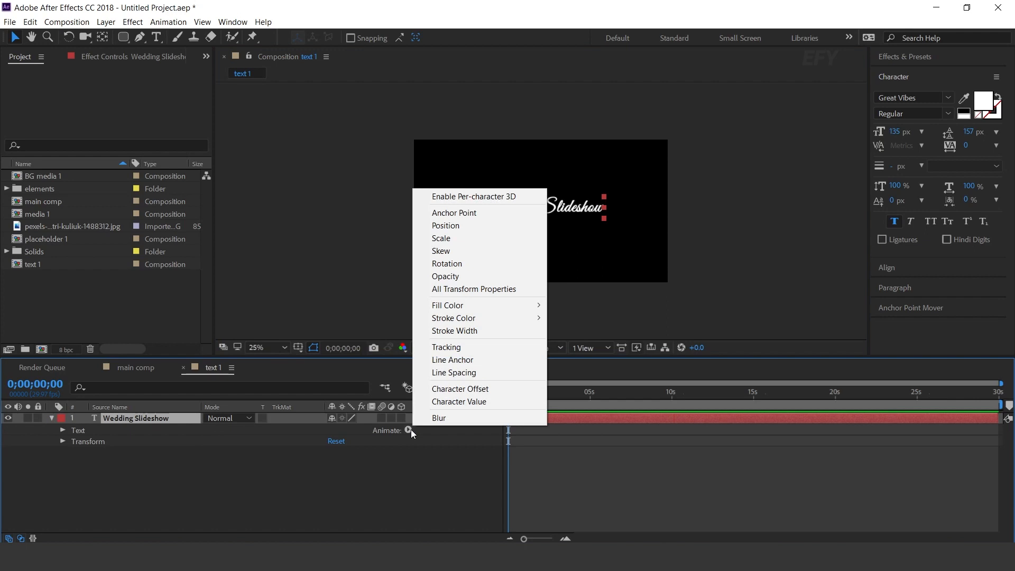
{"action": "left_click", "coordinate": [445, 226]}
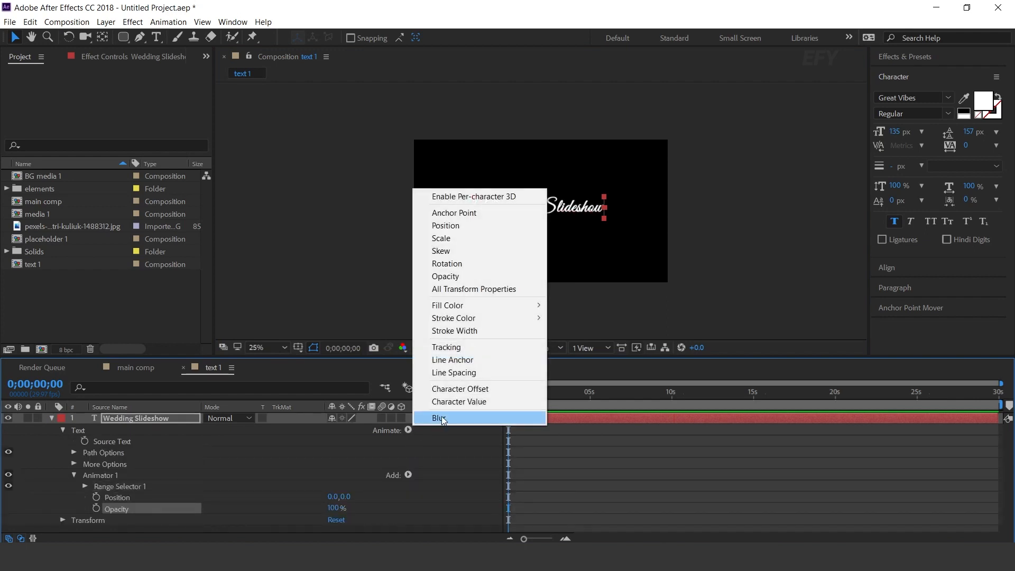
{"action": "left_click", "coordinate": [439, 418]}
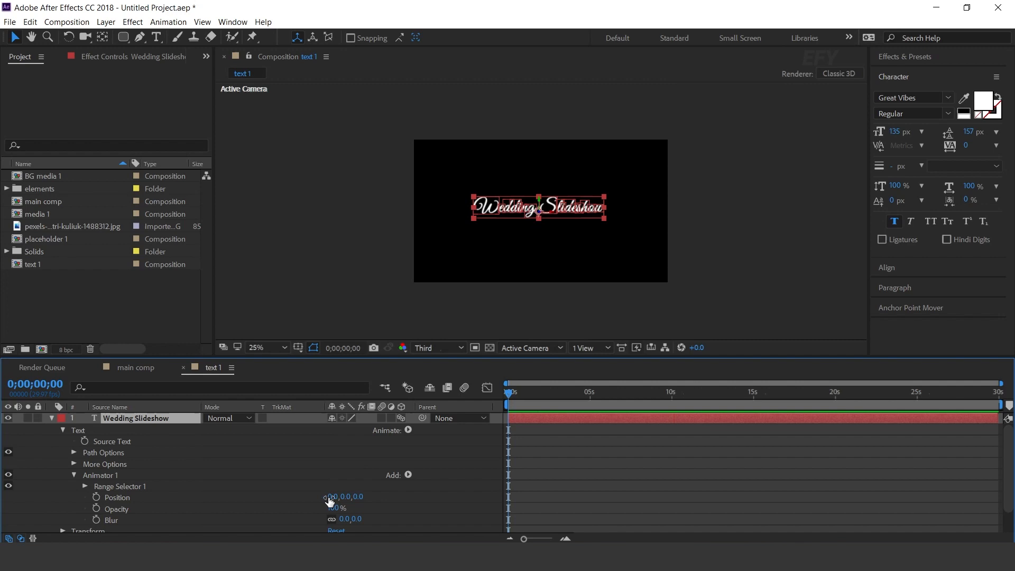
{"action": "left_click", "coordinate": [366, 497]}
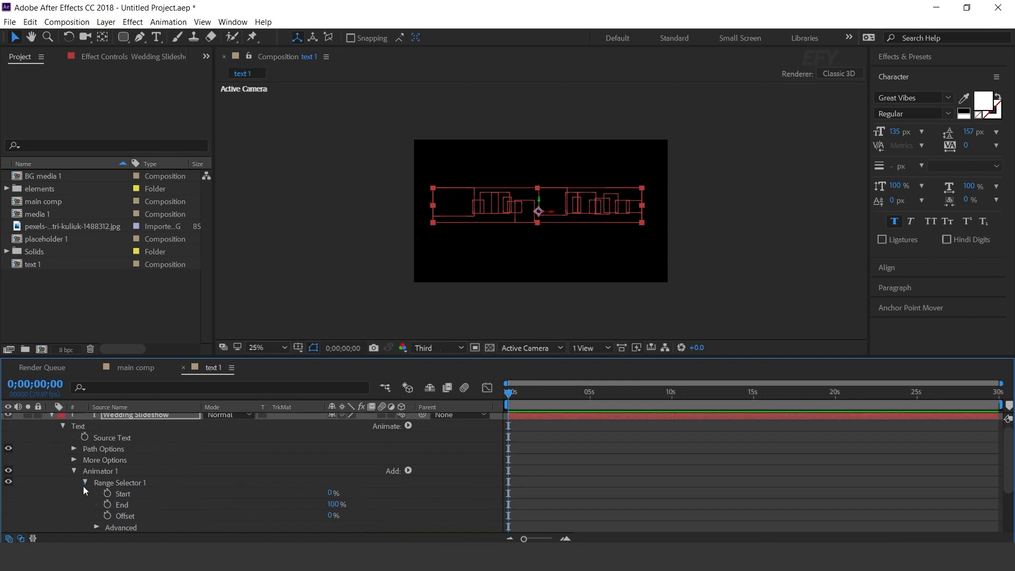
Step: Set the range selector shape to Ramp Up and keyframe Offset from 0% to 100% over 3s
{"action": "scroll", "scroll_direction": "down", "scroll_amount": 3}
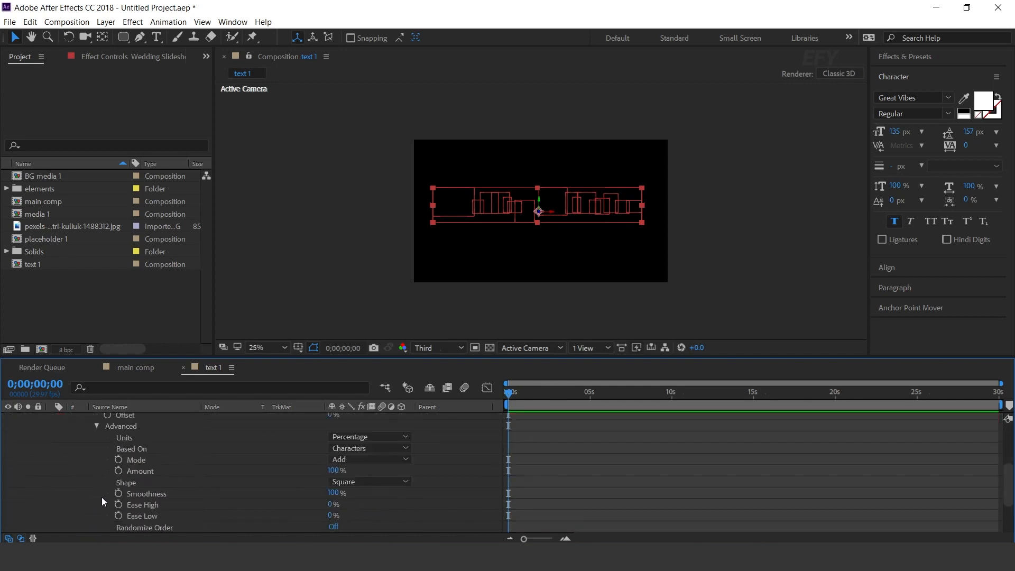
{"action": "left_click", "coordinate": [369, 481]}
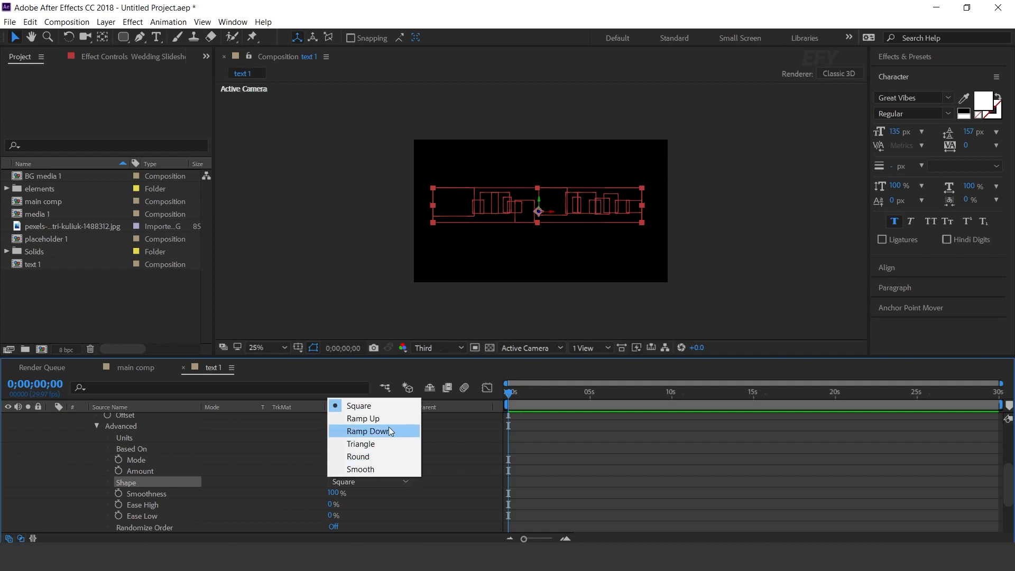
{"action": "left_click", "coordinate": [362, 418]}
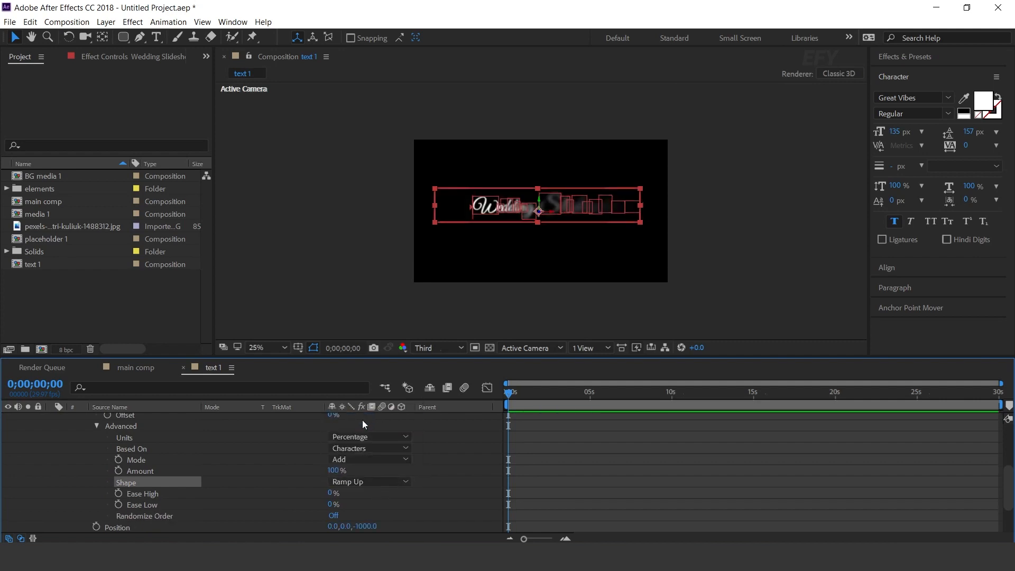
{"action": "scroll", "scroll_direction": "down", "scroll_amount": 3}
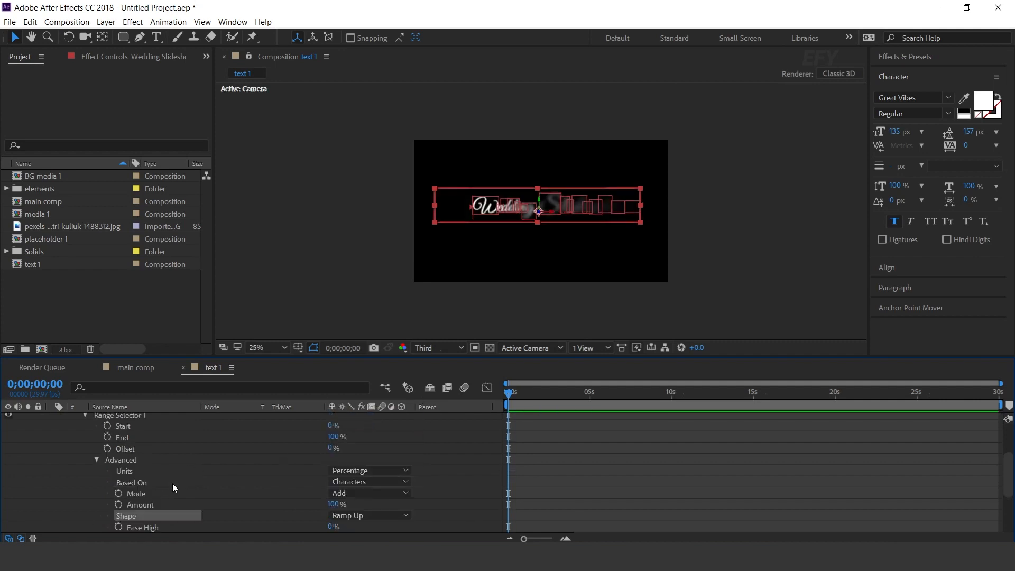
{"action": "scroll", "scroll_direction": "down", "scroll_amount": 3}
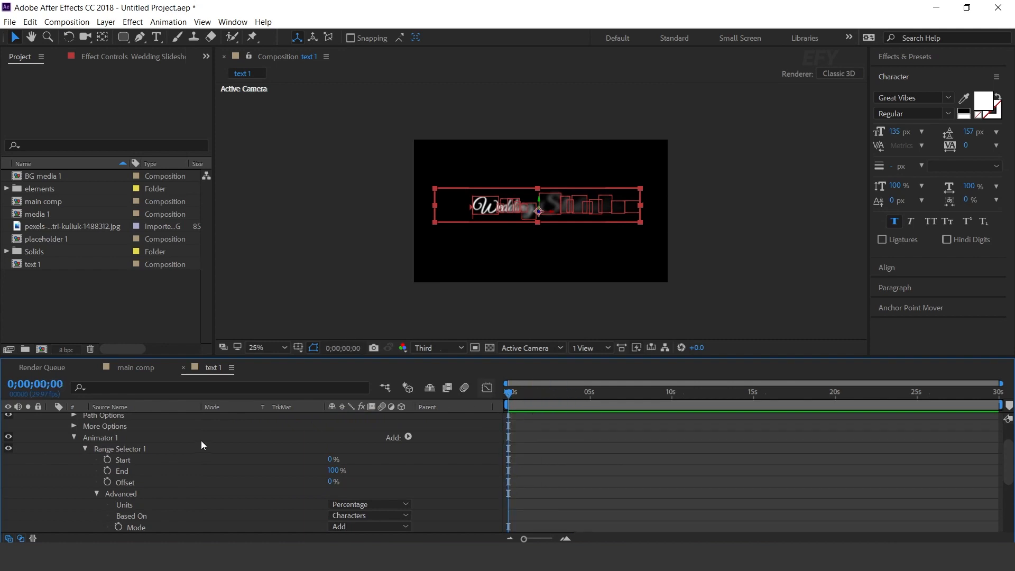
{"action": "left_click", "coordinate": [107, 482]}
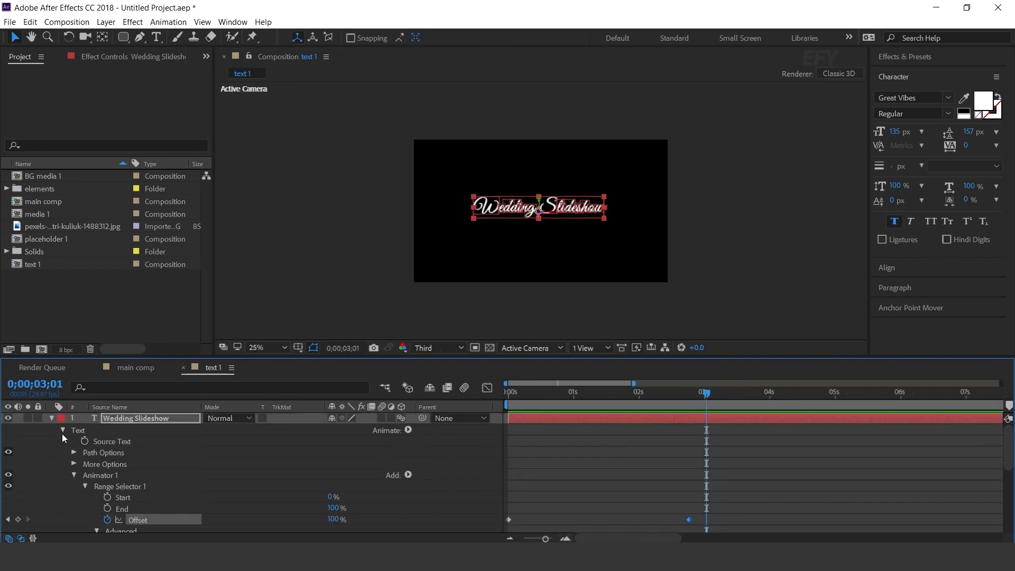
{"action": "left_click", "coordinate": [51, 420]}
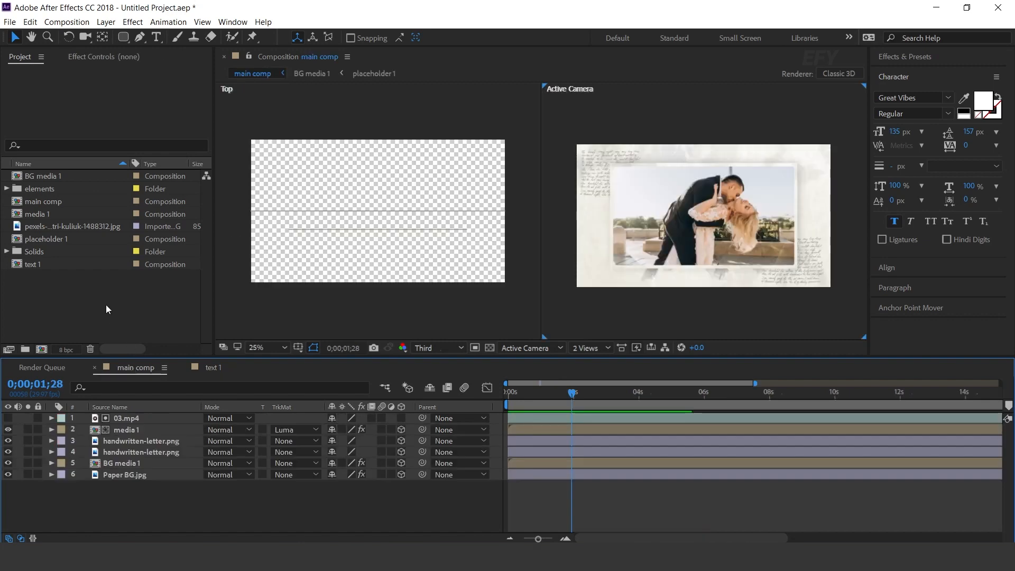
Step: Place text 1 in main comp as a 3D layer at the card's lower right
{"action": "left_click", "coordinate": [33, 264]}
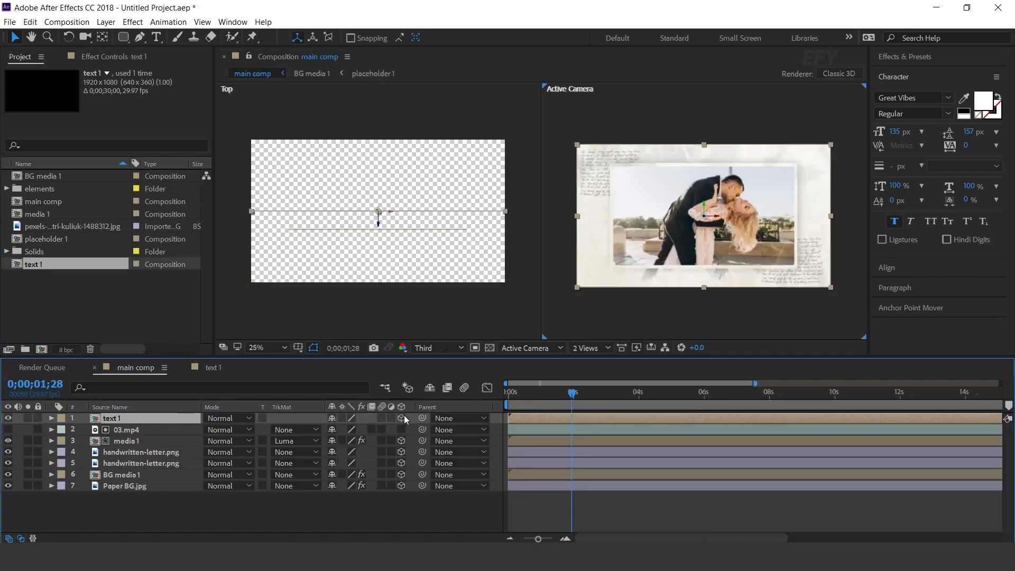
{"action": "left_click", "coordinate": [126, 429]}
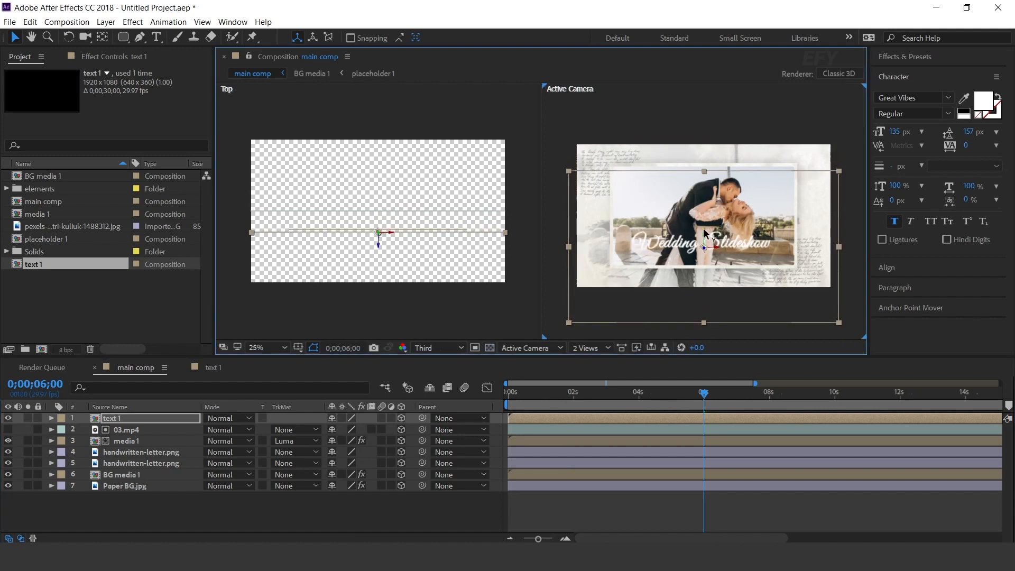
{"action": "left_click_drag", "start_coordinate": [704, 245], "coordinate": [750, 256]}
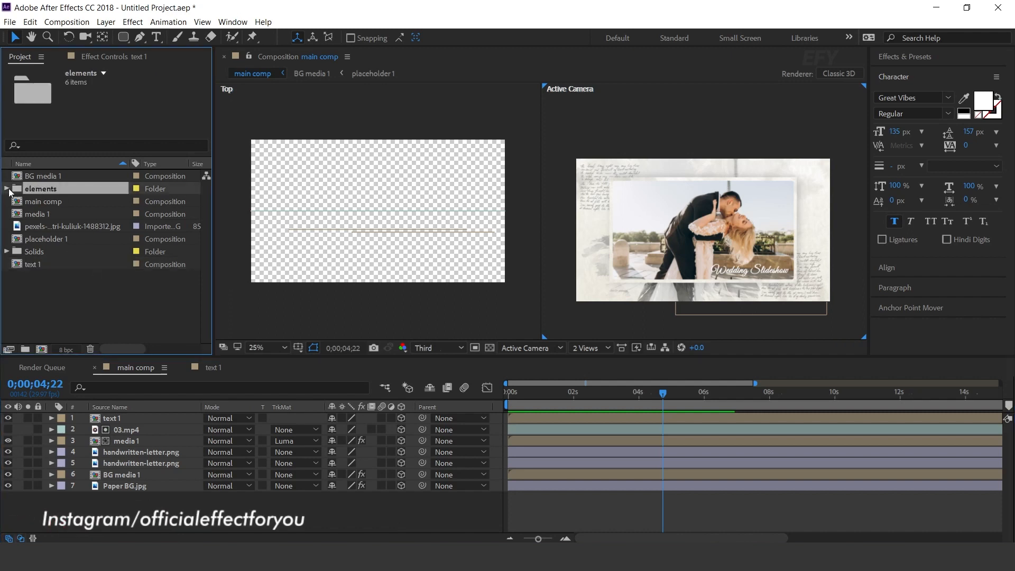
Step: Add the dust footage and Light Leak 06 clips on top of main comp, both in Screen mode
{"action": "left_click", "coordinate": [6, 188]}
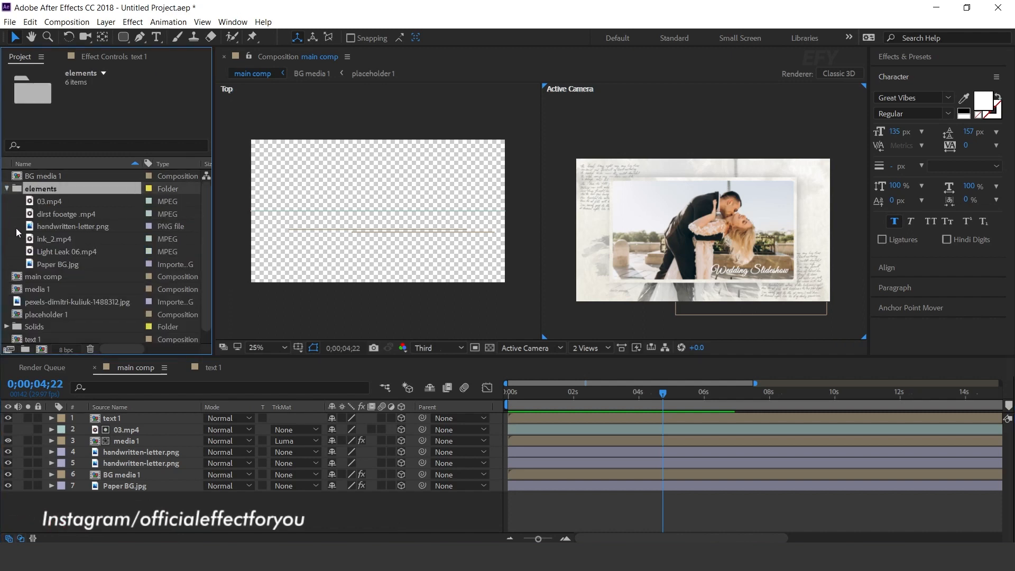
{"action": "left_click", "coordinate": [65, 213]}
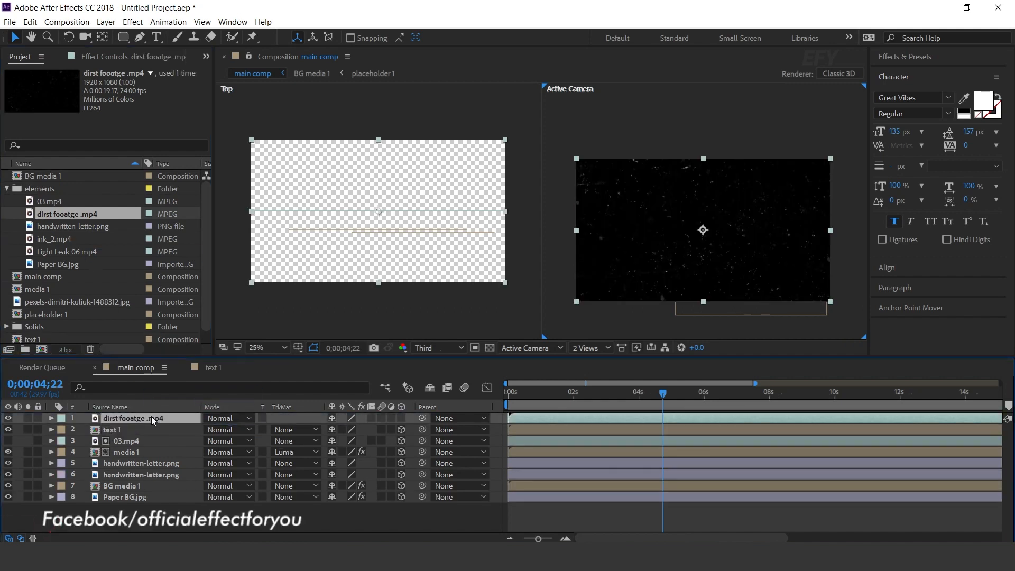
{"action": "left_click", "coordinate": [229, 418]}
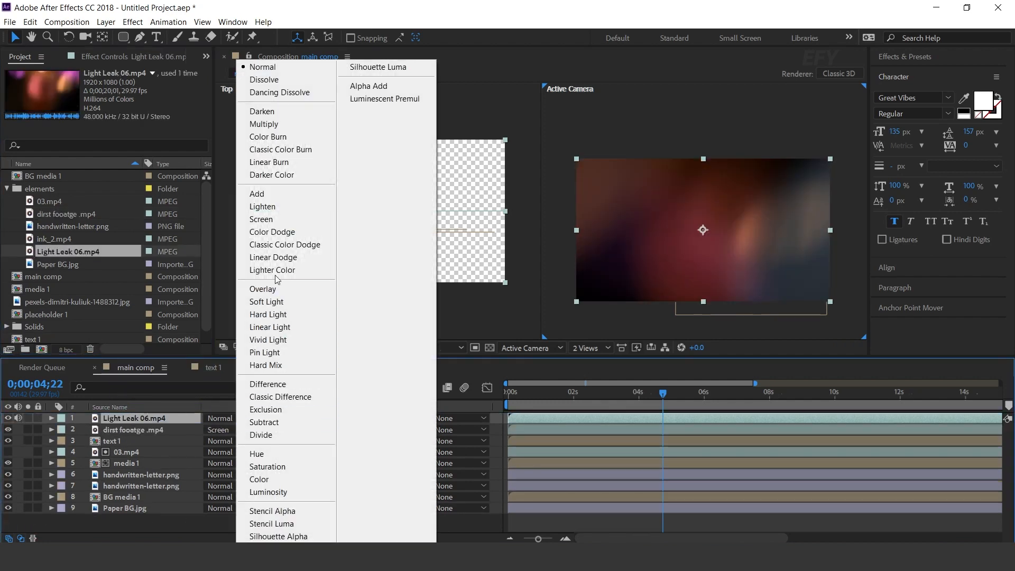
{"action": "left_click", "coordinate": [262, 219]}
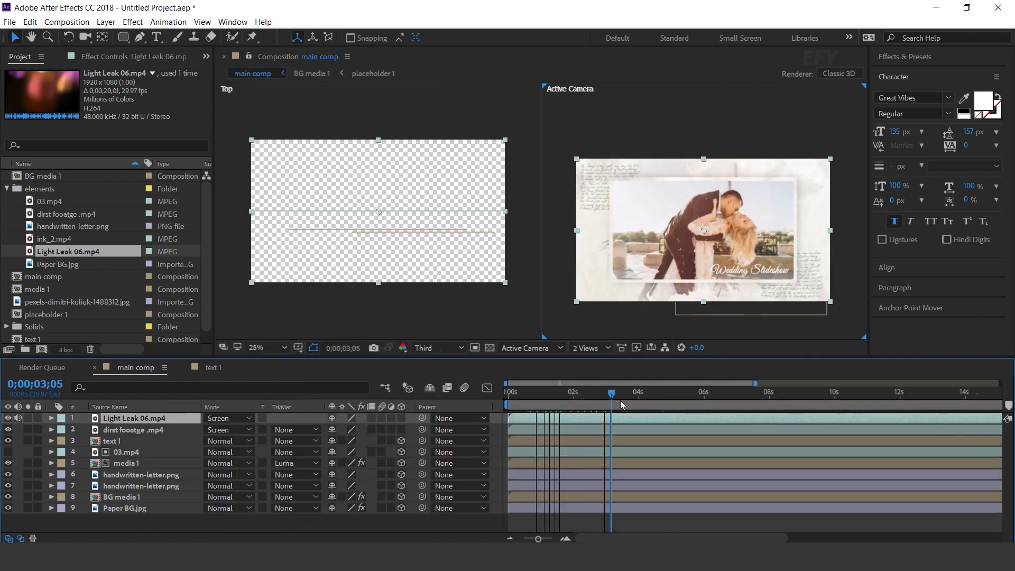
{"action": "left_click_drag", "start_coordinate": [610, 394], "coordinate": [664, 393]}
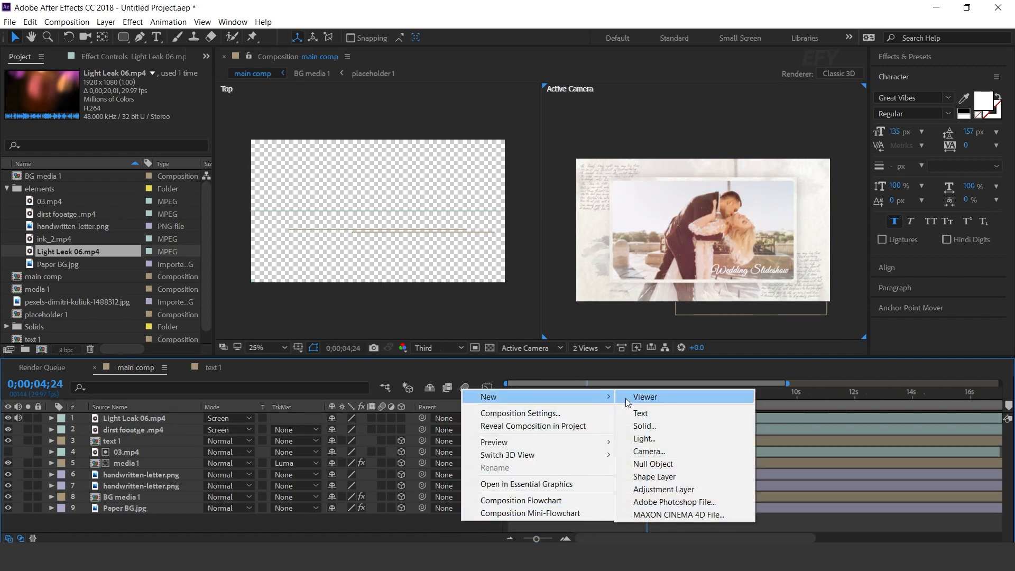
Step: Add Camera 1 and Null 1 to main comp, parenting the camera to the null
{"action": "left_click", "coordinate": [649, 451]}
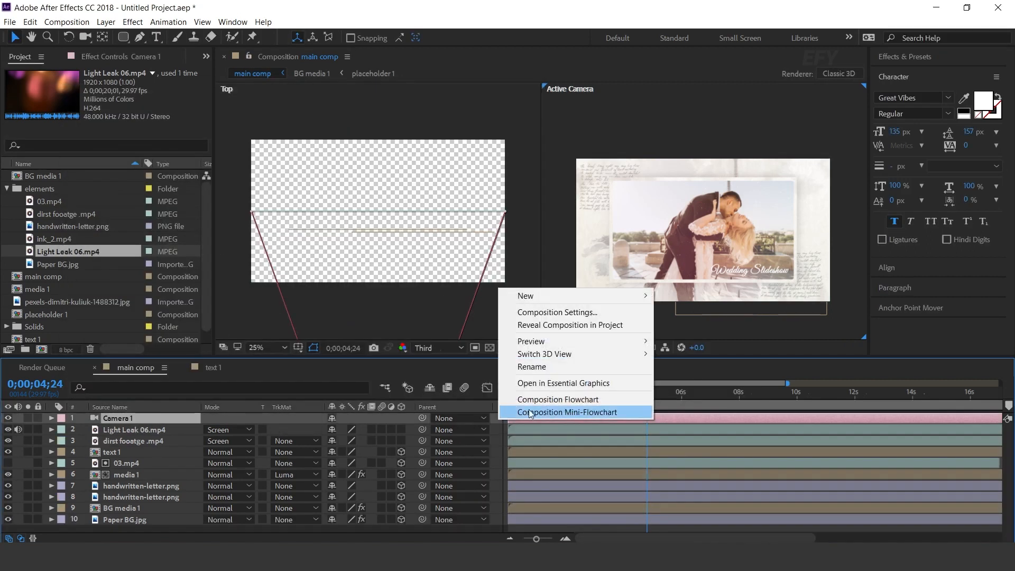
{"action": "mouse_move", "coordinate": [524, 296]}
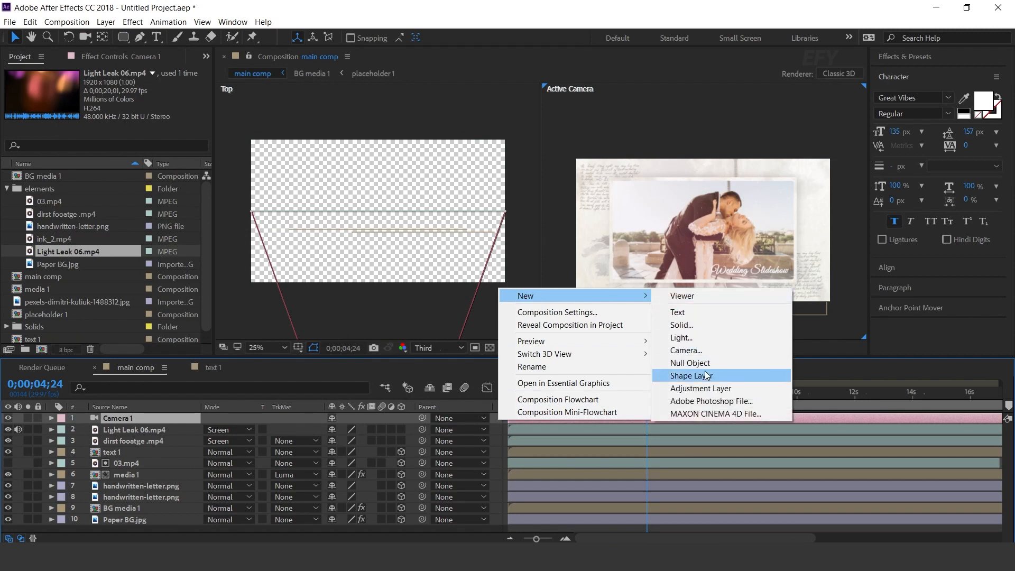
{"action": "left_click", "coordinate": [690, 363]}
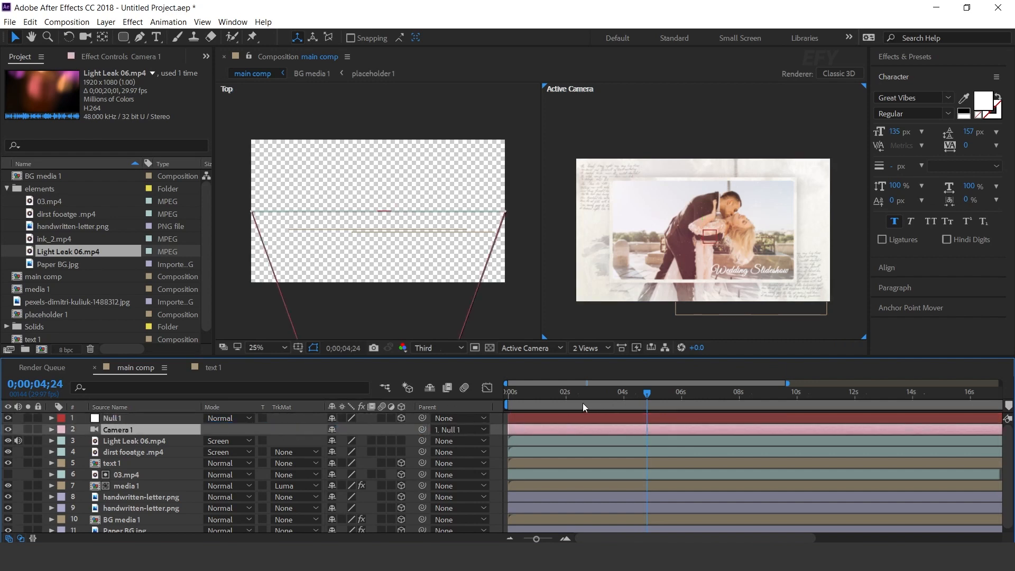
{"action": "left_click", "coordinate": [624, 394]}
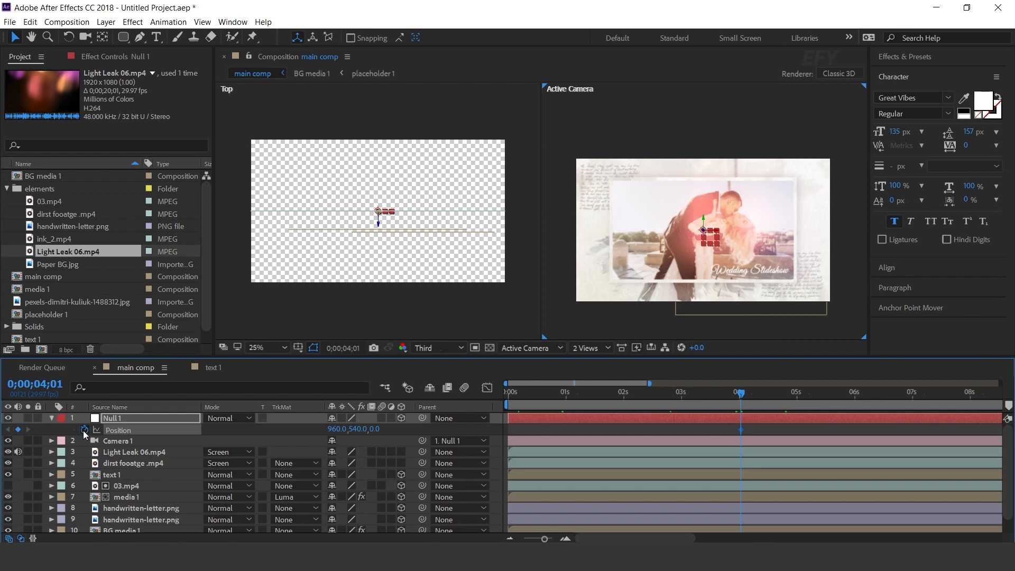
{"action": "mouse_move", "coordinate": [84, 430]}
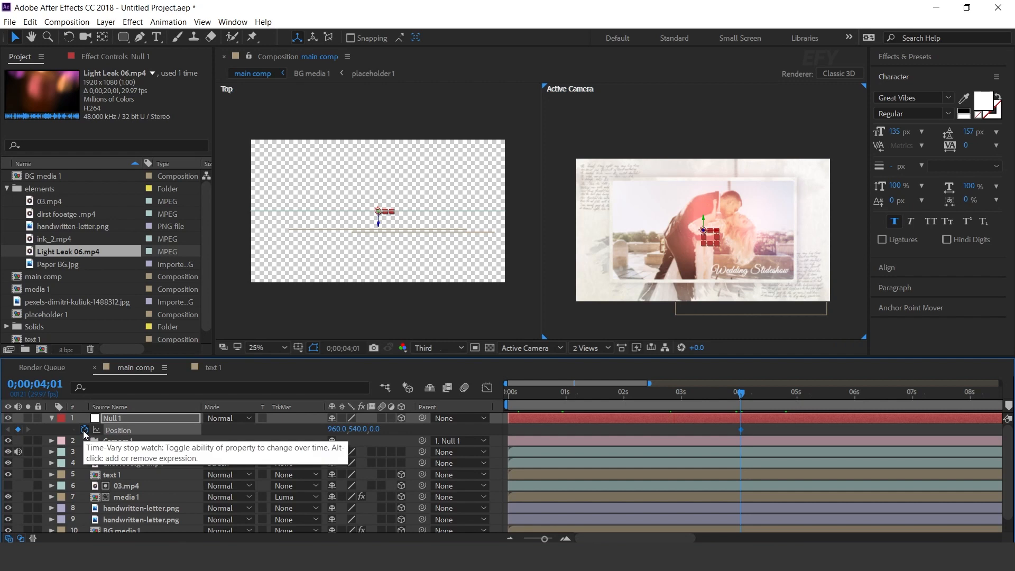
Step: Keyframe Null 1's Position Z -2487 and Z Rotation at 0s to 960,540,0 and 0° at 4s
{"action": "left_click", "coordinate": [52, 417]}
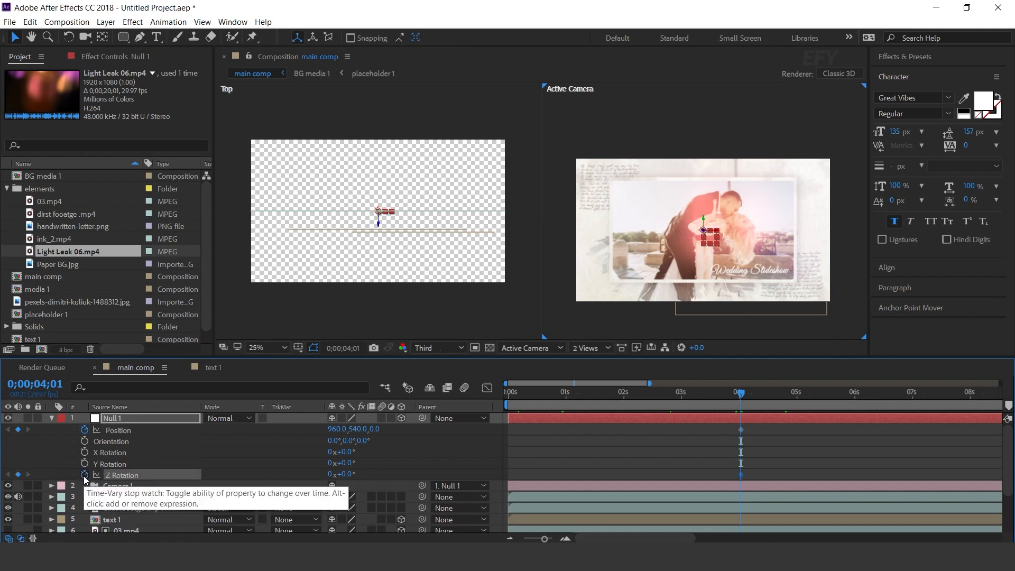
{"action": "mouse_move", "coordinate": [743, 397]}
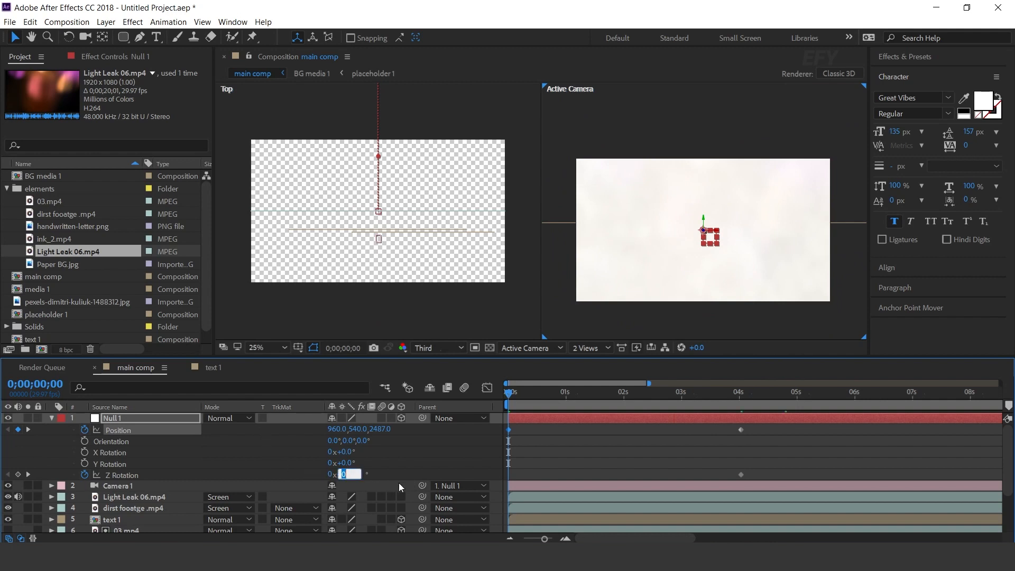
{"action": "left_click", "coordinate": [575, 391]}
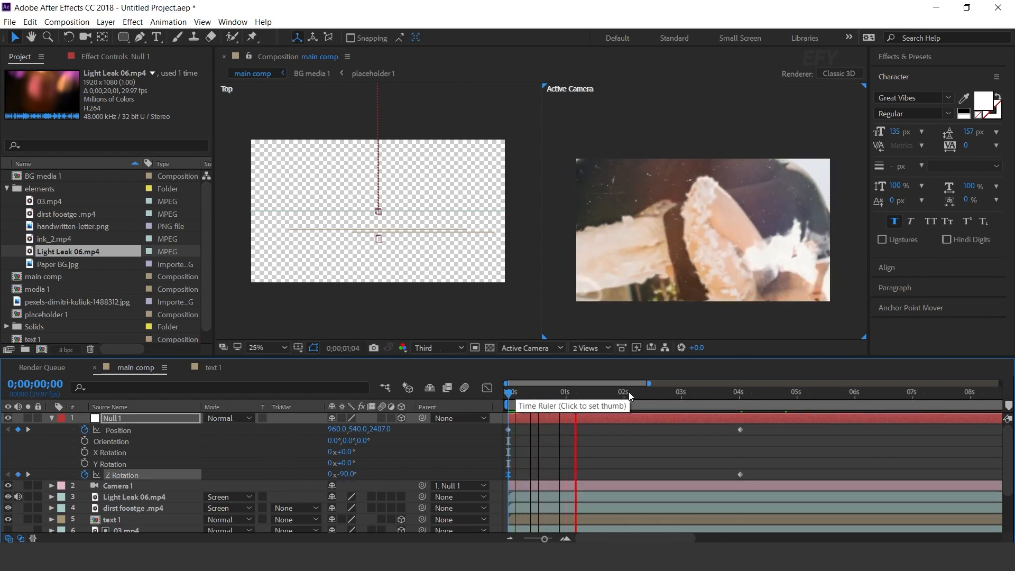
{"action": "left_click", "coordinate": [734, 391]}
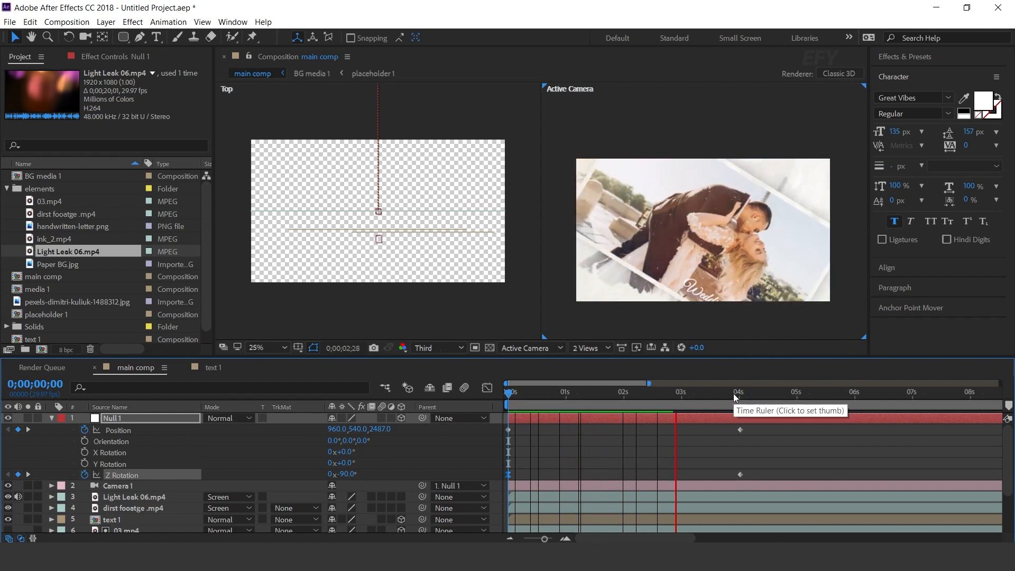
{"action": "left_click", "coordinate": [736, 391]}
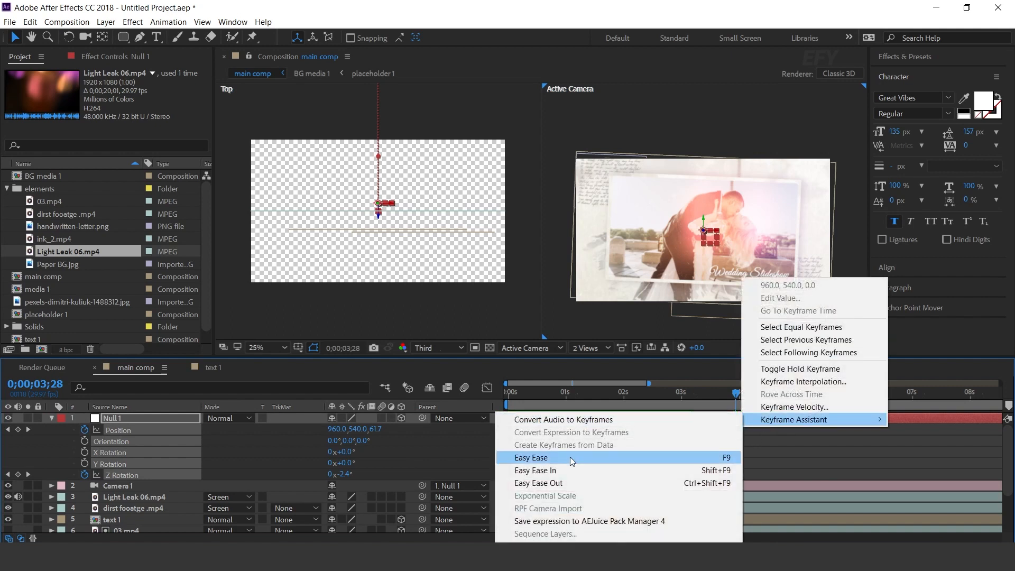
Step: Apply Easy Ease to the fly-in keyframes and adjust the starting spin amount
{"action": "left_click", "coordinate": [530, 457]}
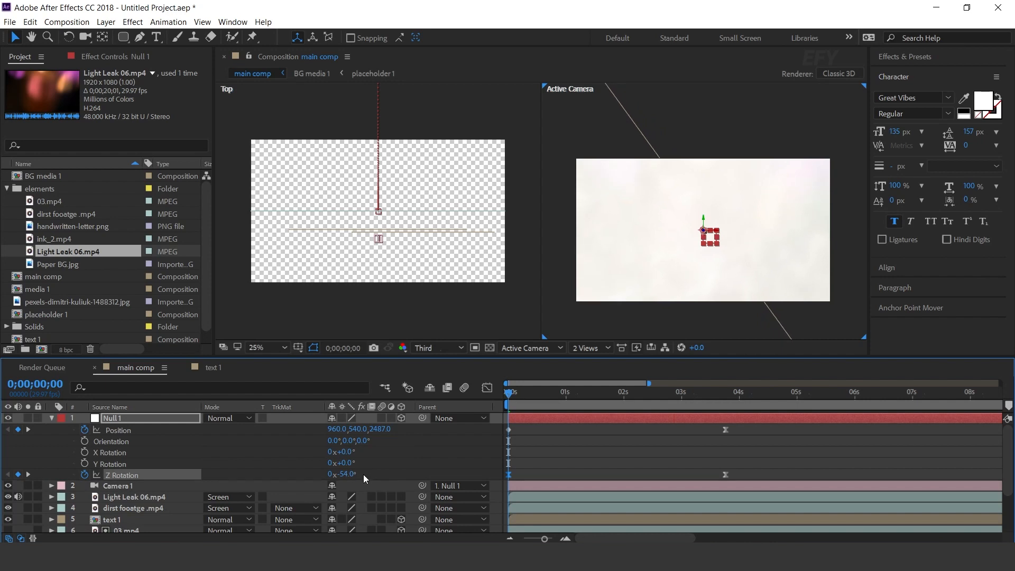
{"action": "left_click", "coordinate": [343, 474]}
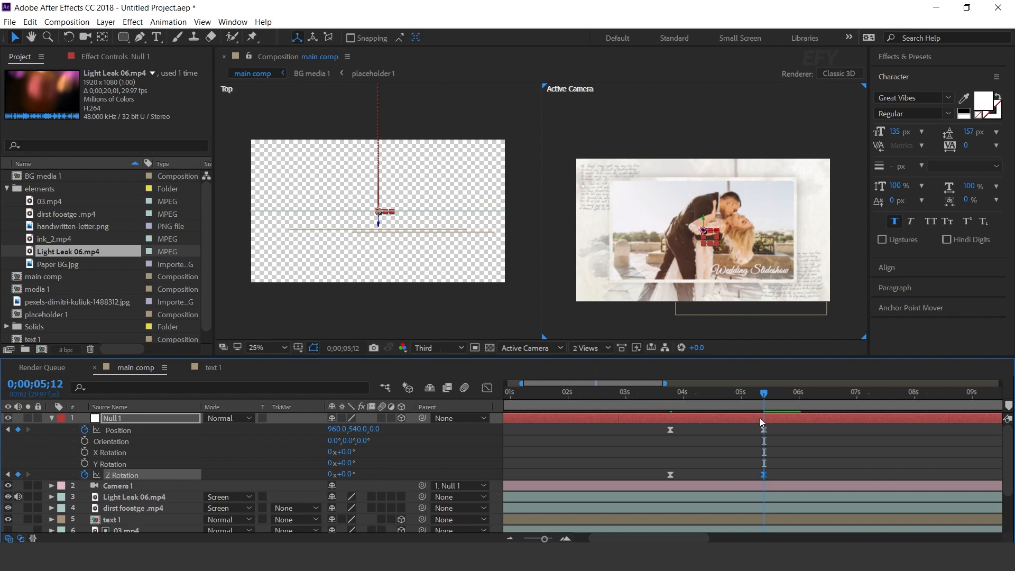
Step: Hold Null 1's position near 5.5s, then keyframe Position X 2813 at 8s for the slide-out
{"action": "left_click", "coordinate": [664, 391]}
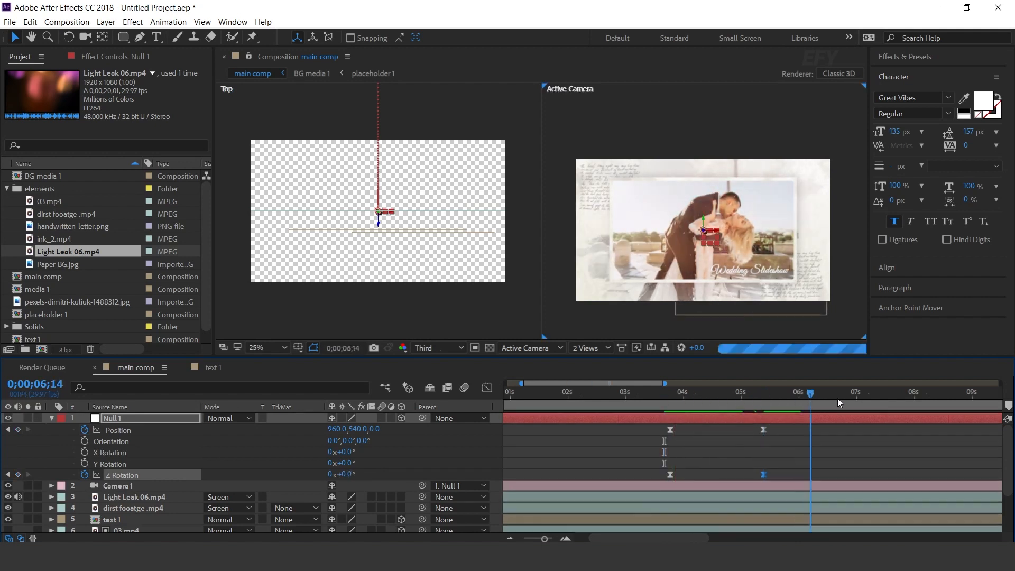
{"action": "left_click", "coordinate": [914, 391]}
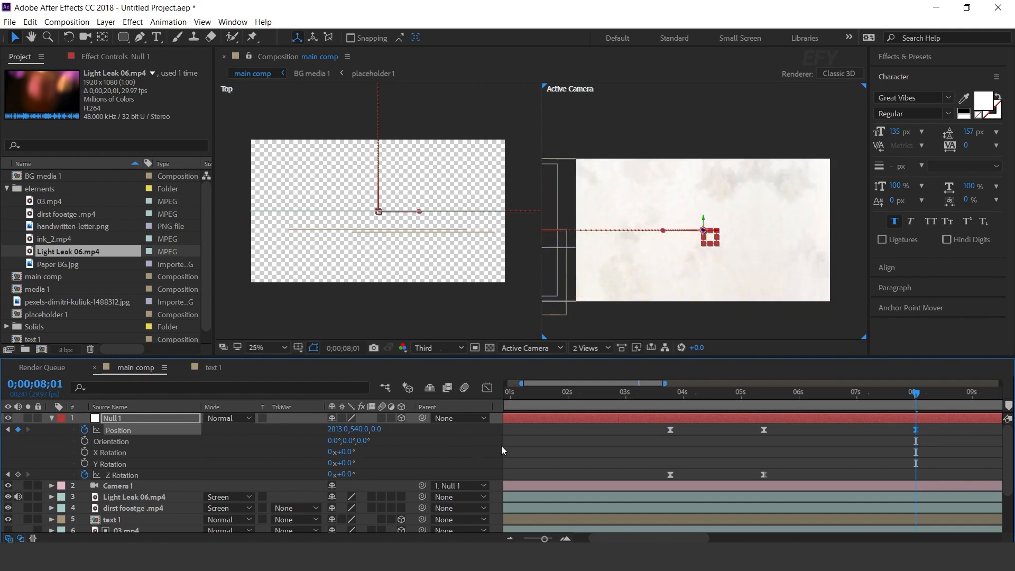
{"action": "left_click", "coordinate": [740, 392]}
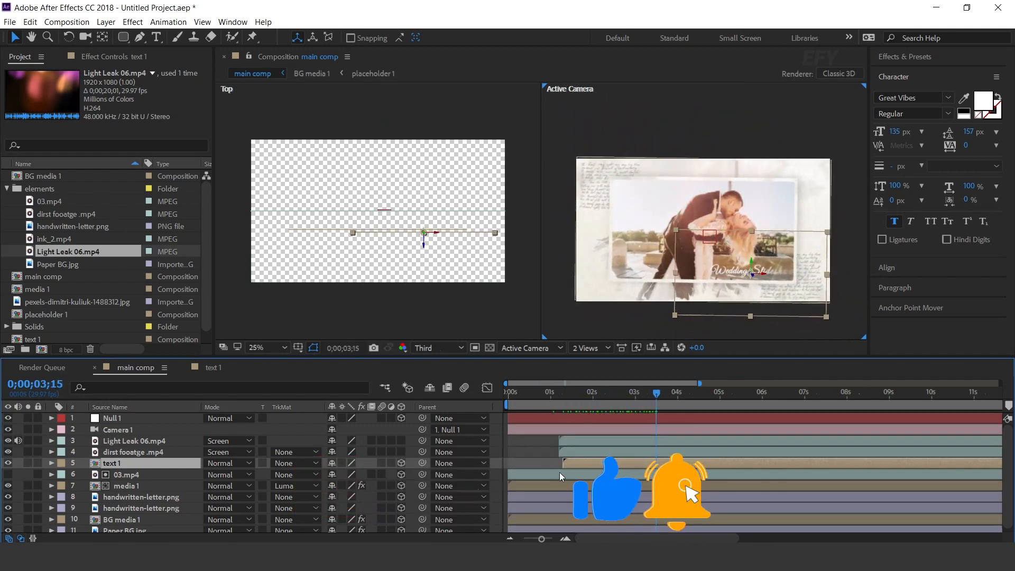
Step: Slide the title text layer bar so it starts around 1.2s like the dust and light leak
{"action": "left_click", "coordinate": [592, 394]}
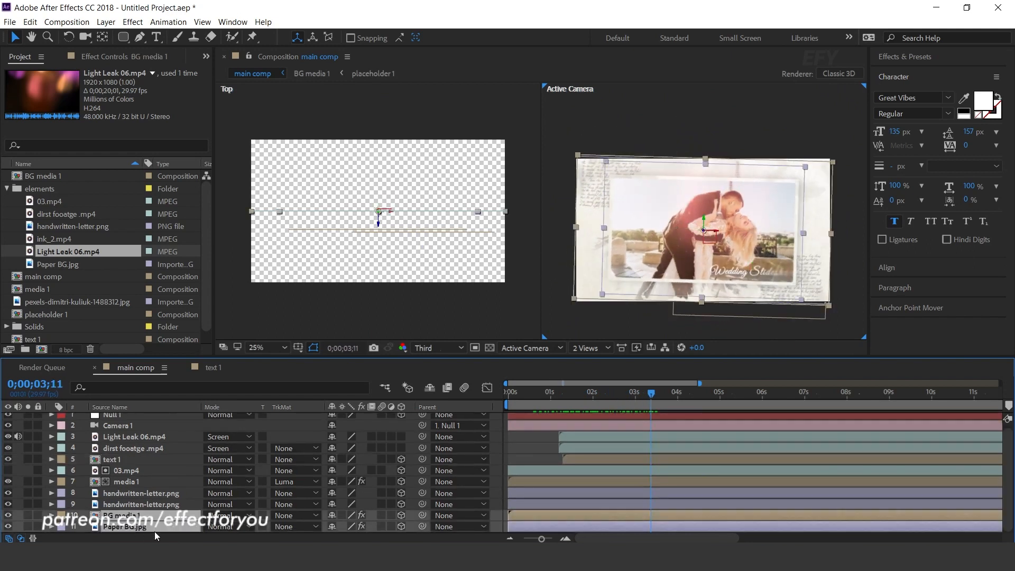
{"action": "mouse_move", "coordinate": [552, 526]}
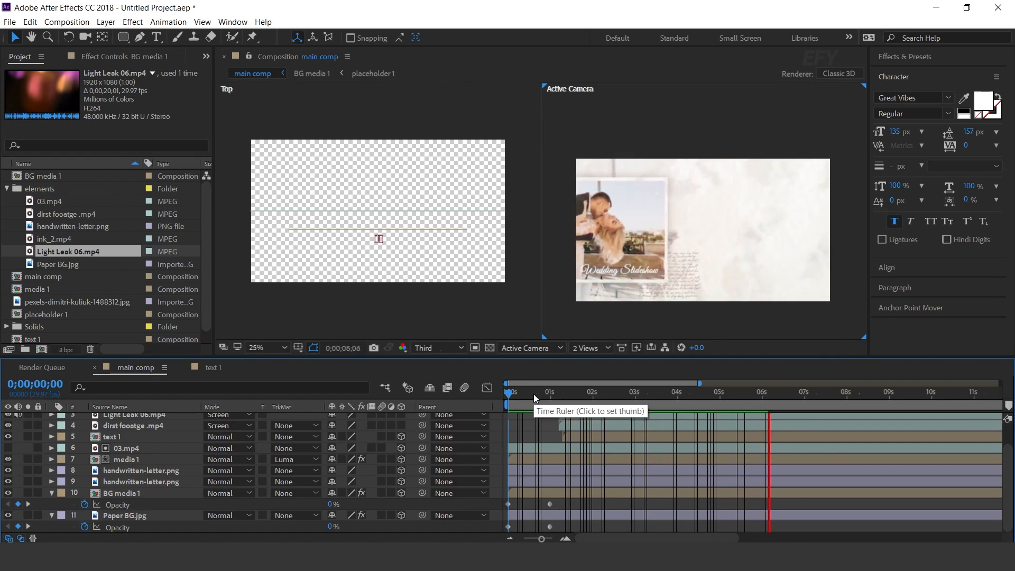
Step: Preview the fade-in from the start and scrub through the slide-out animation
{"action": "left_click", "coordinate": [679, 392]}
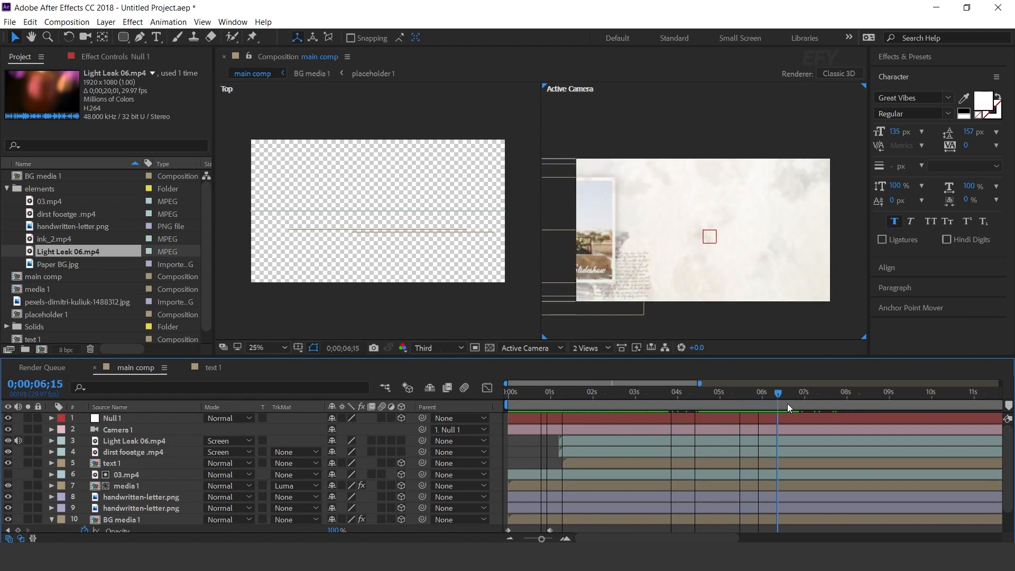
{"action": "left_click_drag", "start_coordinate": [777, 392], "coordinate": [824, 391]}
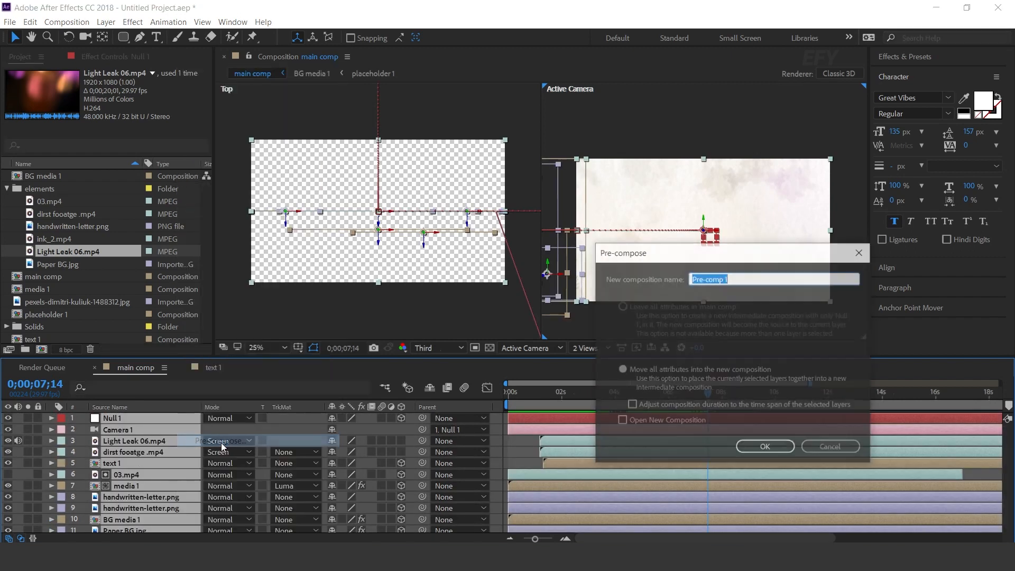
Step: Name the pre-comp 'scene' after clearing a mistyped start, and confirm it
{"action": "type", "text": "se"}
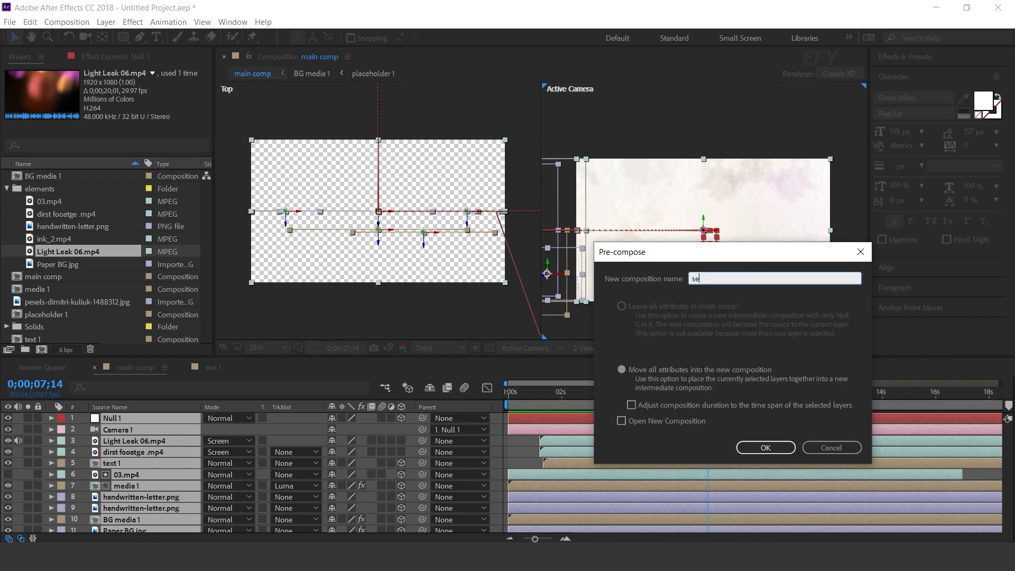
{"action": "key", "text": "ctrl+a"}
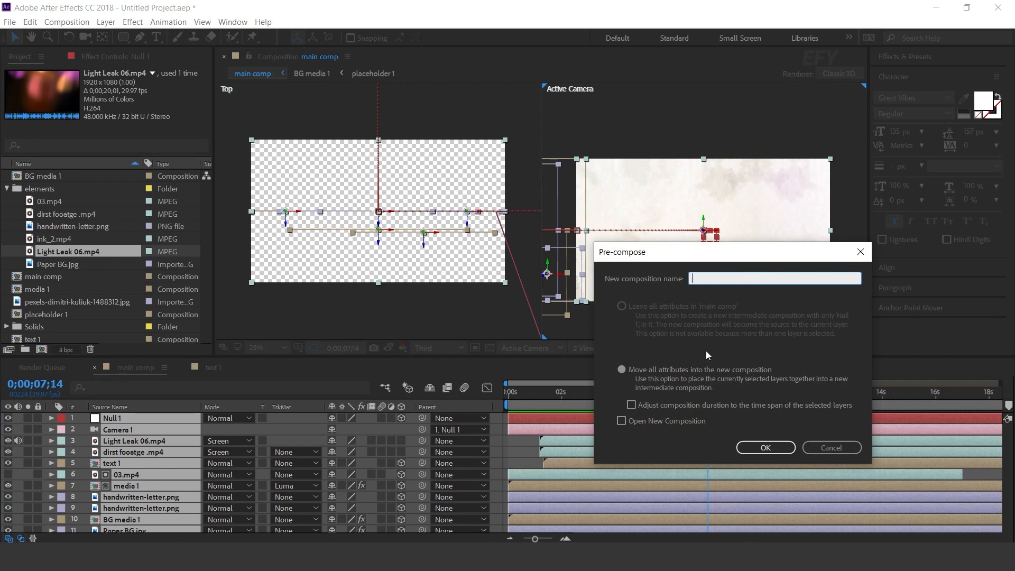
{"action": "type", "text": "scene"}
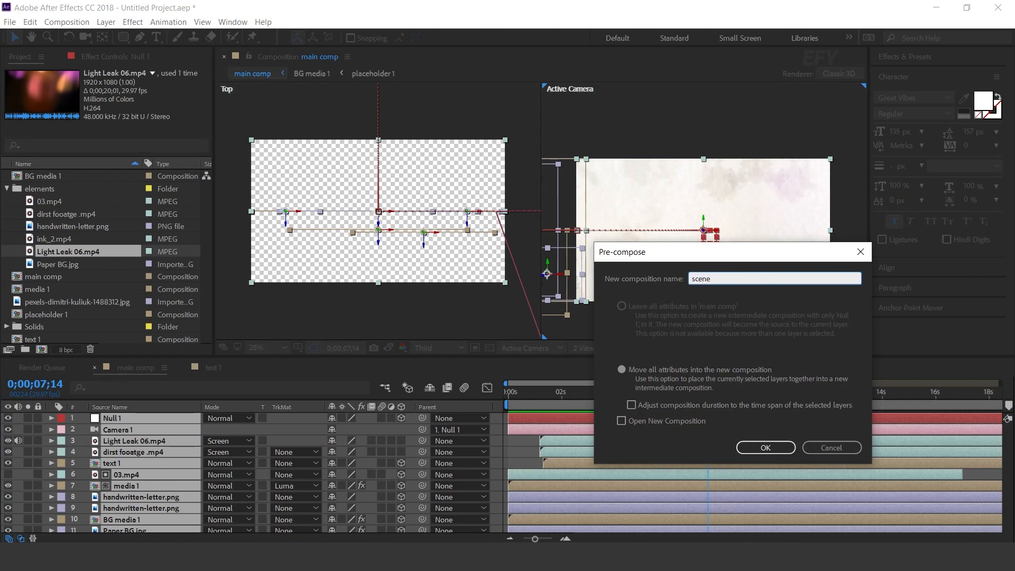
{"action": "left_click", "coordinate": [765, 447]}
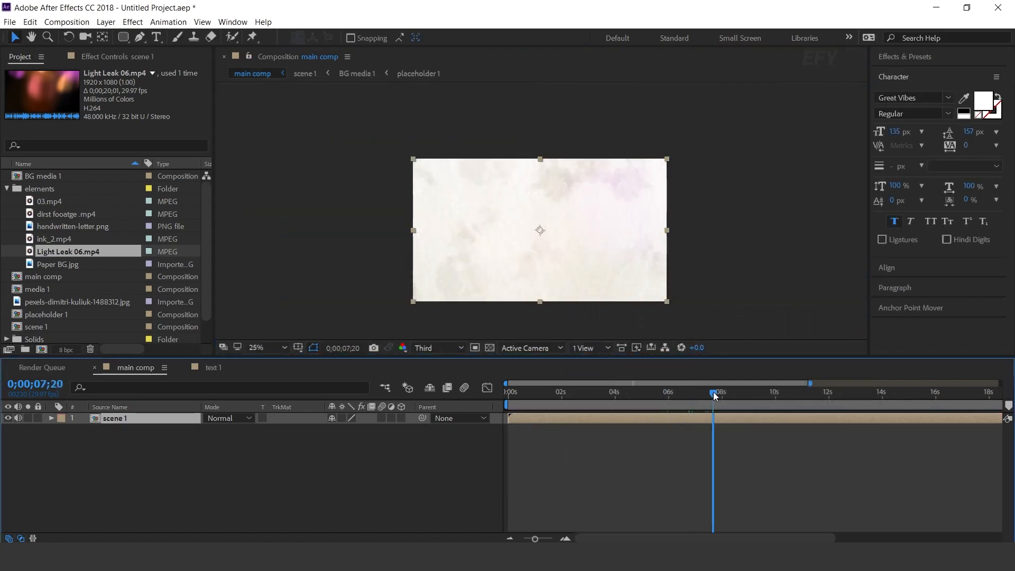
Step: Add an adjustment layer over scene 1 with a Curves S-curve: darker shadows, brighter highlights
{"action": "right_click", "coordinate": [569, 394]}
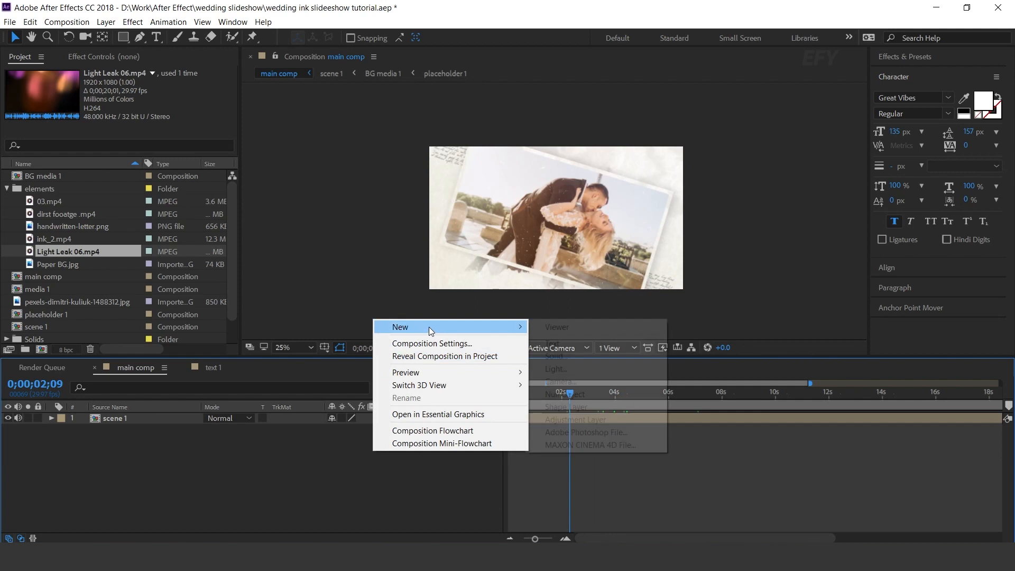
{"action": "left_click", "coordinate": [576, 420]}
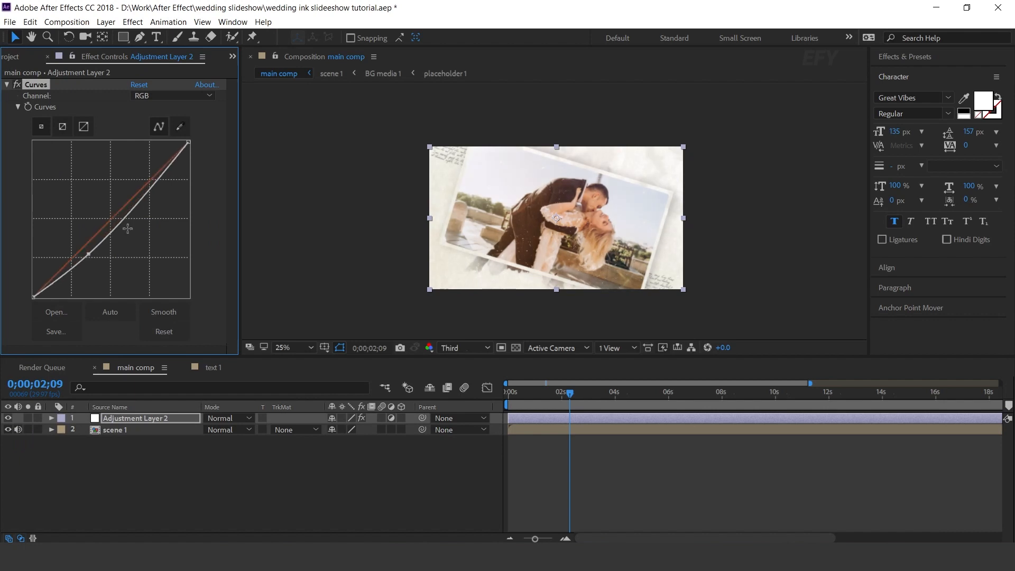
{"action": "left_click_drag", "start_coordinate": [128, 229], "coordinate": [141, 191]}
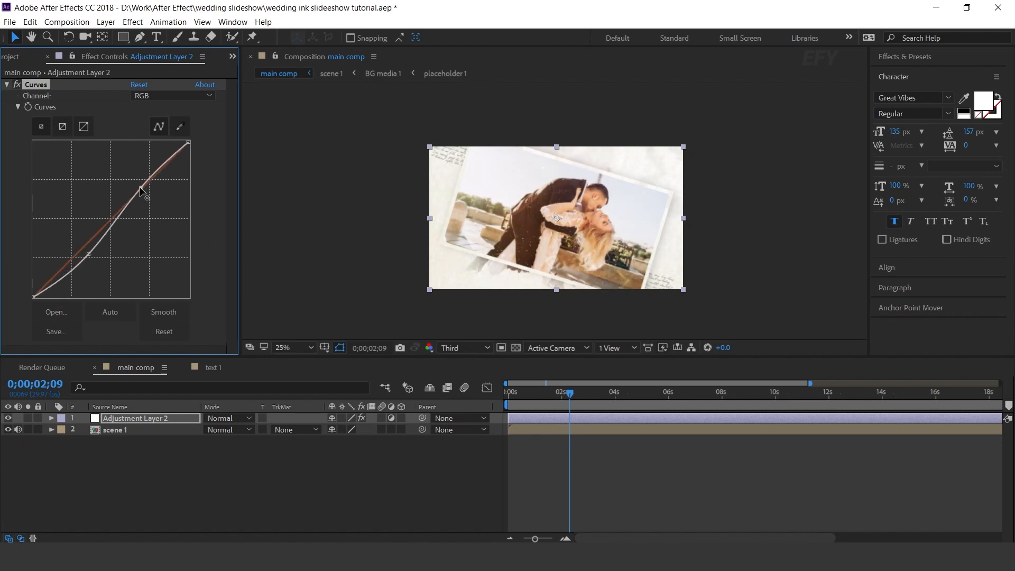
{"action": "left_click_drag", "start_coordinate": [139, 195], "coordinate": [148, 186]}
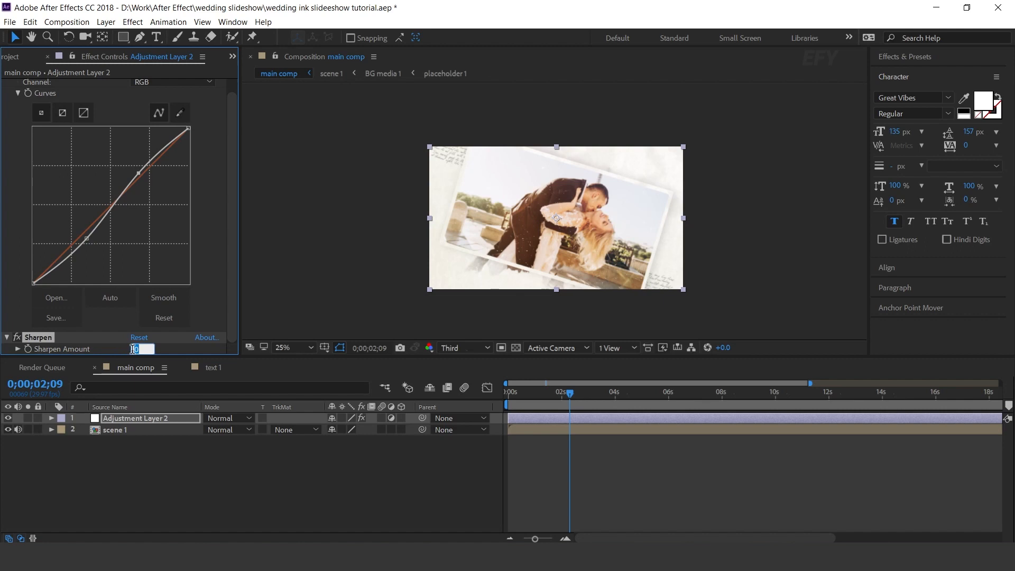
Step: Add Sharpen at amount 20 and Noise at 10%, then view the grade at full size
{"action": "type", "text": "20"}
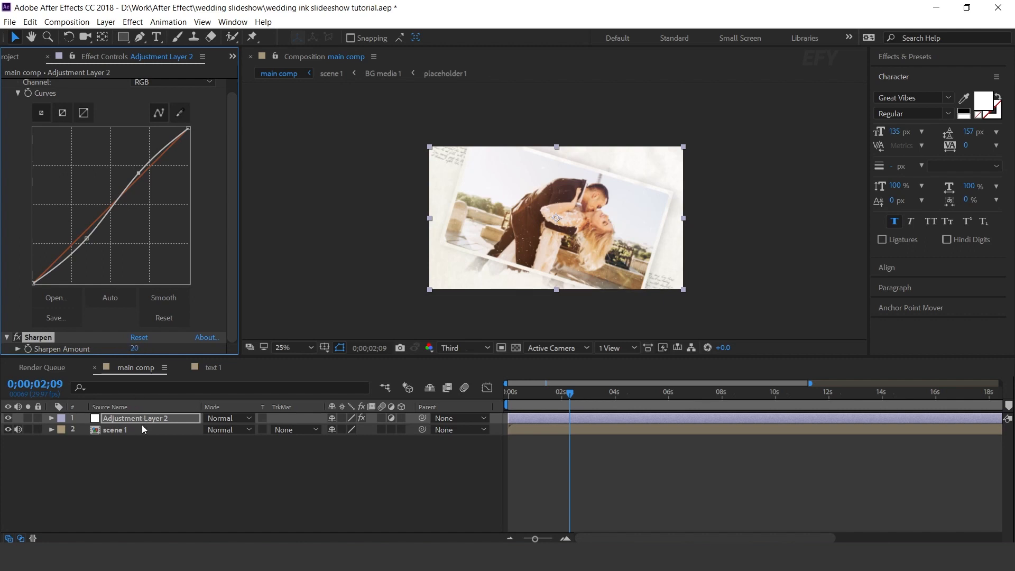
{"action": "type", "text": "no"}
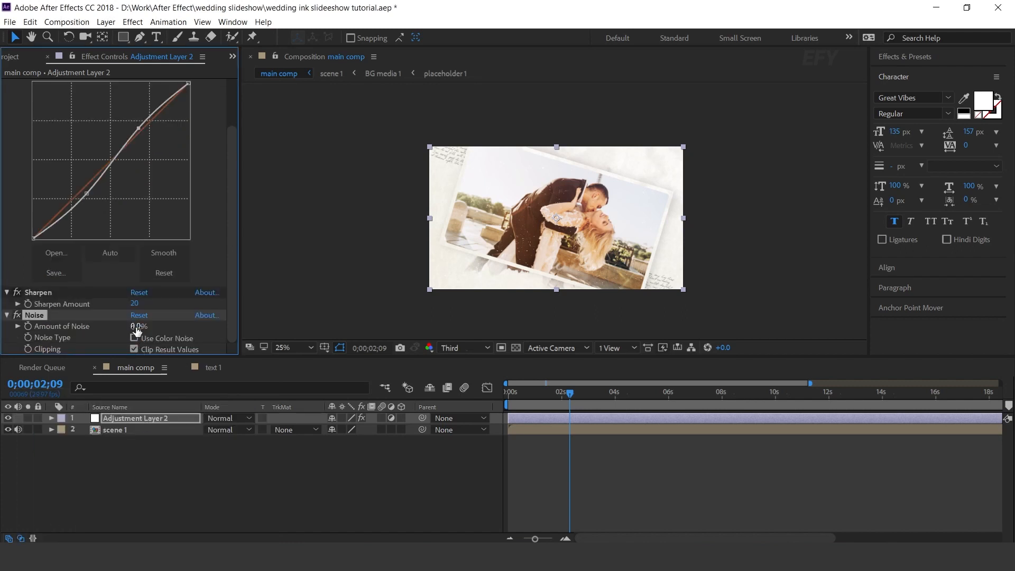
{"action": "type", "text": "10.0"}
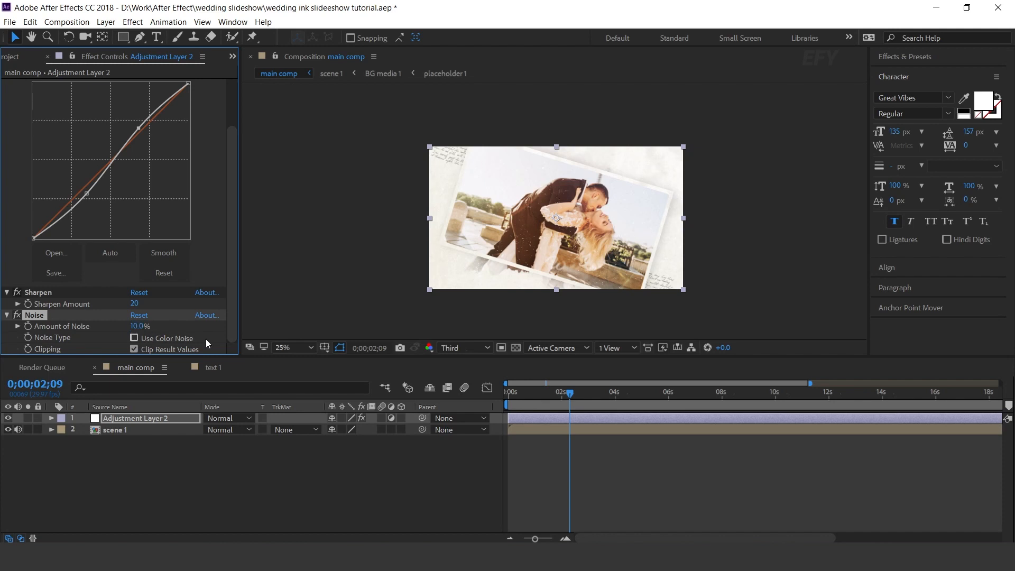
{"action": "left_click", "coordinate": [293, 348]}
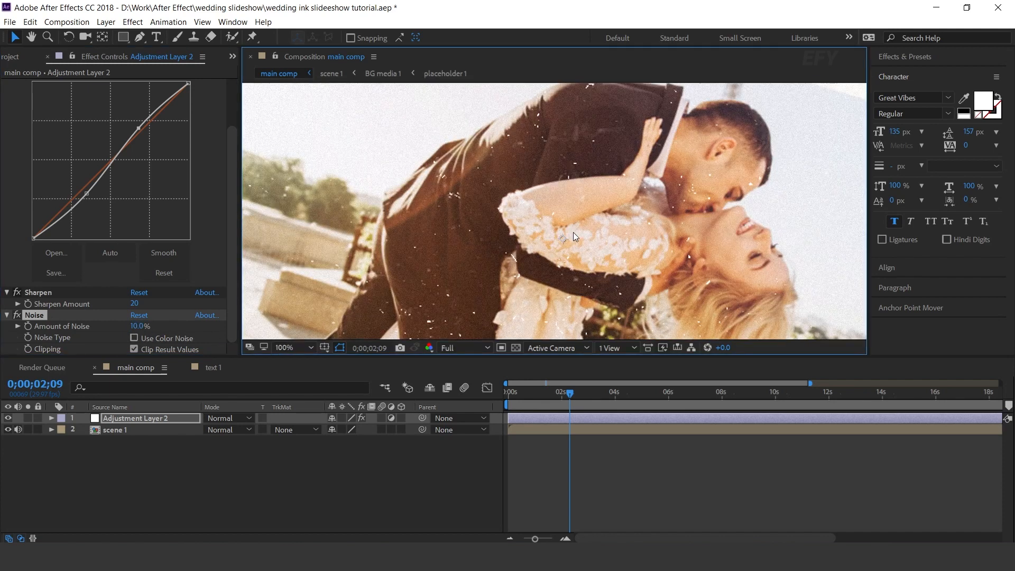